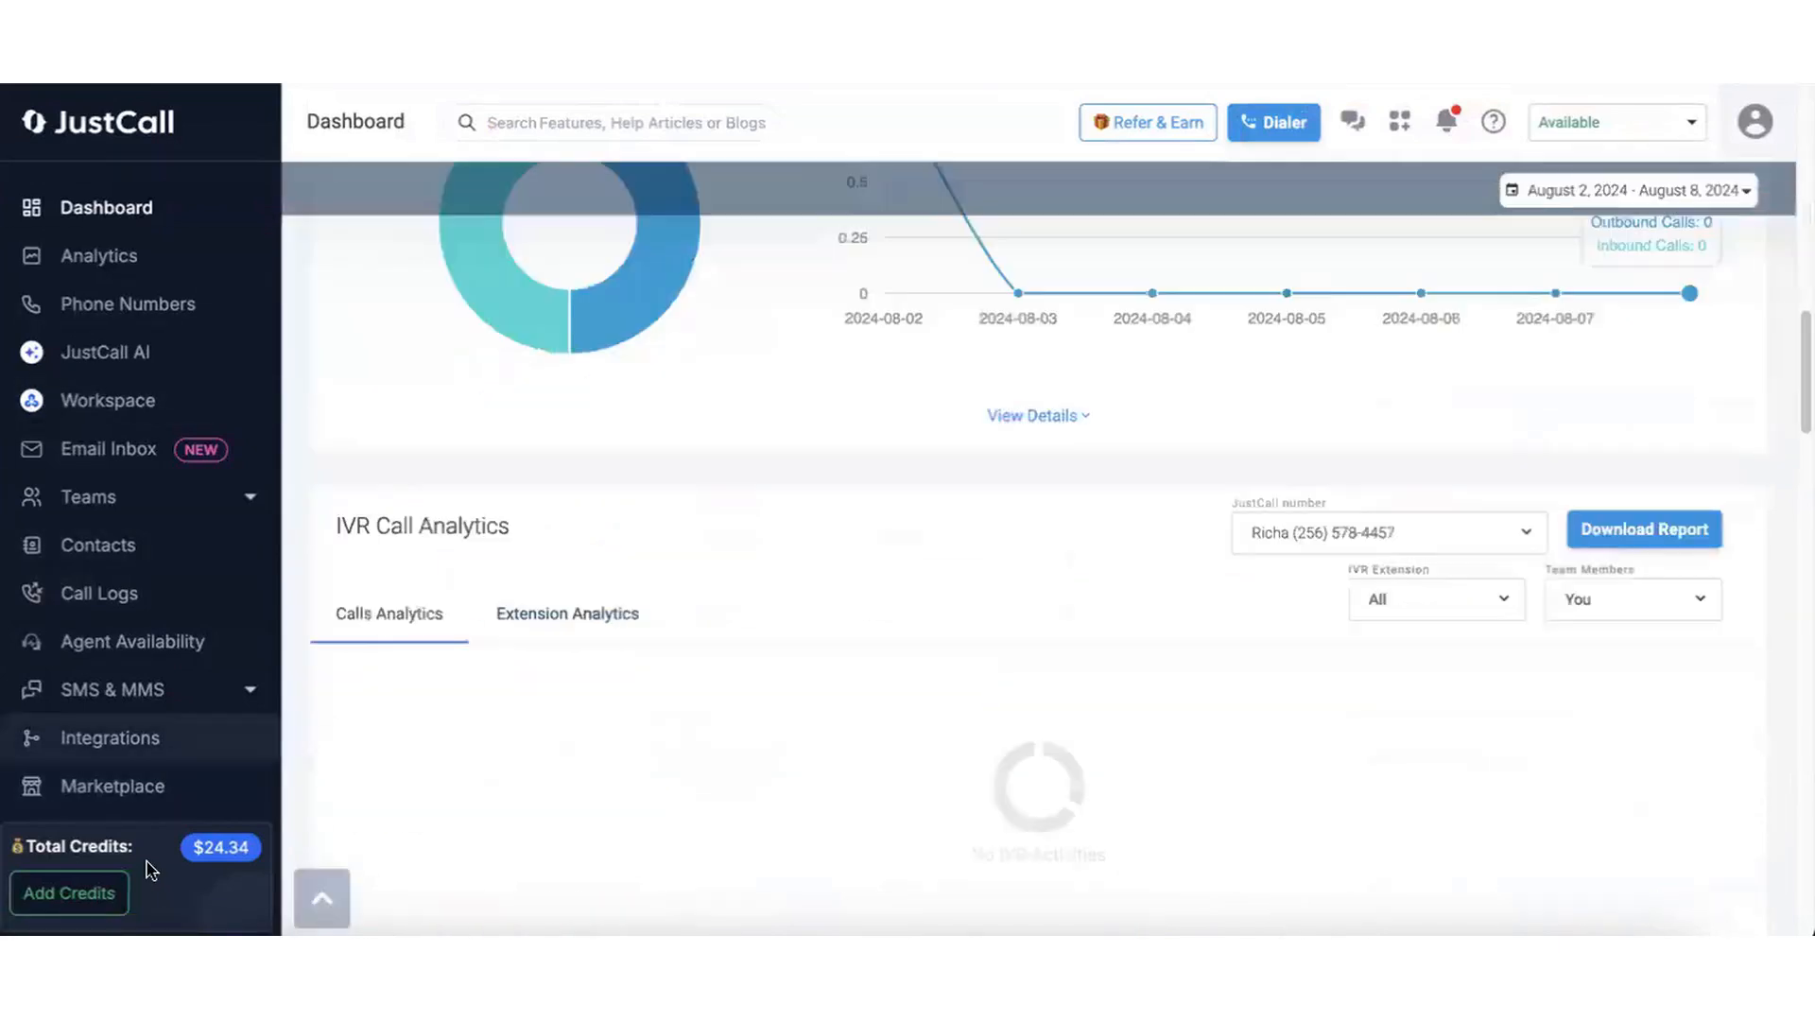
Open the Sales Dialer from the JustCall top bar to show Call Analytics.
left_click(1273, 121)
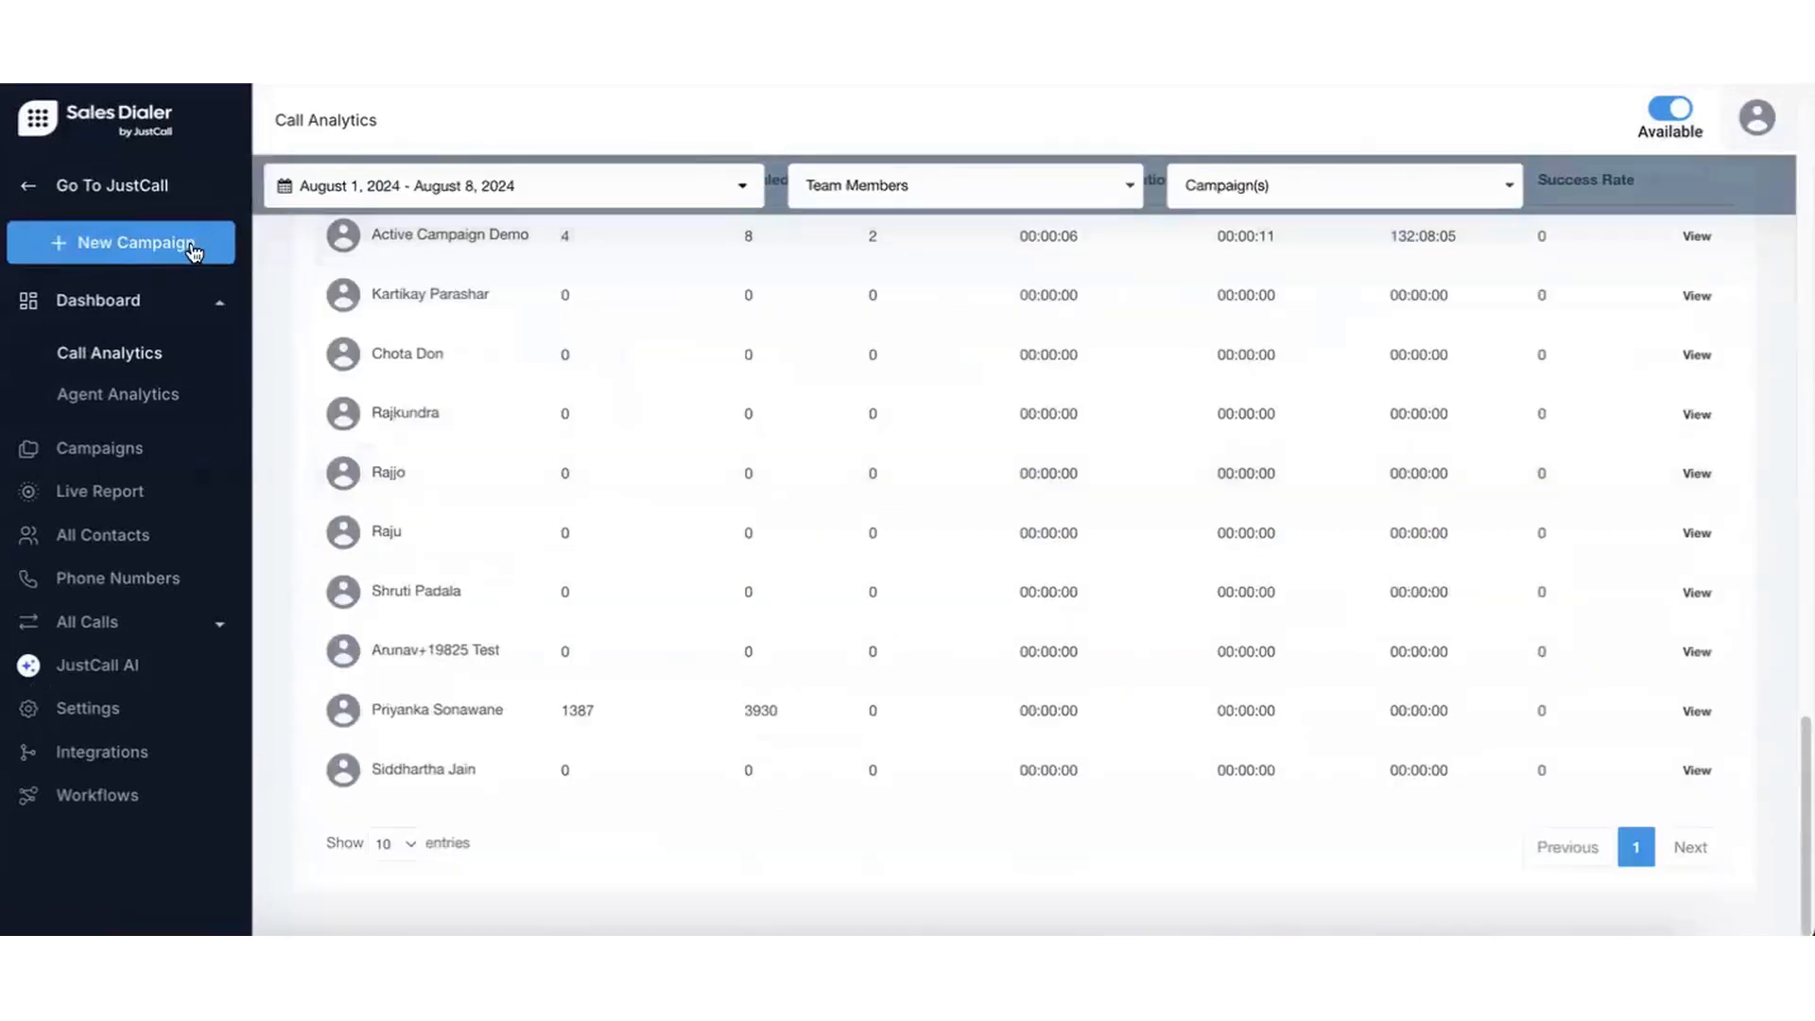
Create a Power Dialer campaign importing the Follow Up Boss list Testing Sd with United States country code.
left_click(125, 242)
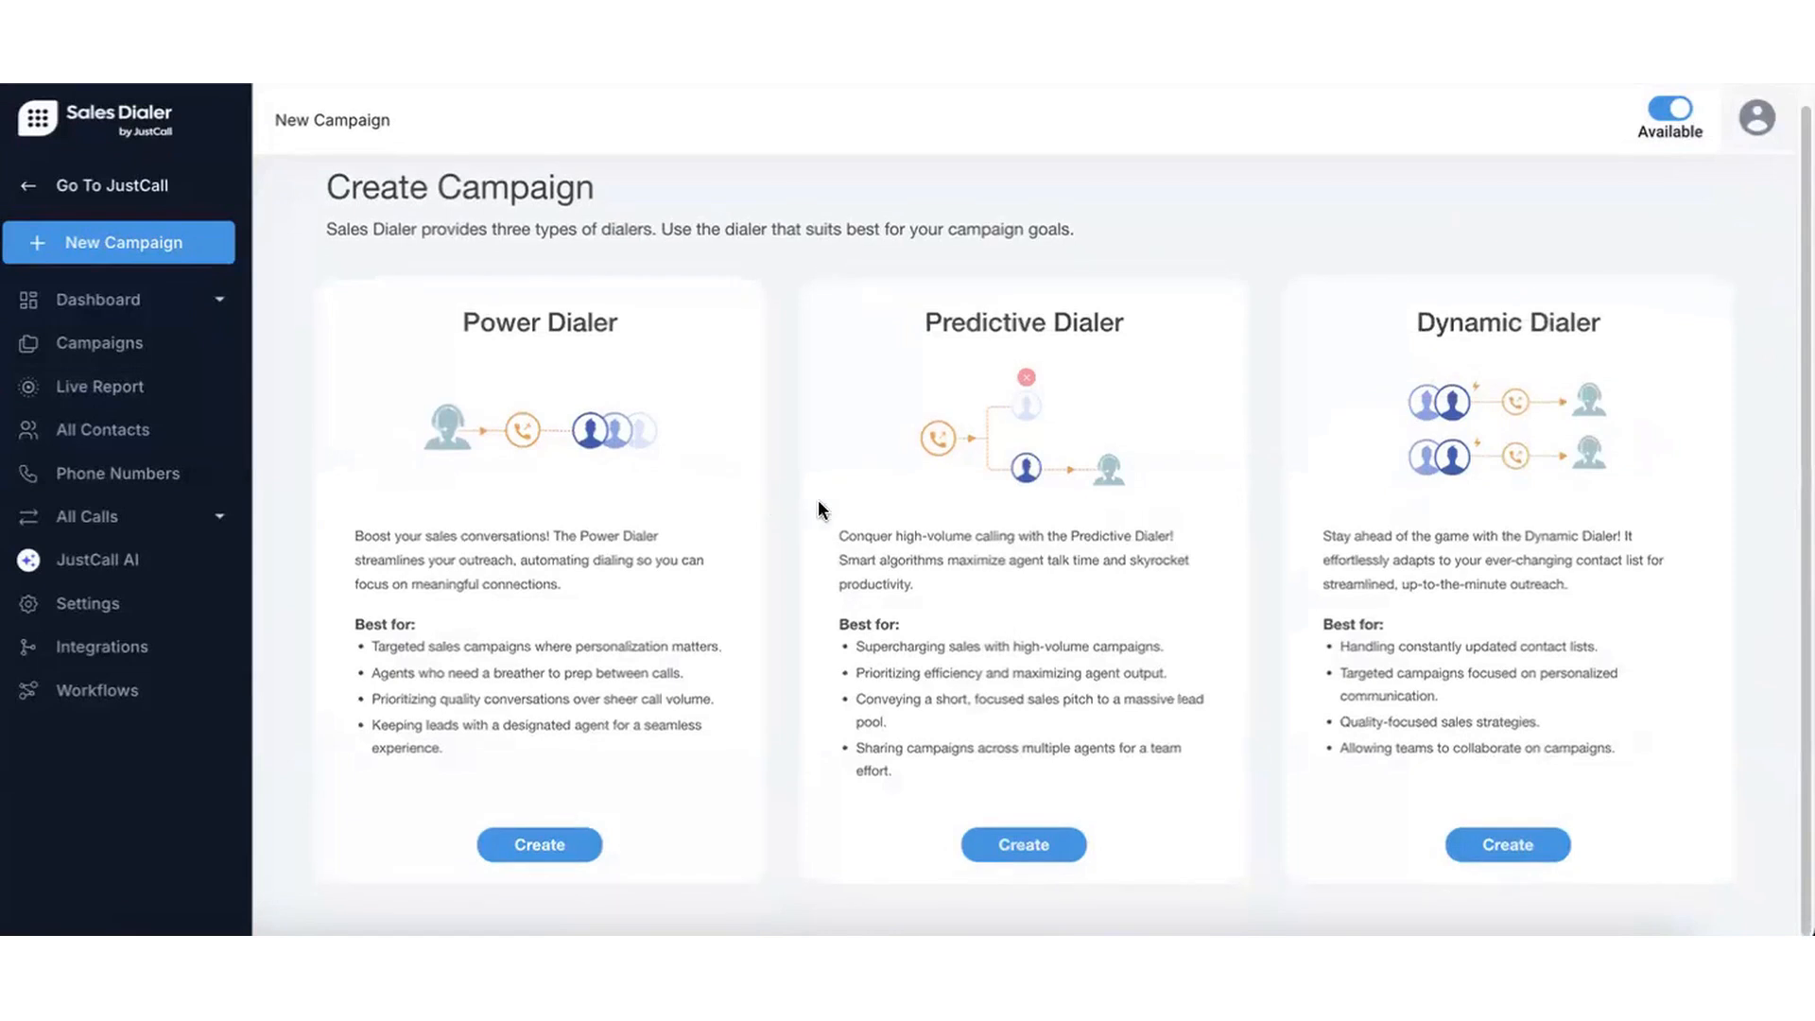
mouse_move(514, 785)
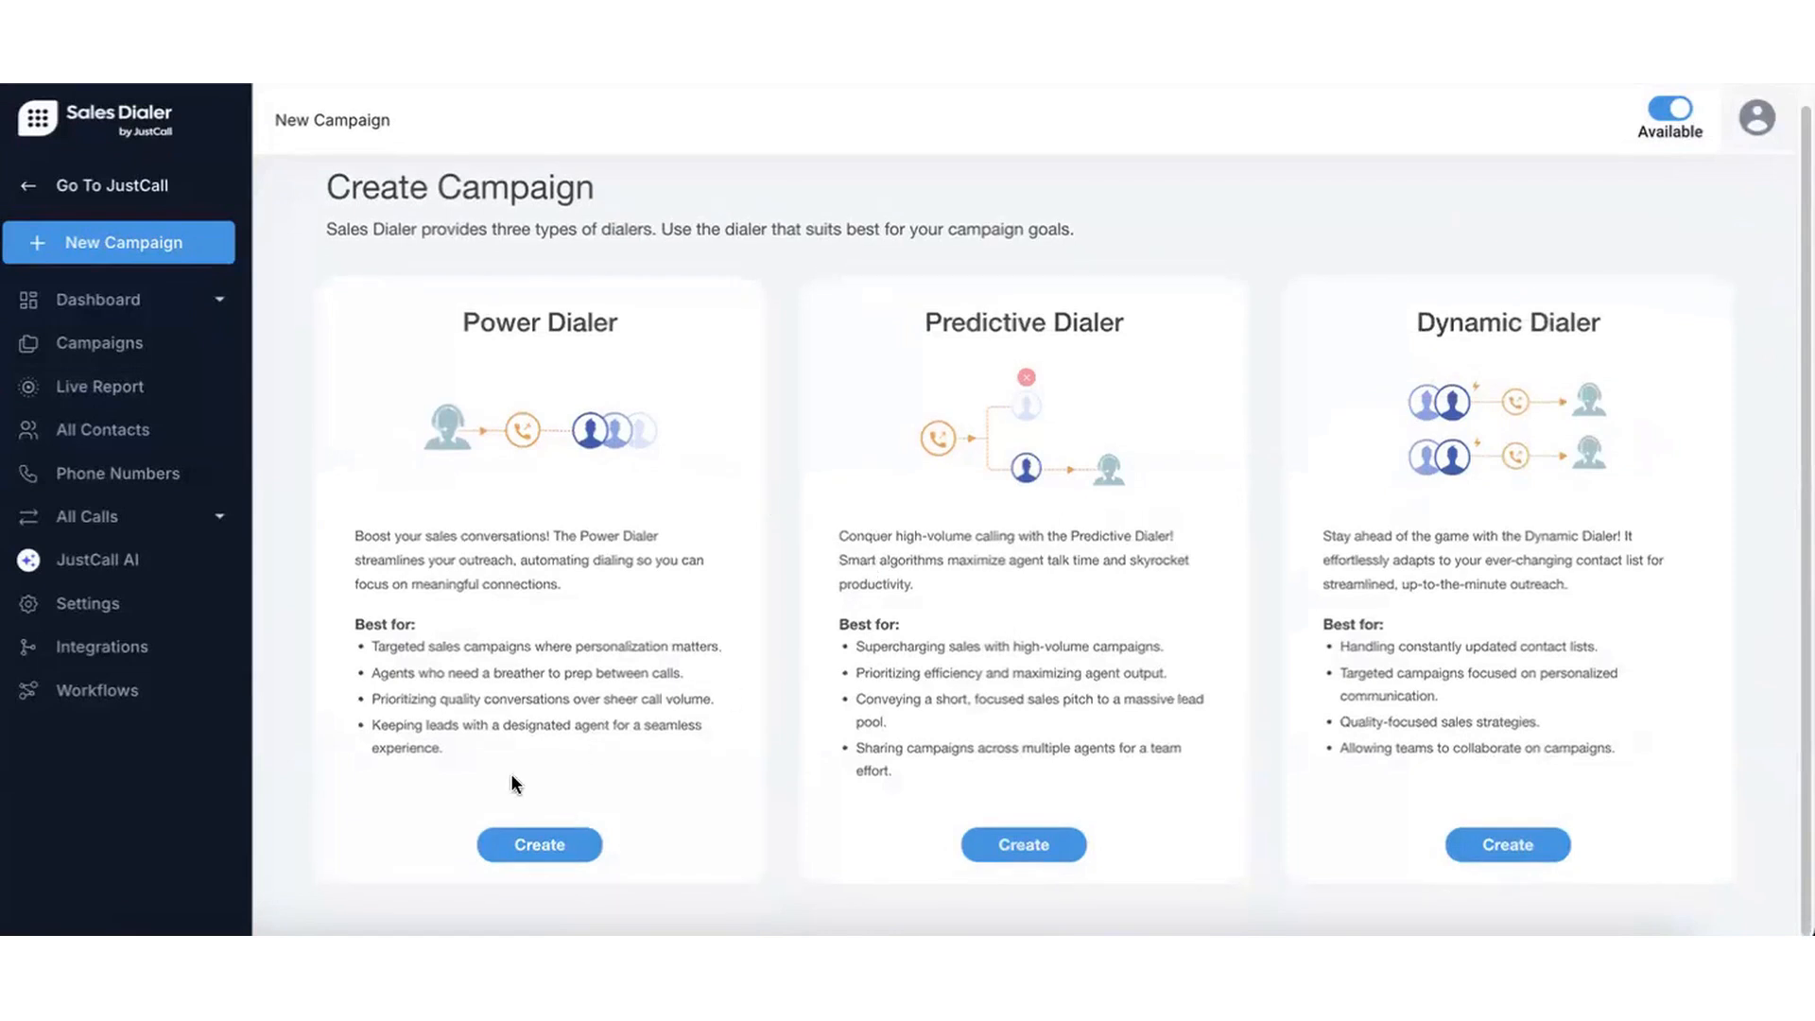
left_click(539, 844)
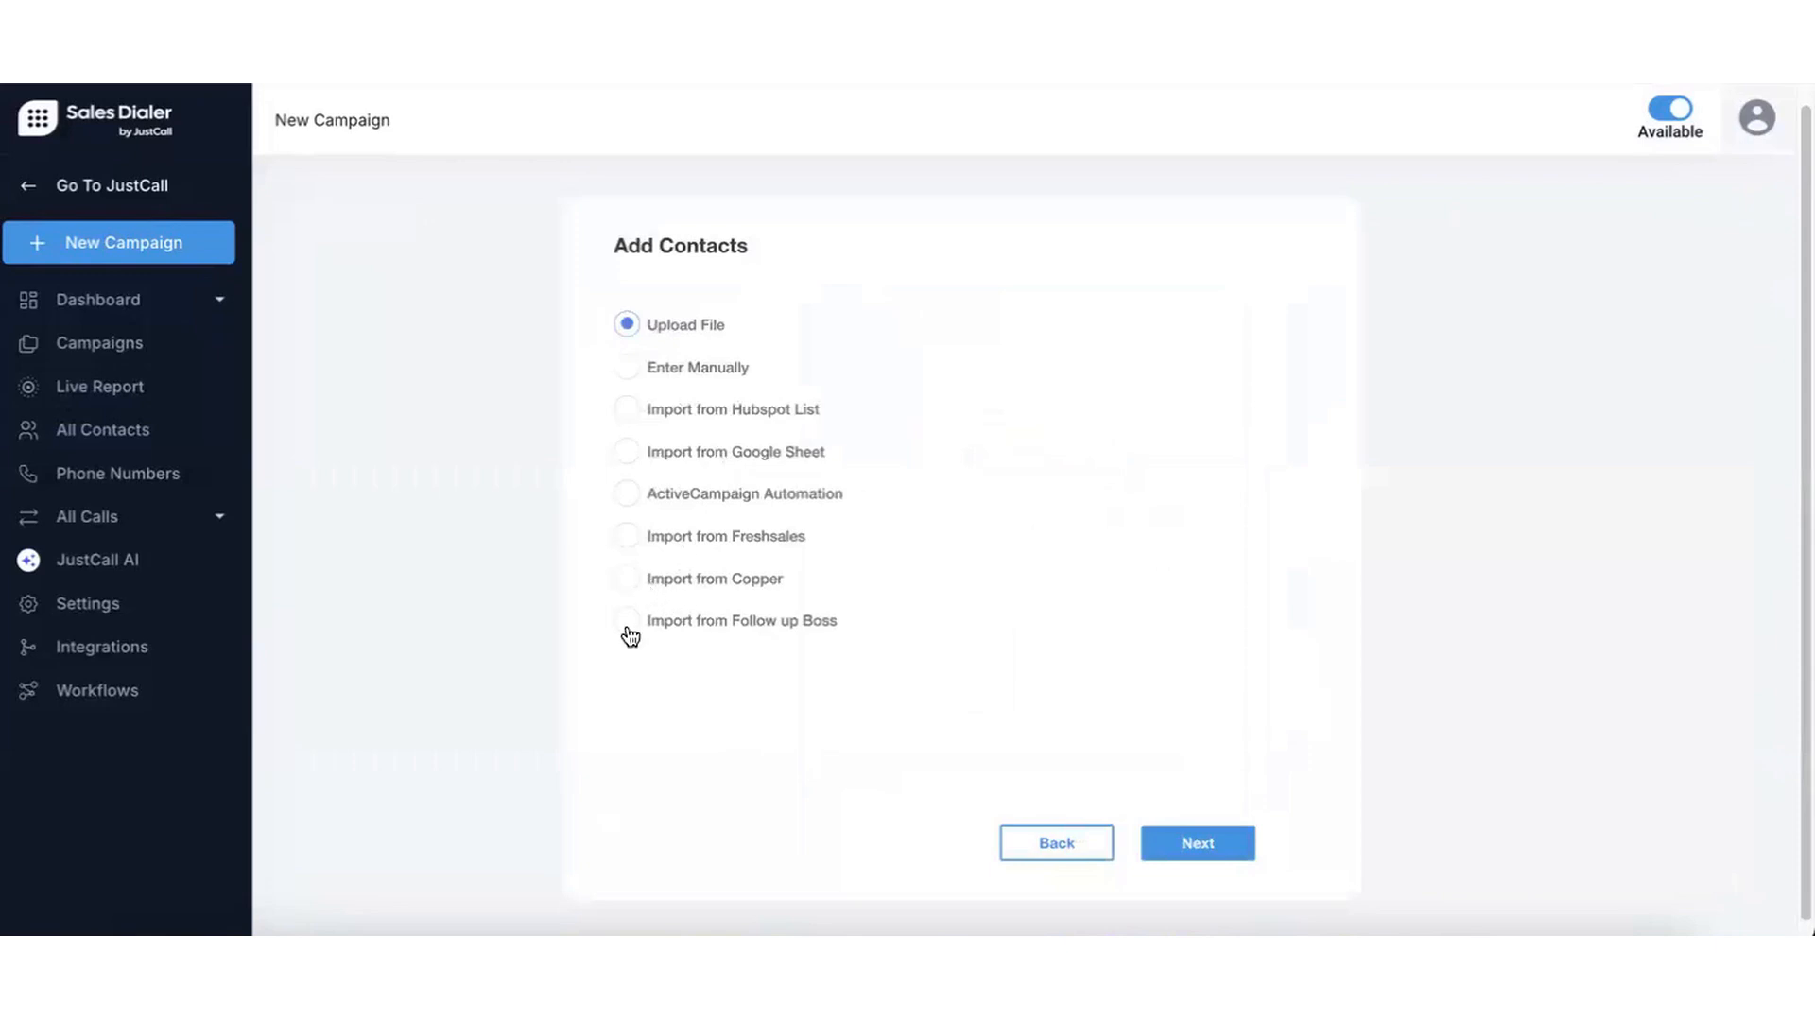
left_click(1197, 843)
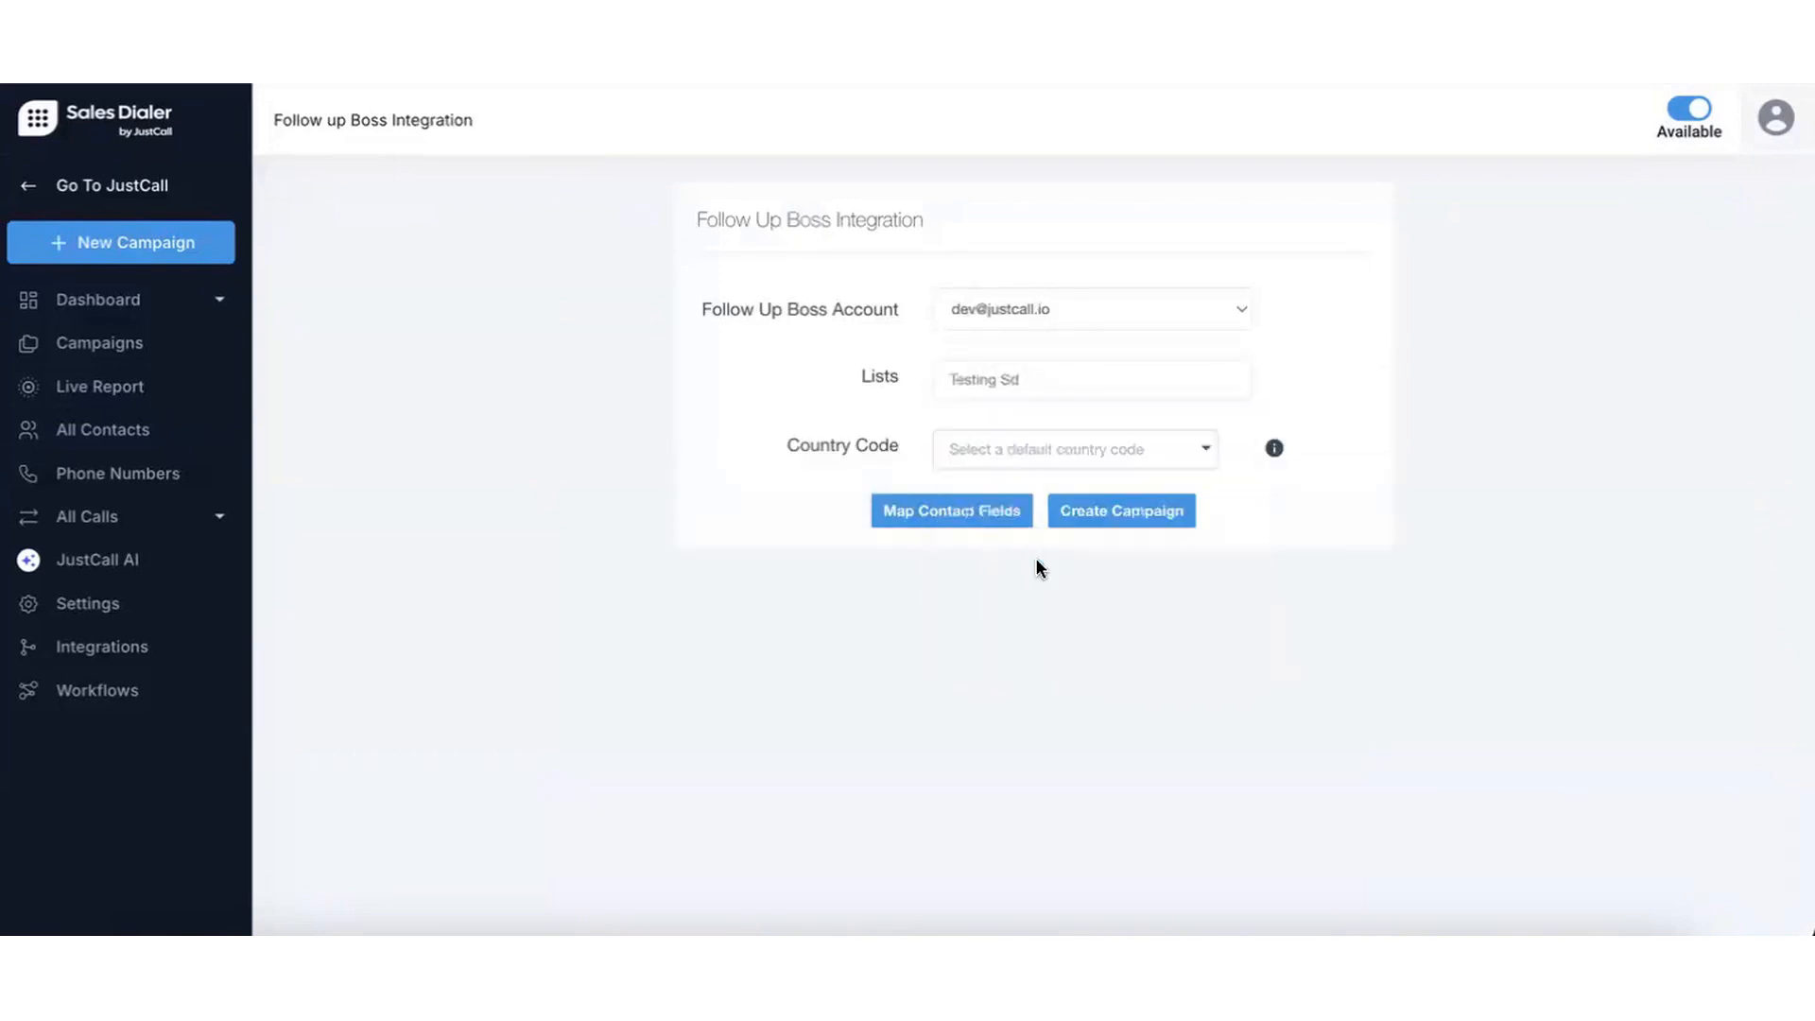
left_click(1074, 450)
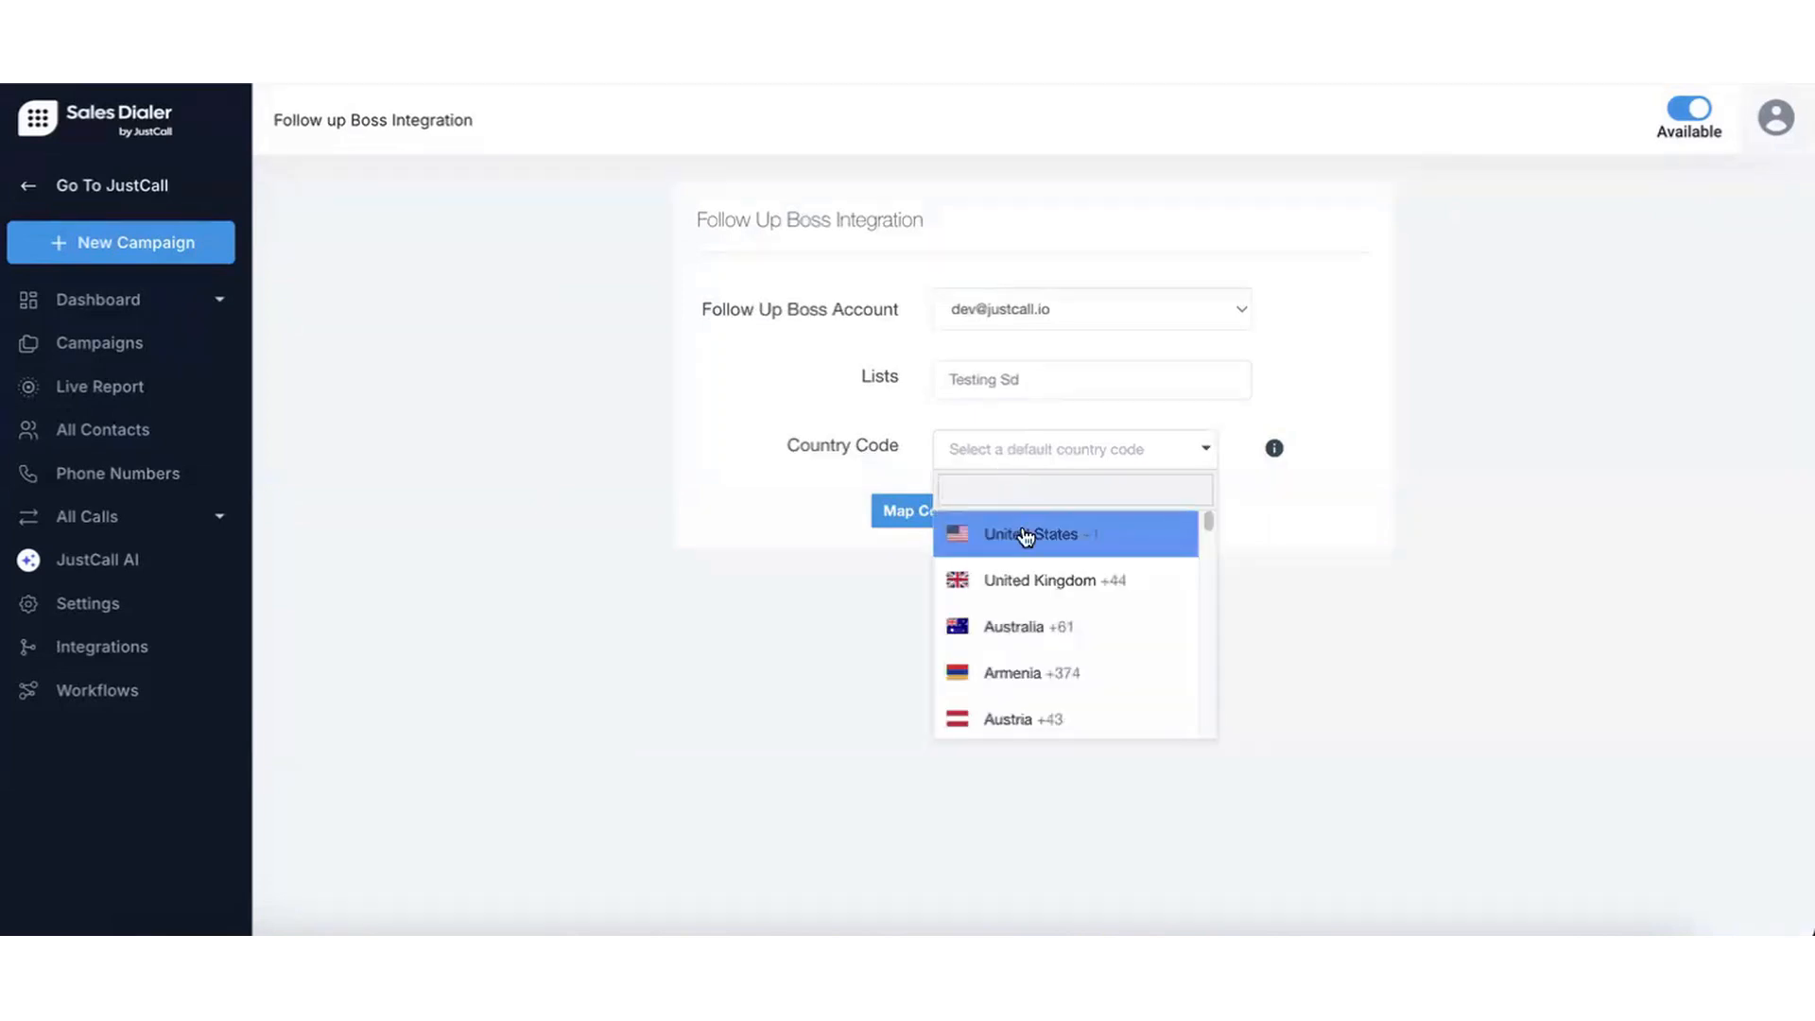
left_click(1029, 533)
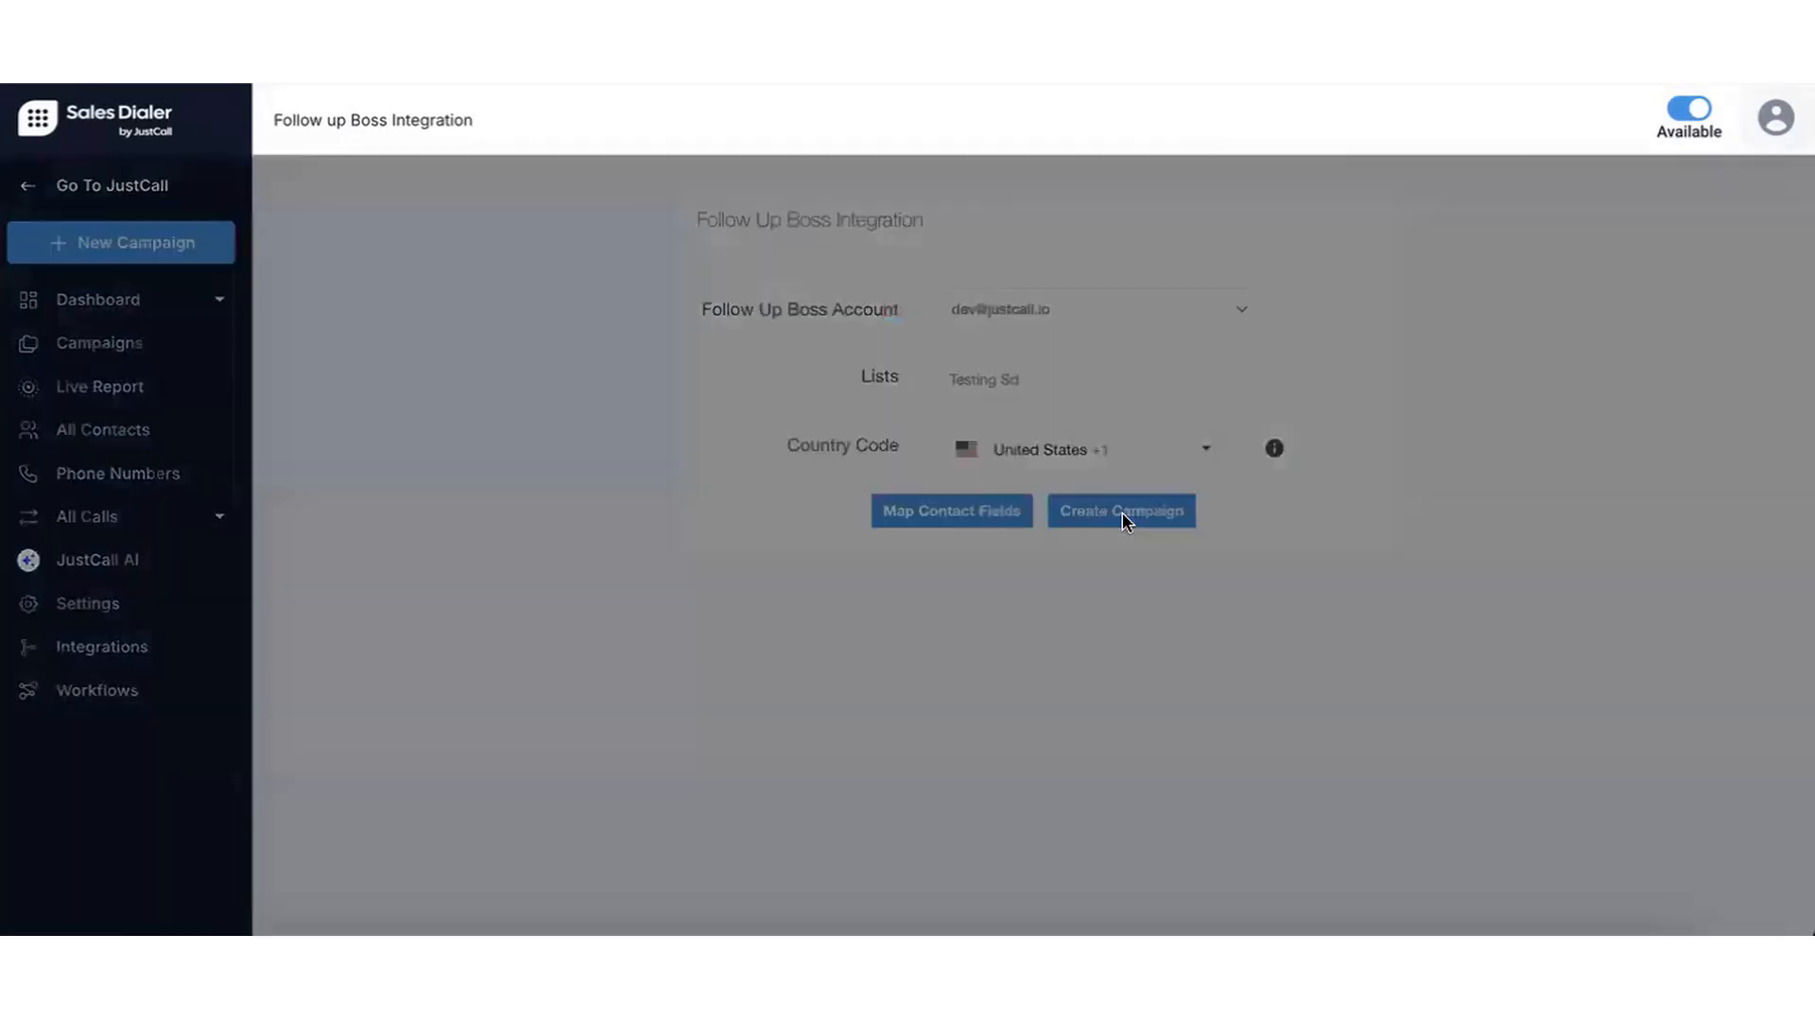
left_click(1119, 511)
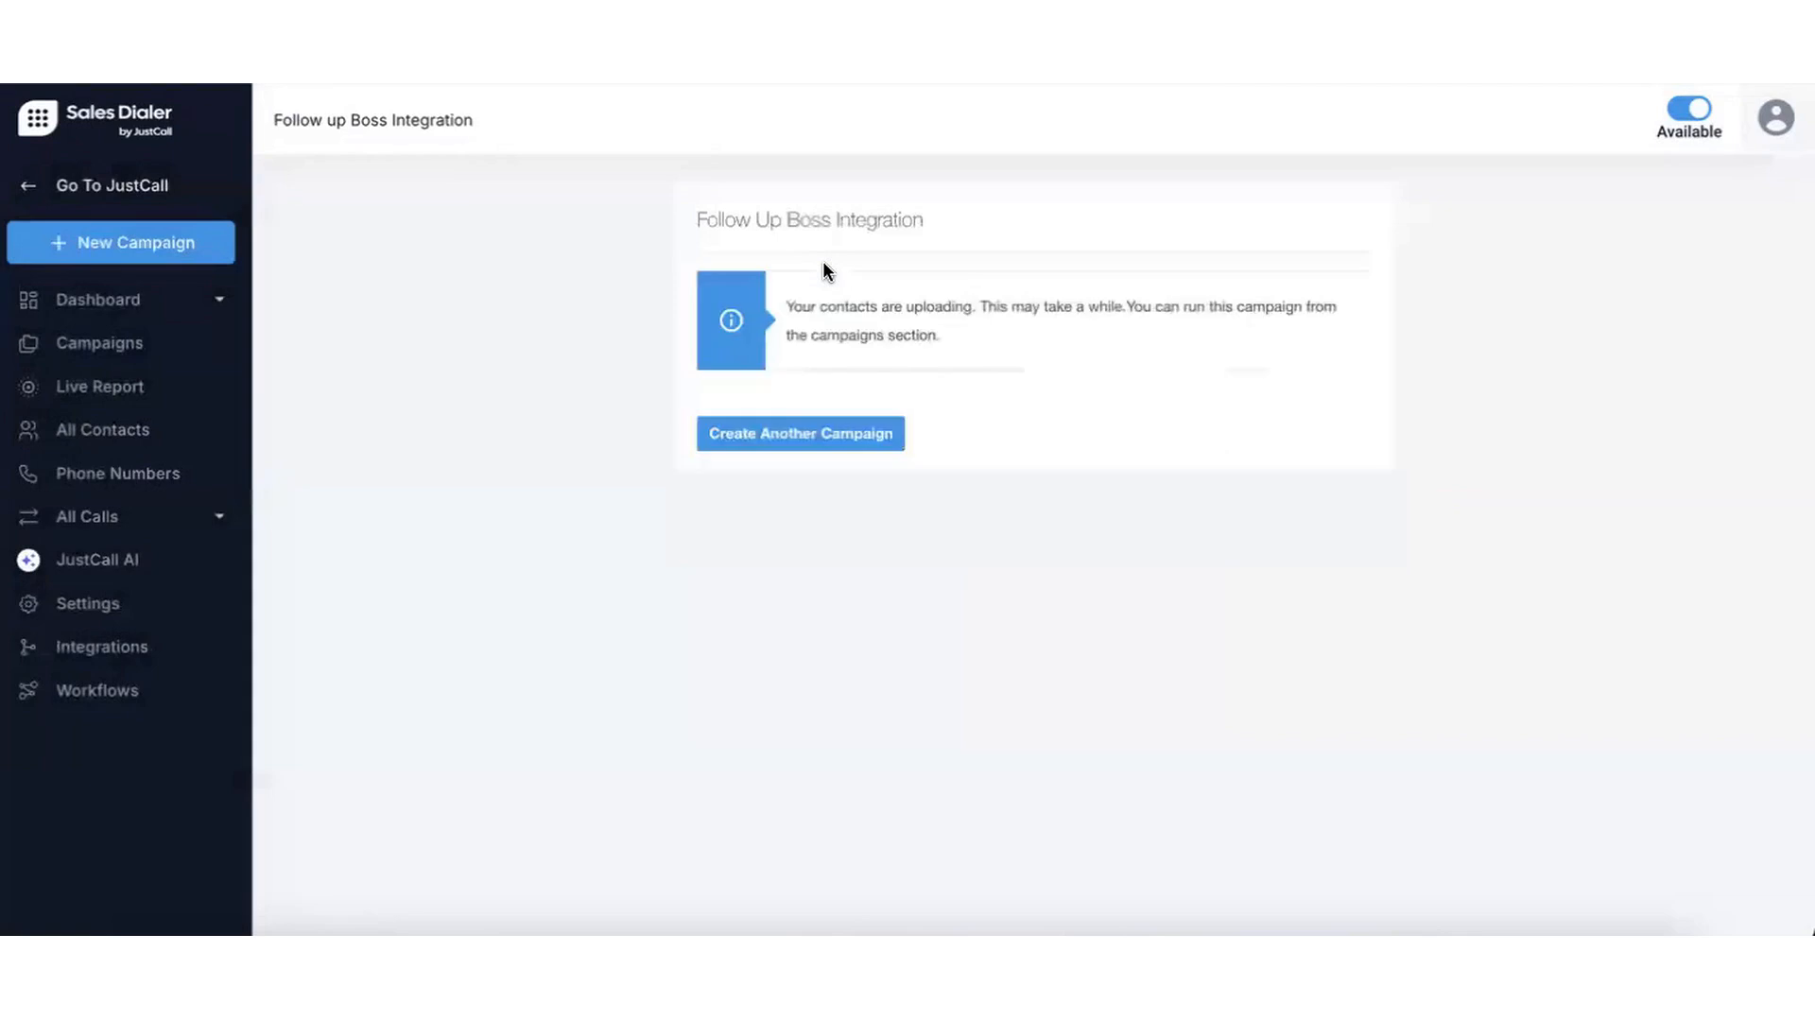
mouse_move(288, 346)
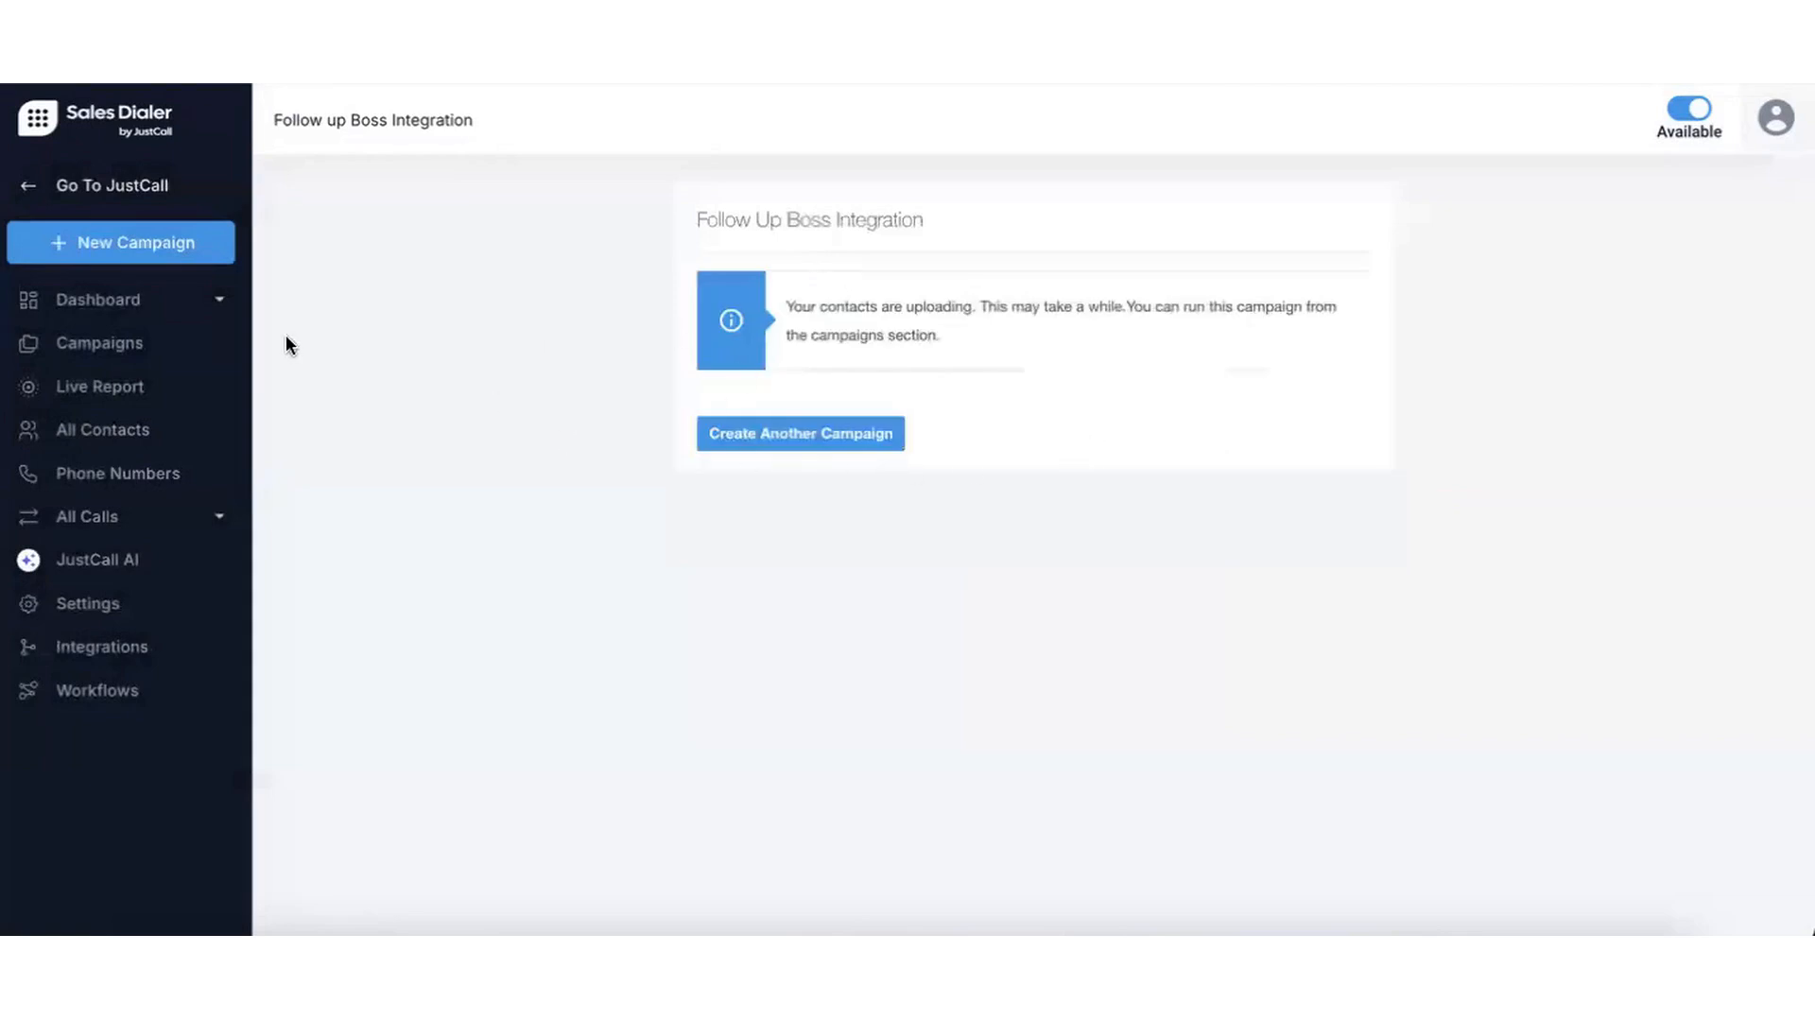
mouse_move(100, 343)
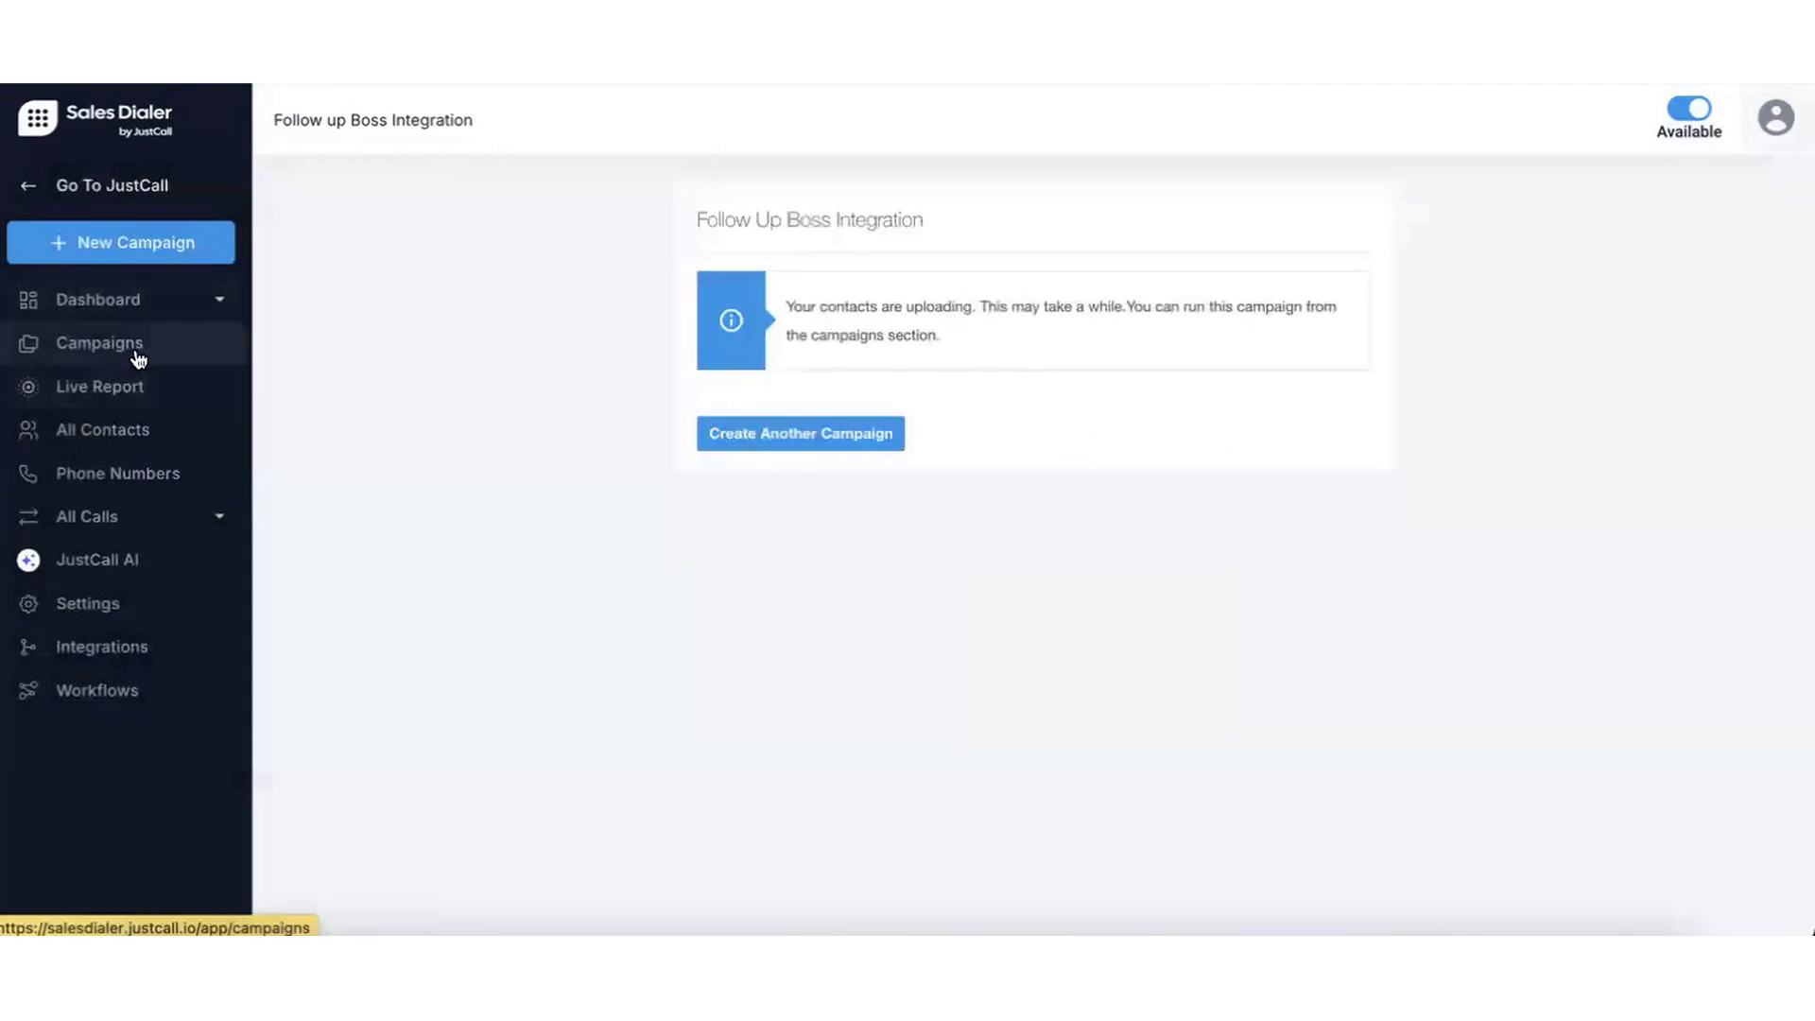
Find the AT campaign in Campaigns by searching 'at' and resume its 25-contact session.
left_click(100, 343)
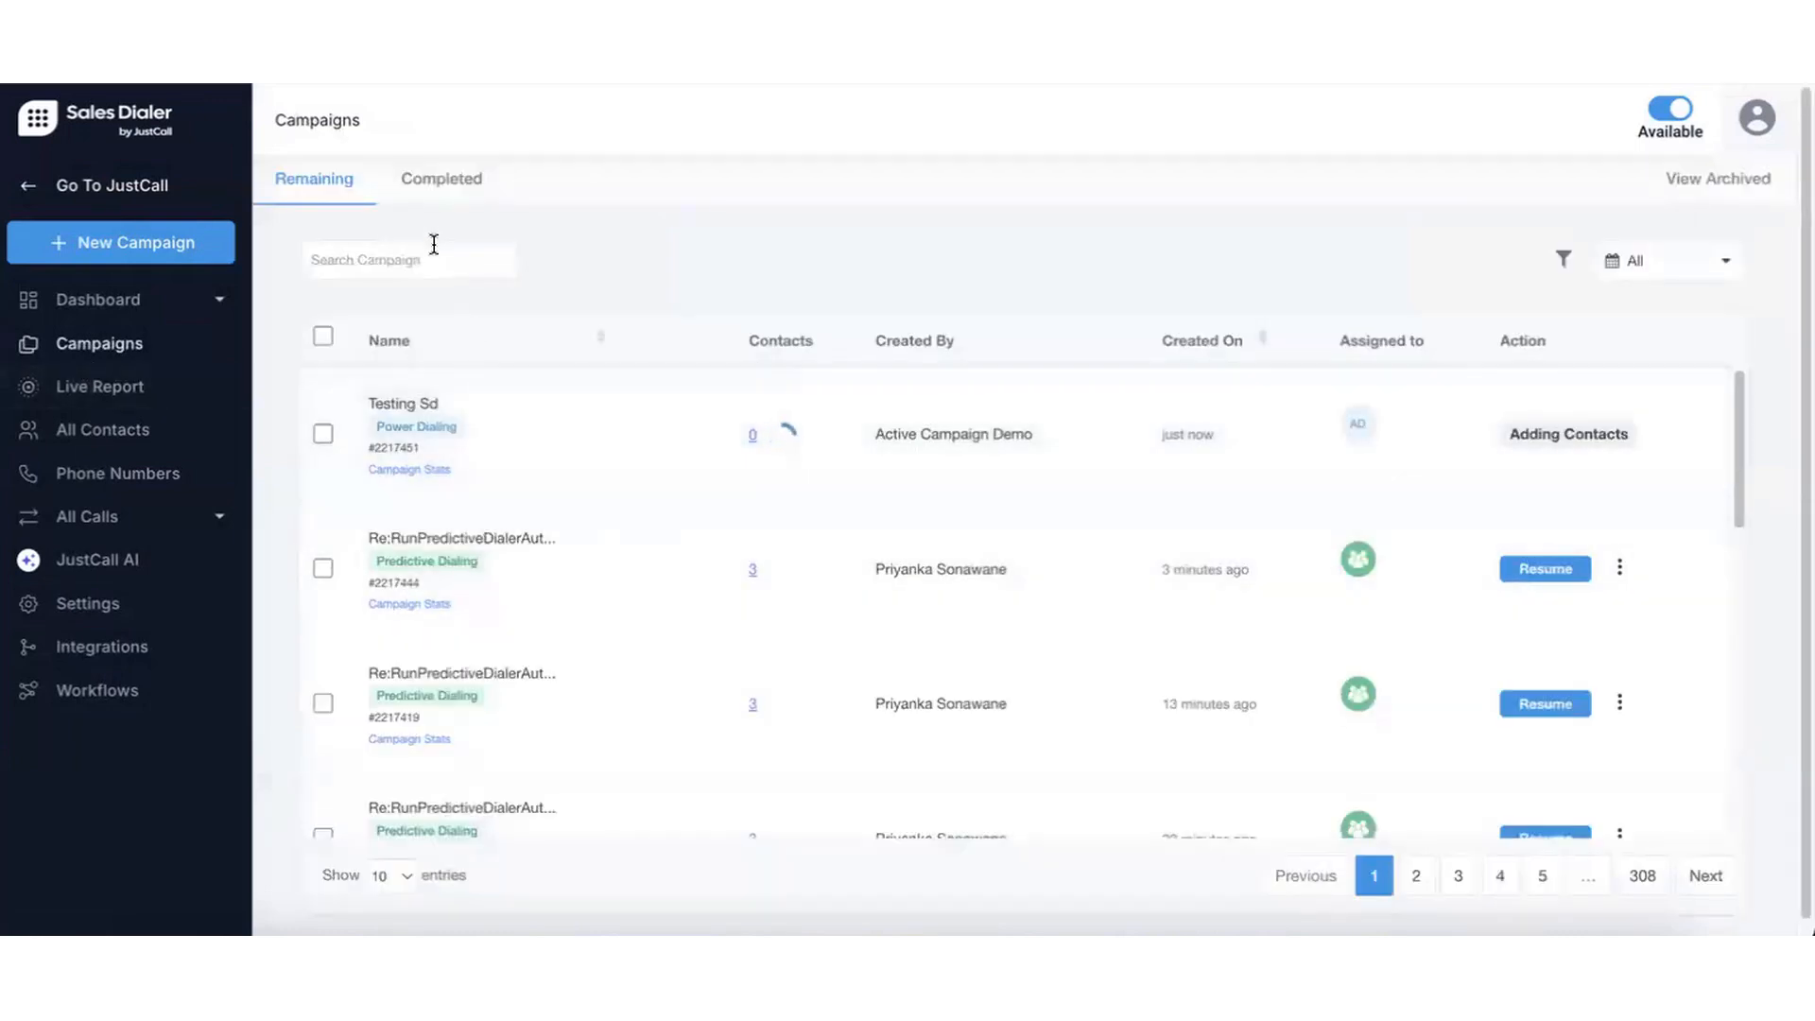
type("at ca")
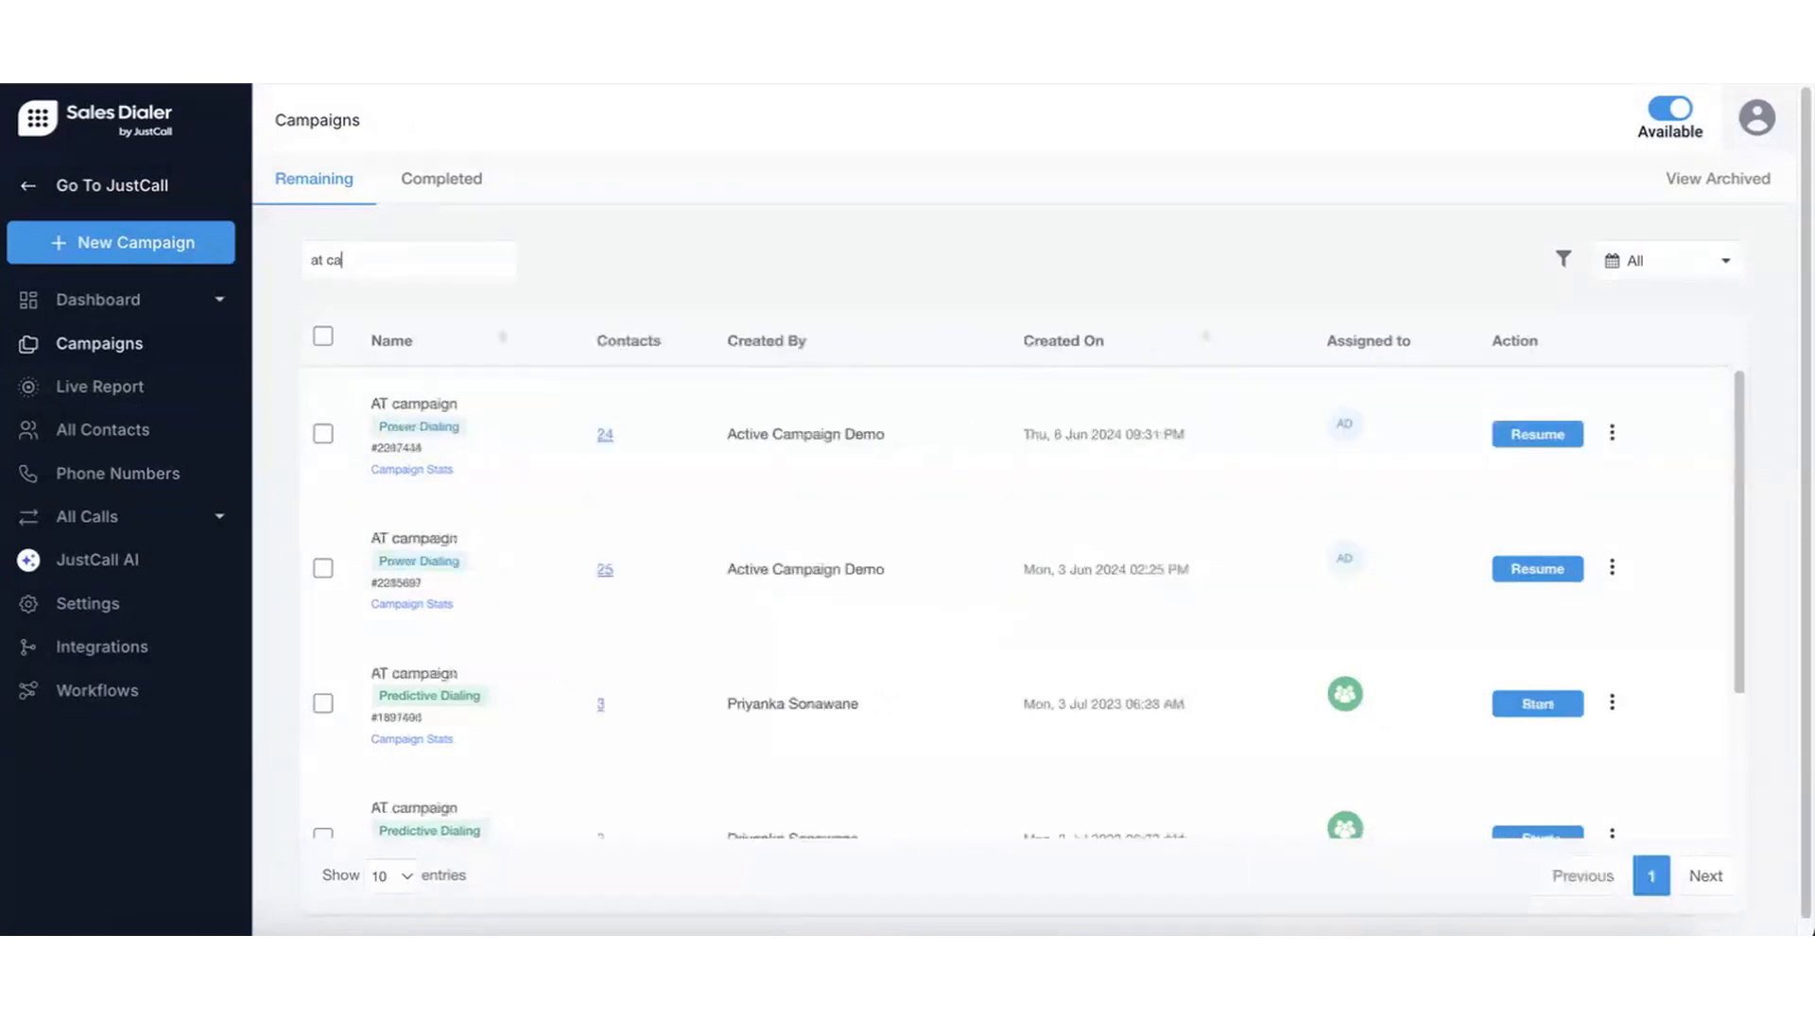
mouse_move(1492, 594)
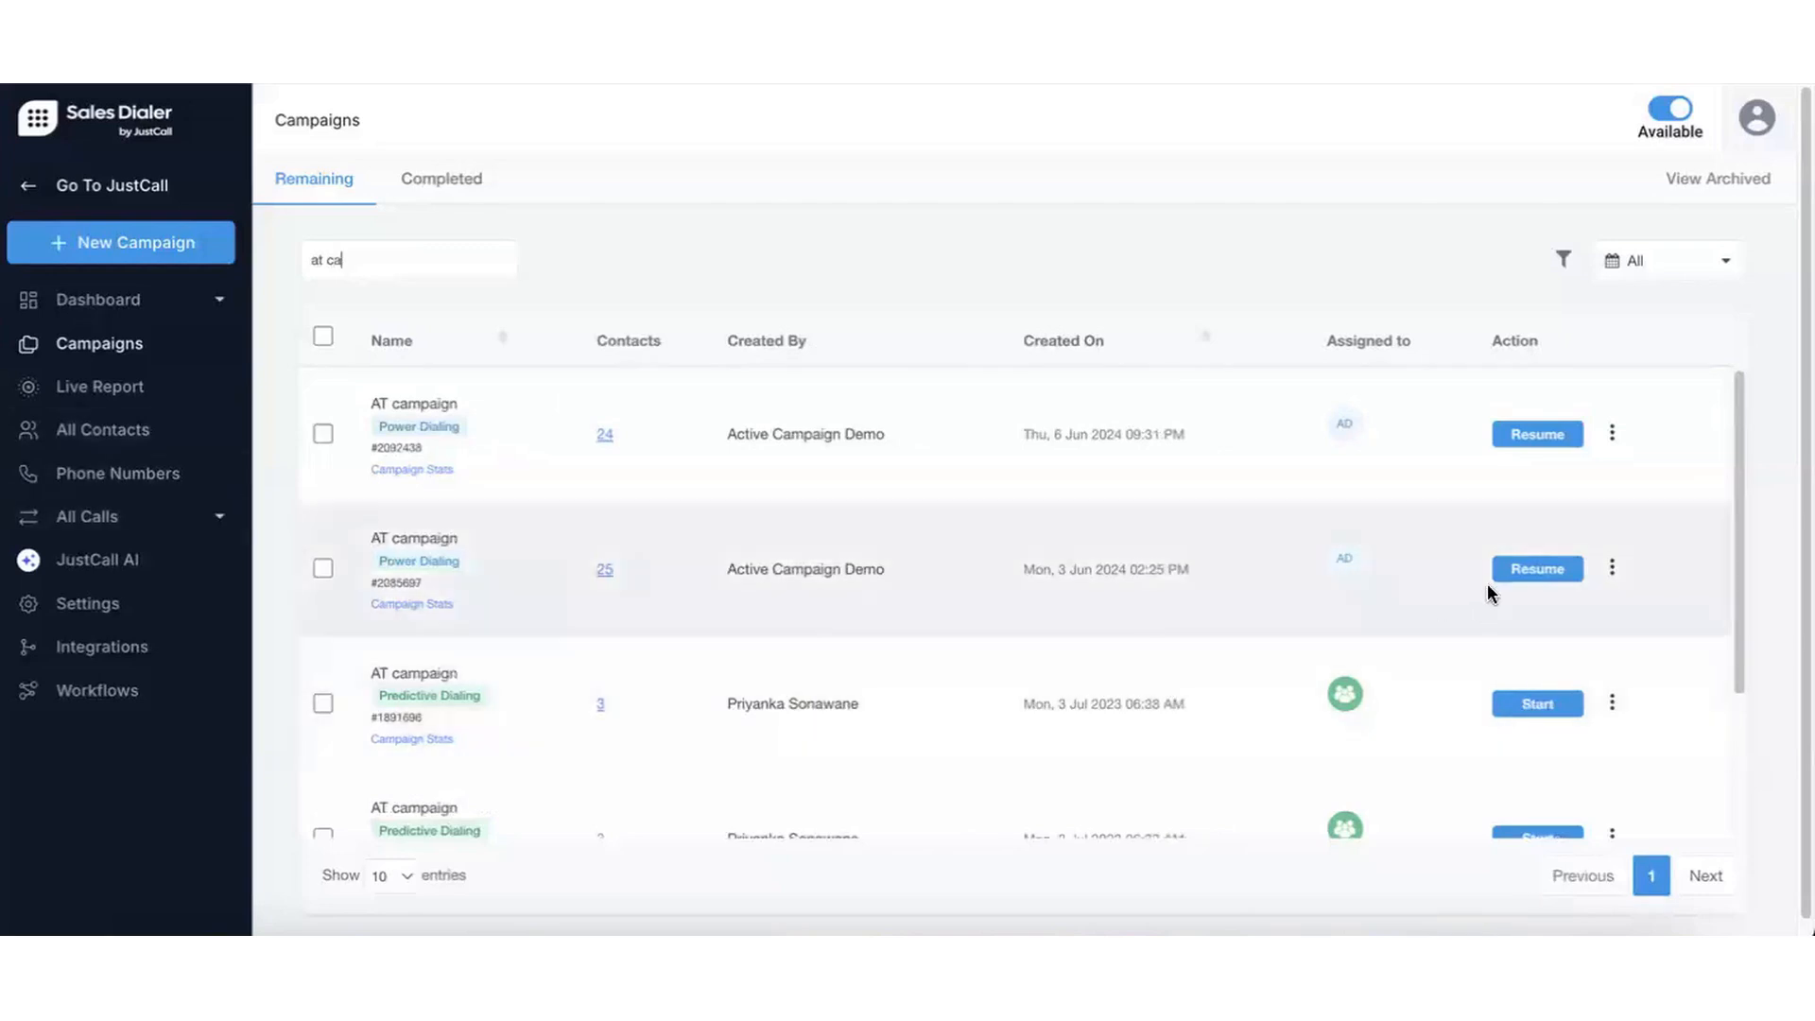
left_click(1537, 569)
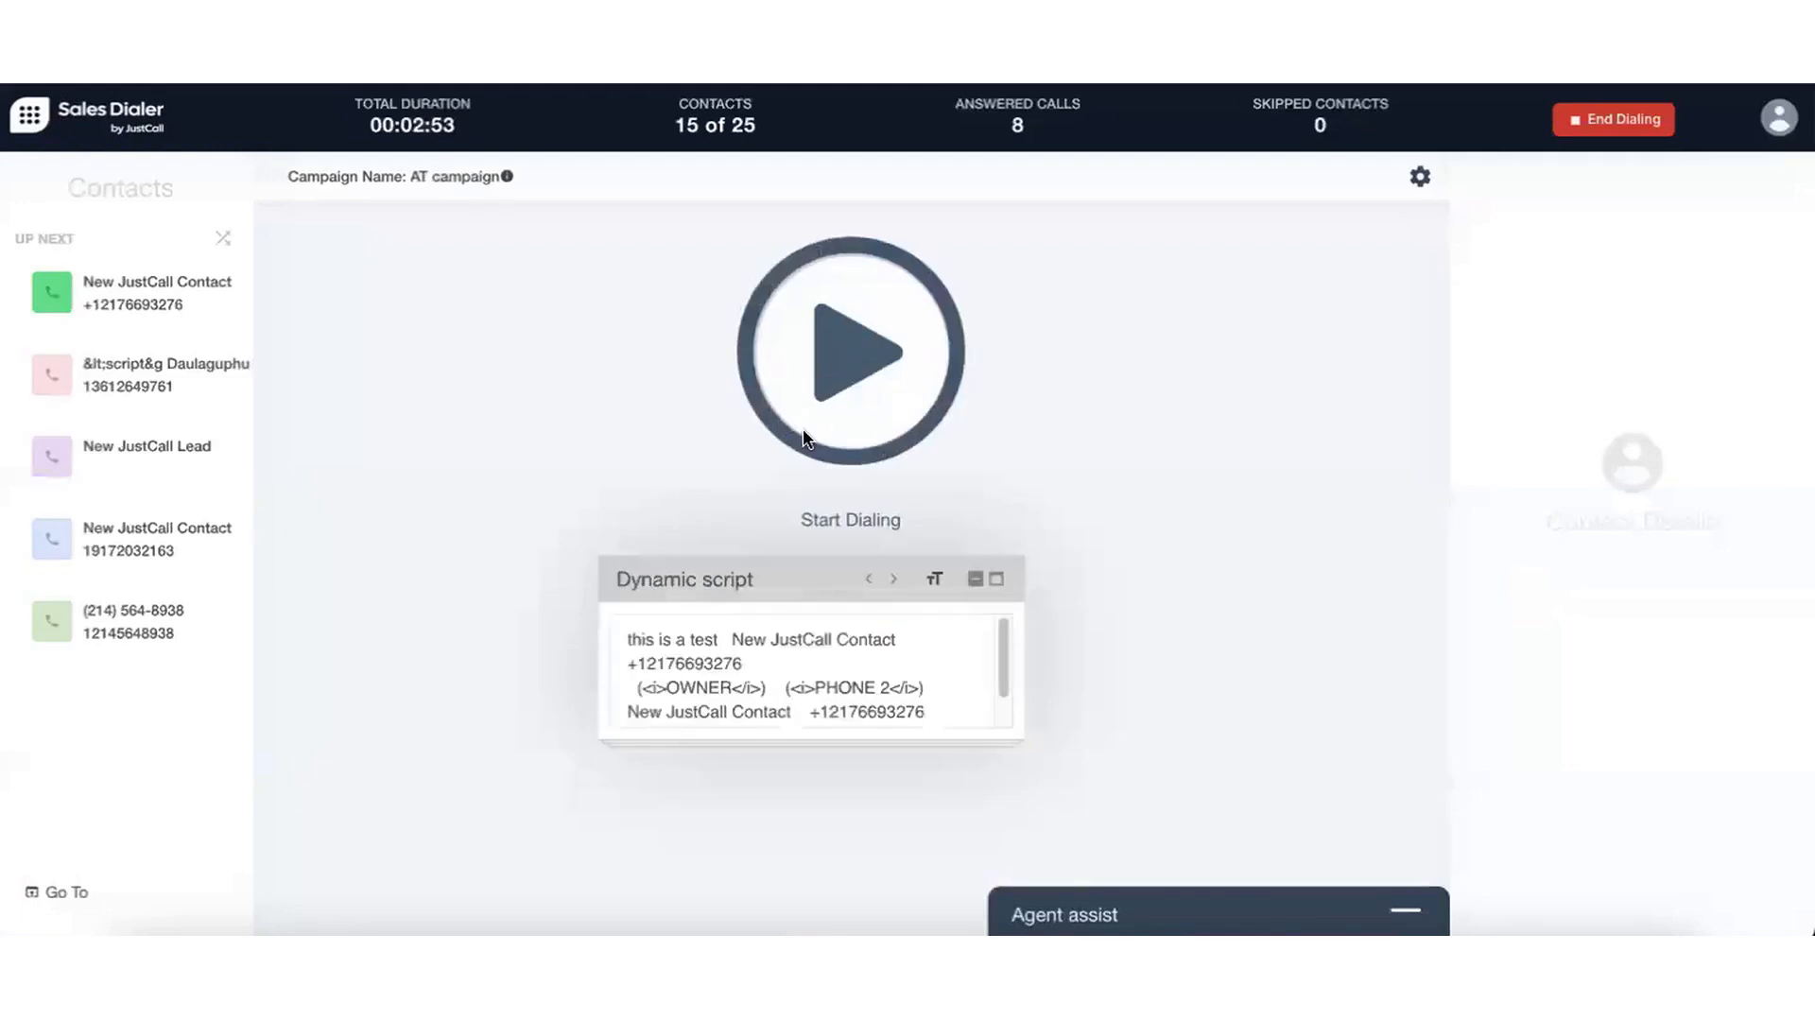
mouse_move(98, 286)
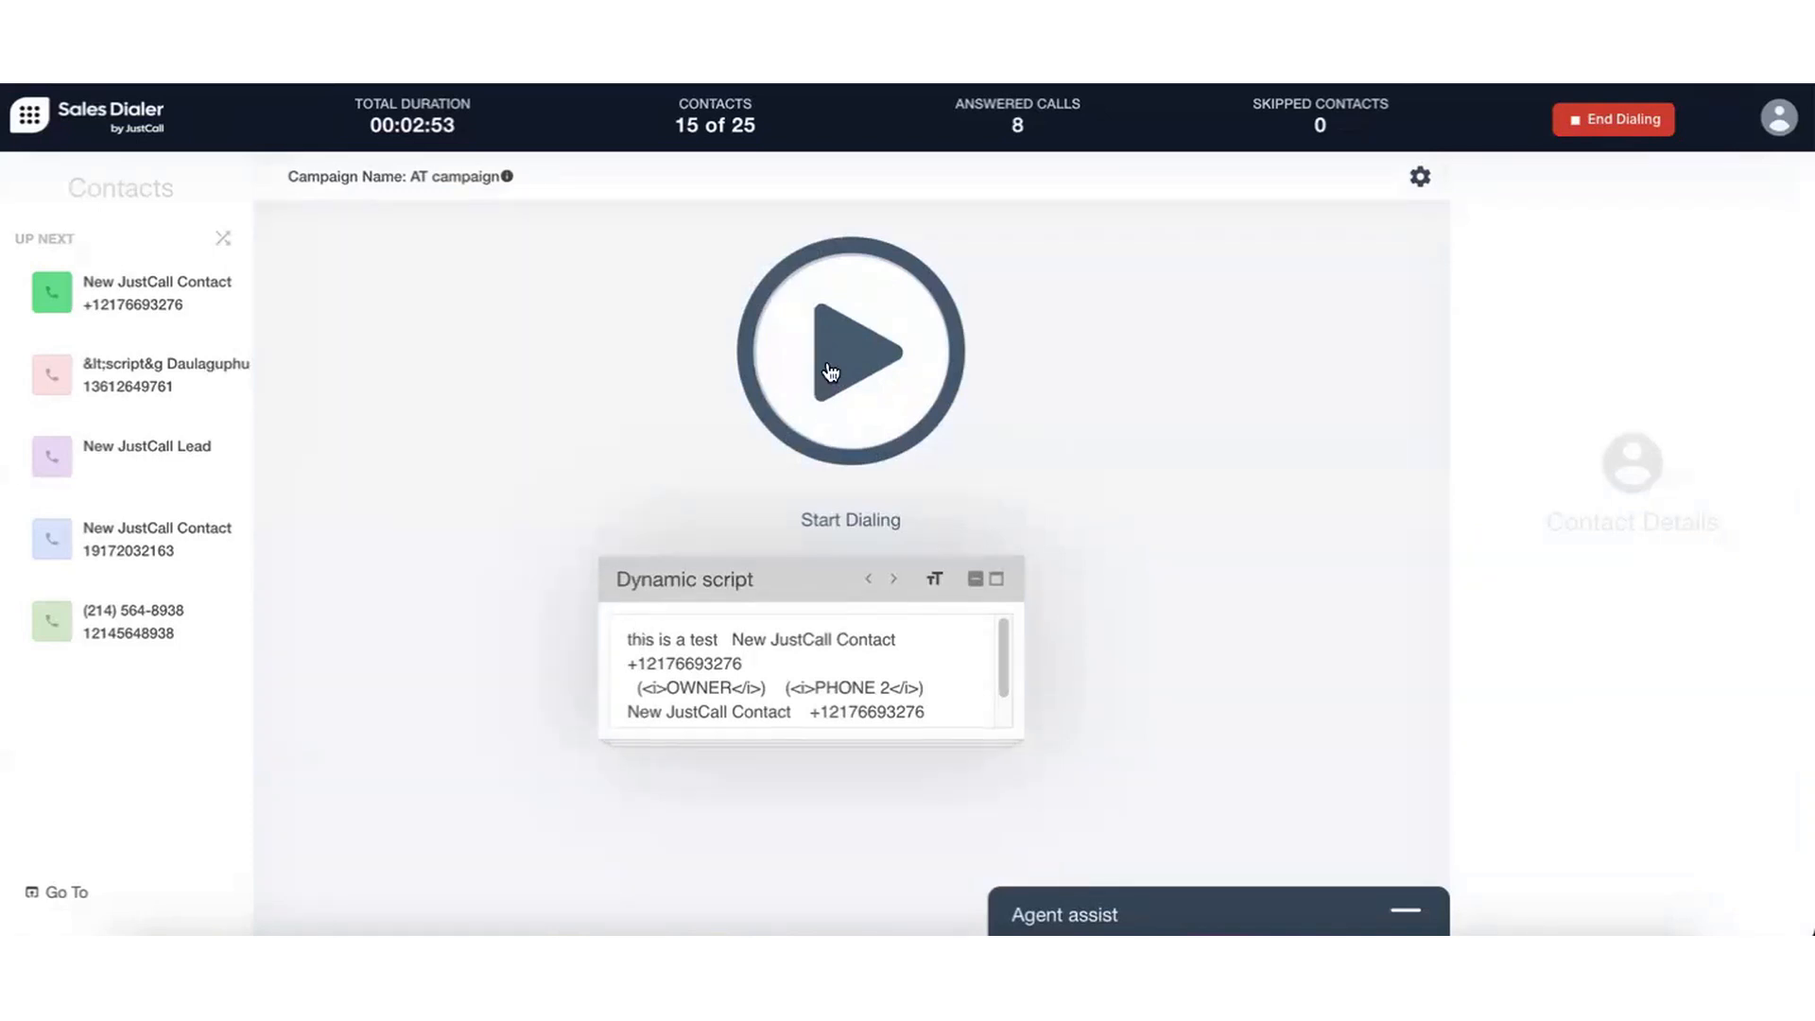
Start dialing New JustCall Contact, then hang up to reach the Call Disposition form.
left_click(849, 352)
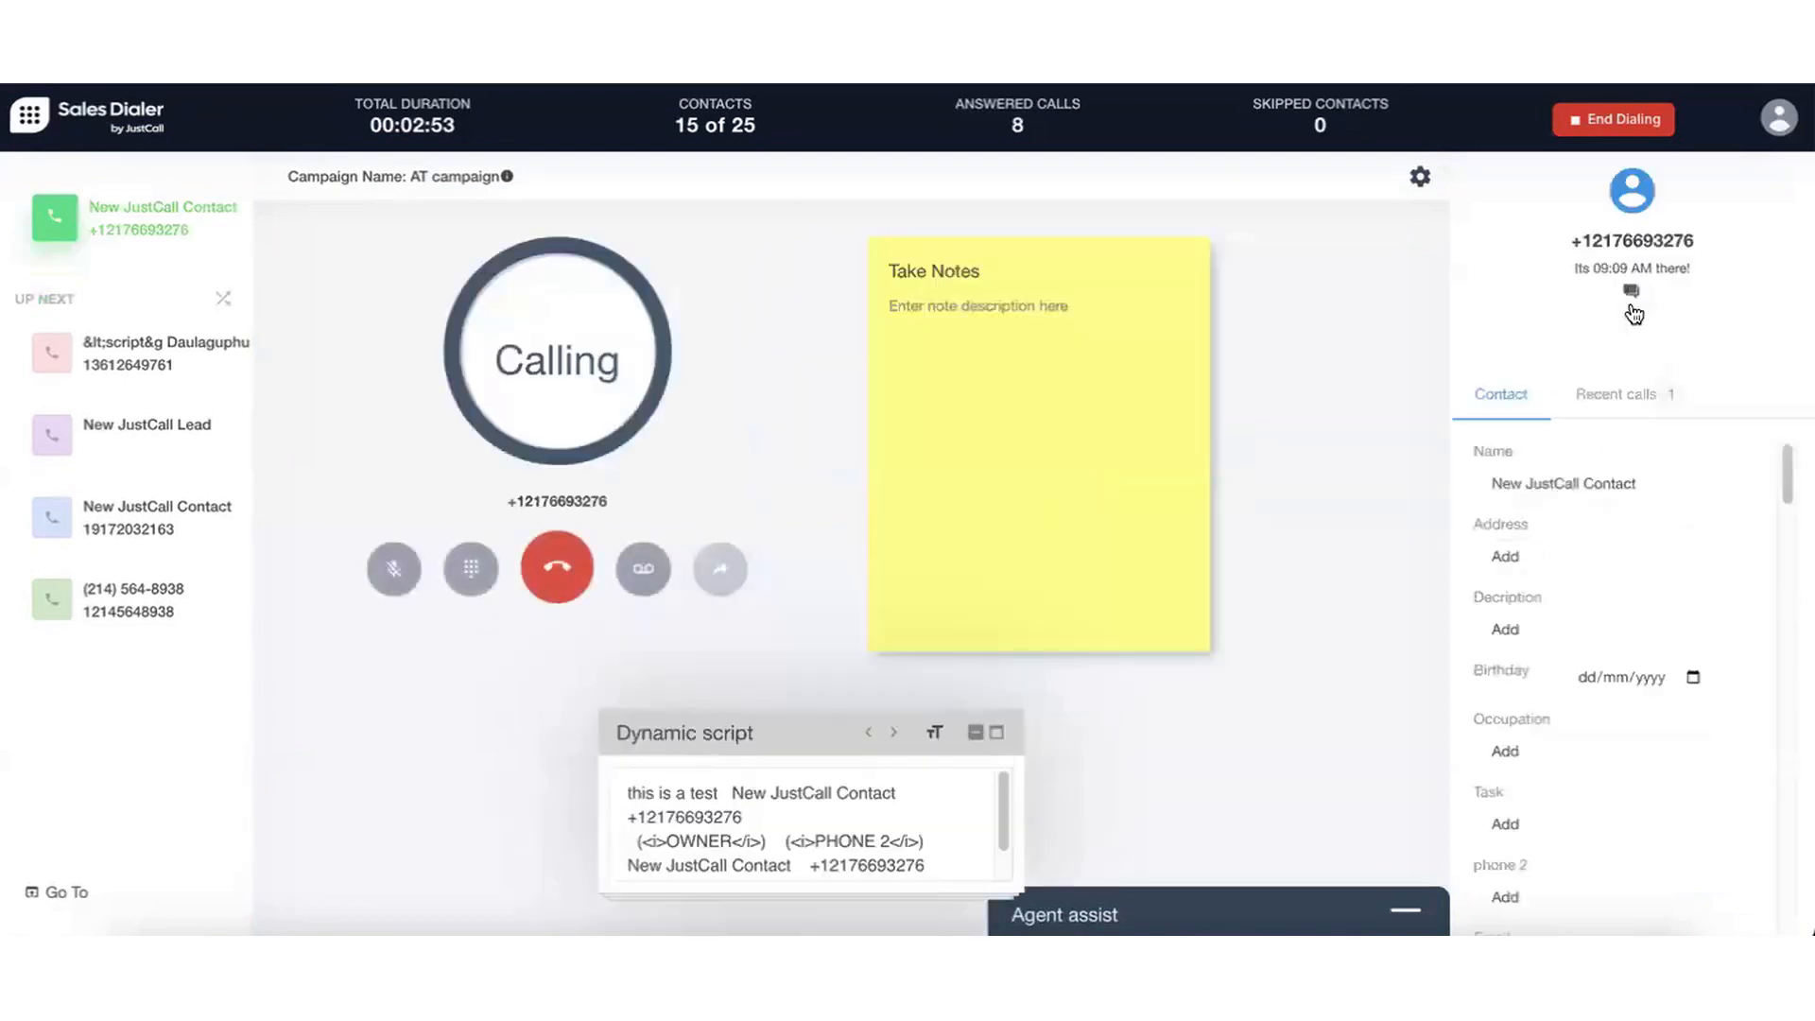
scroll("down", 3)
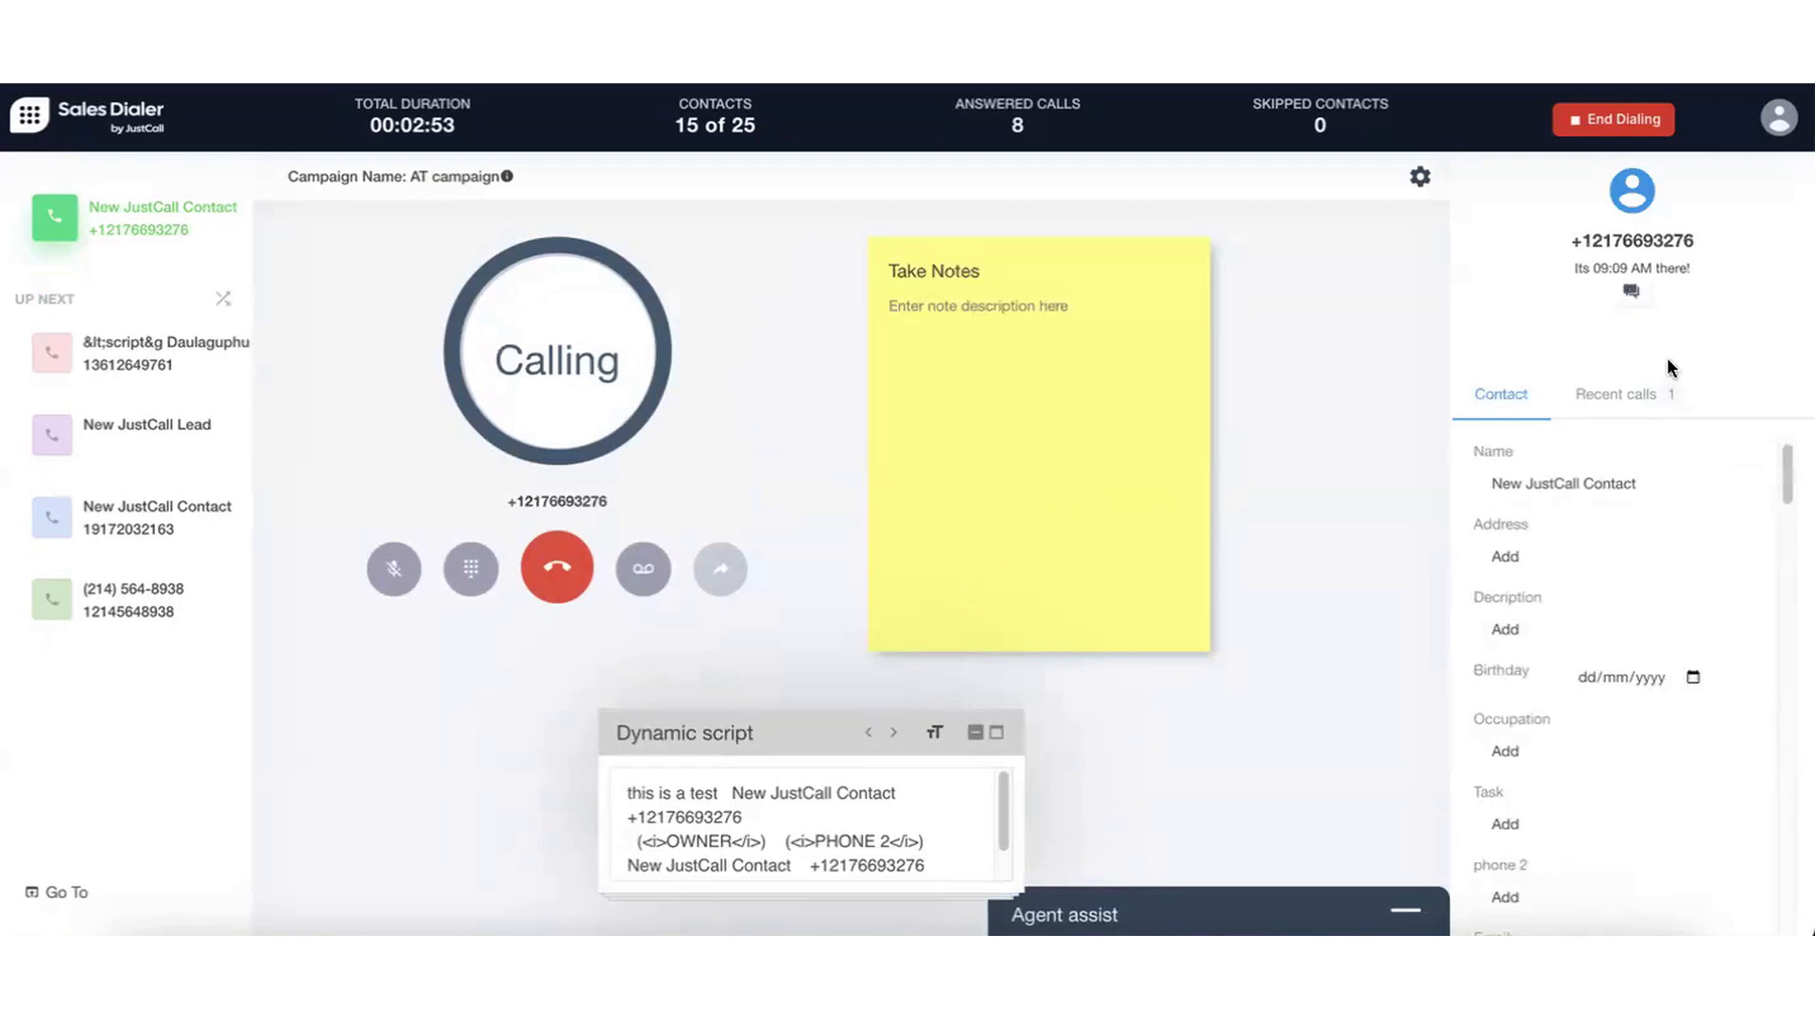
left_click(556, 569)
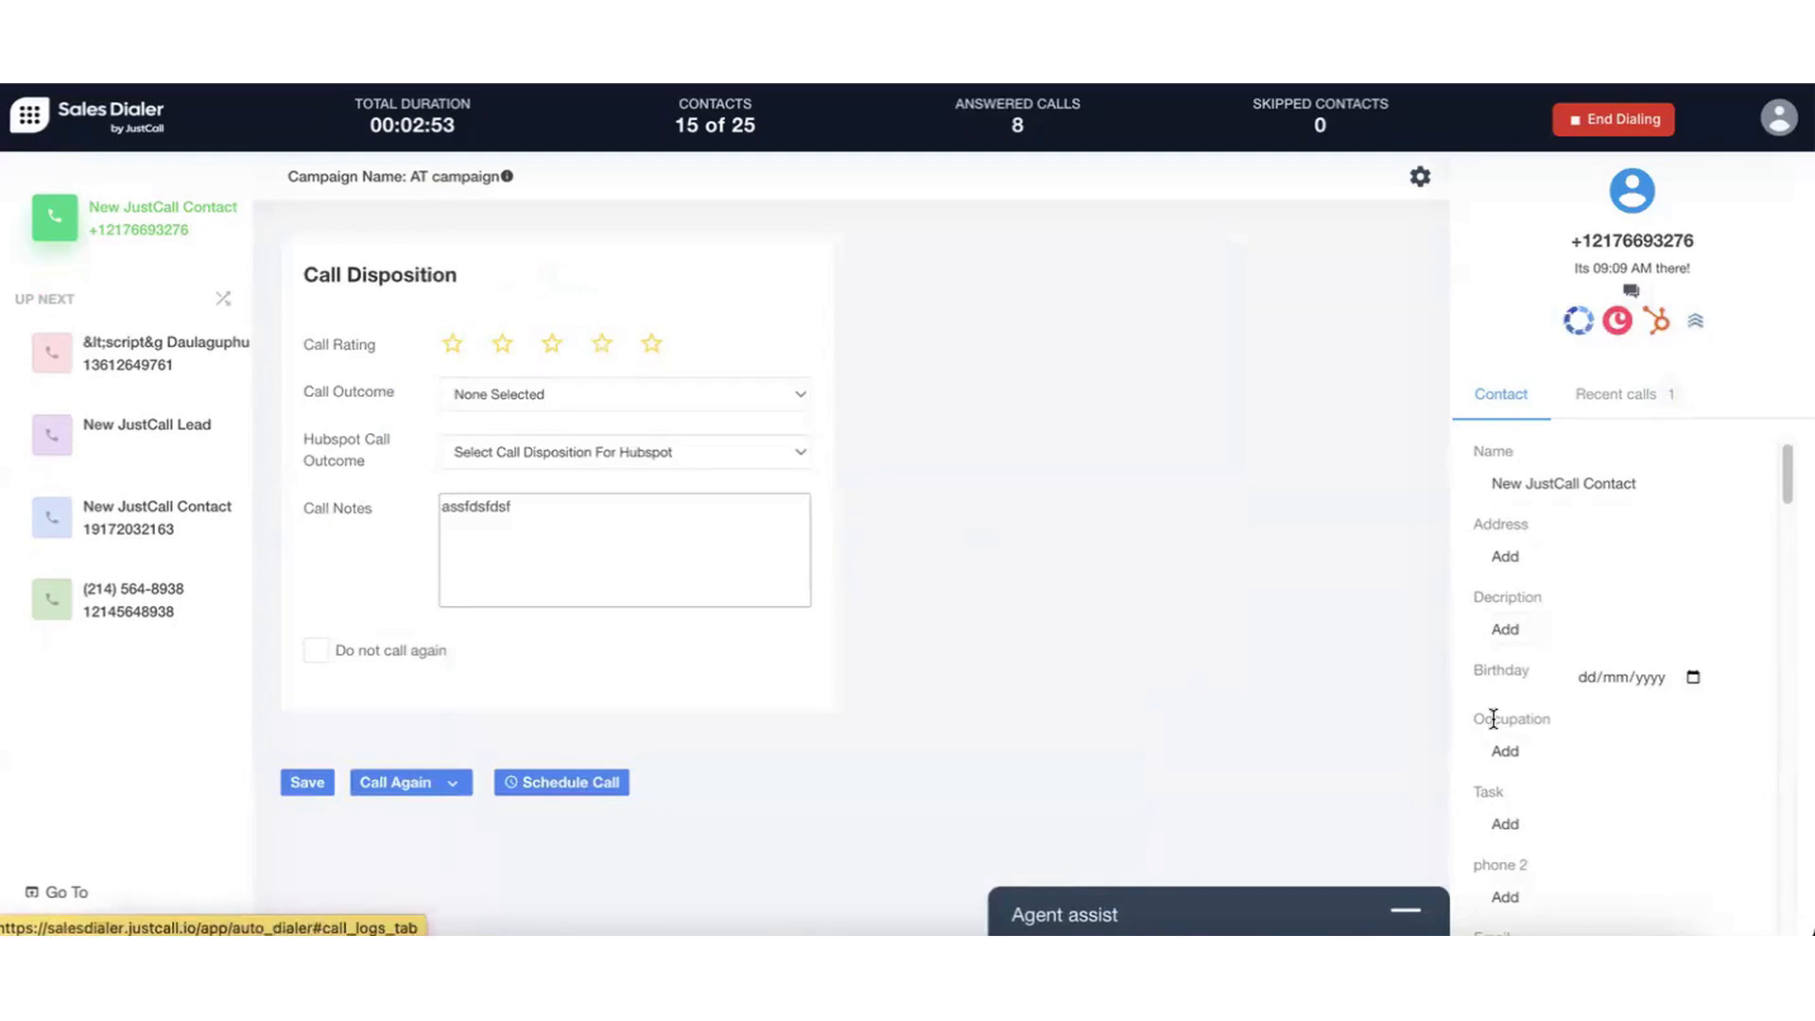
Check the contact's recent call history and add text to the Call Notes.
scroll("down", 3)
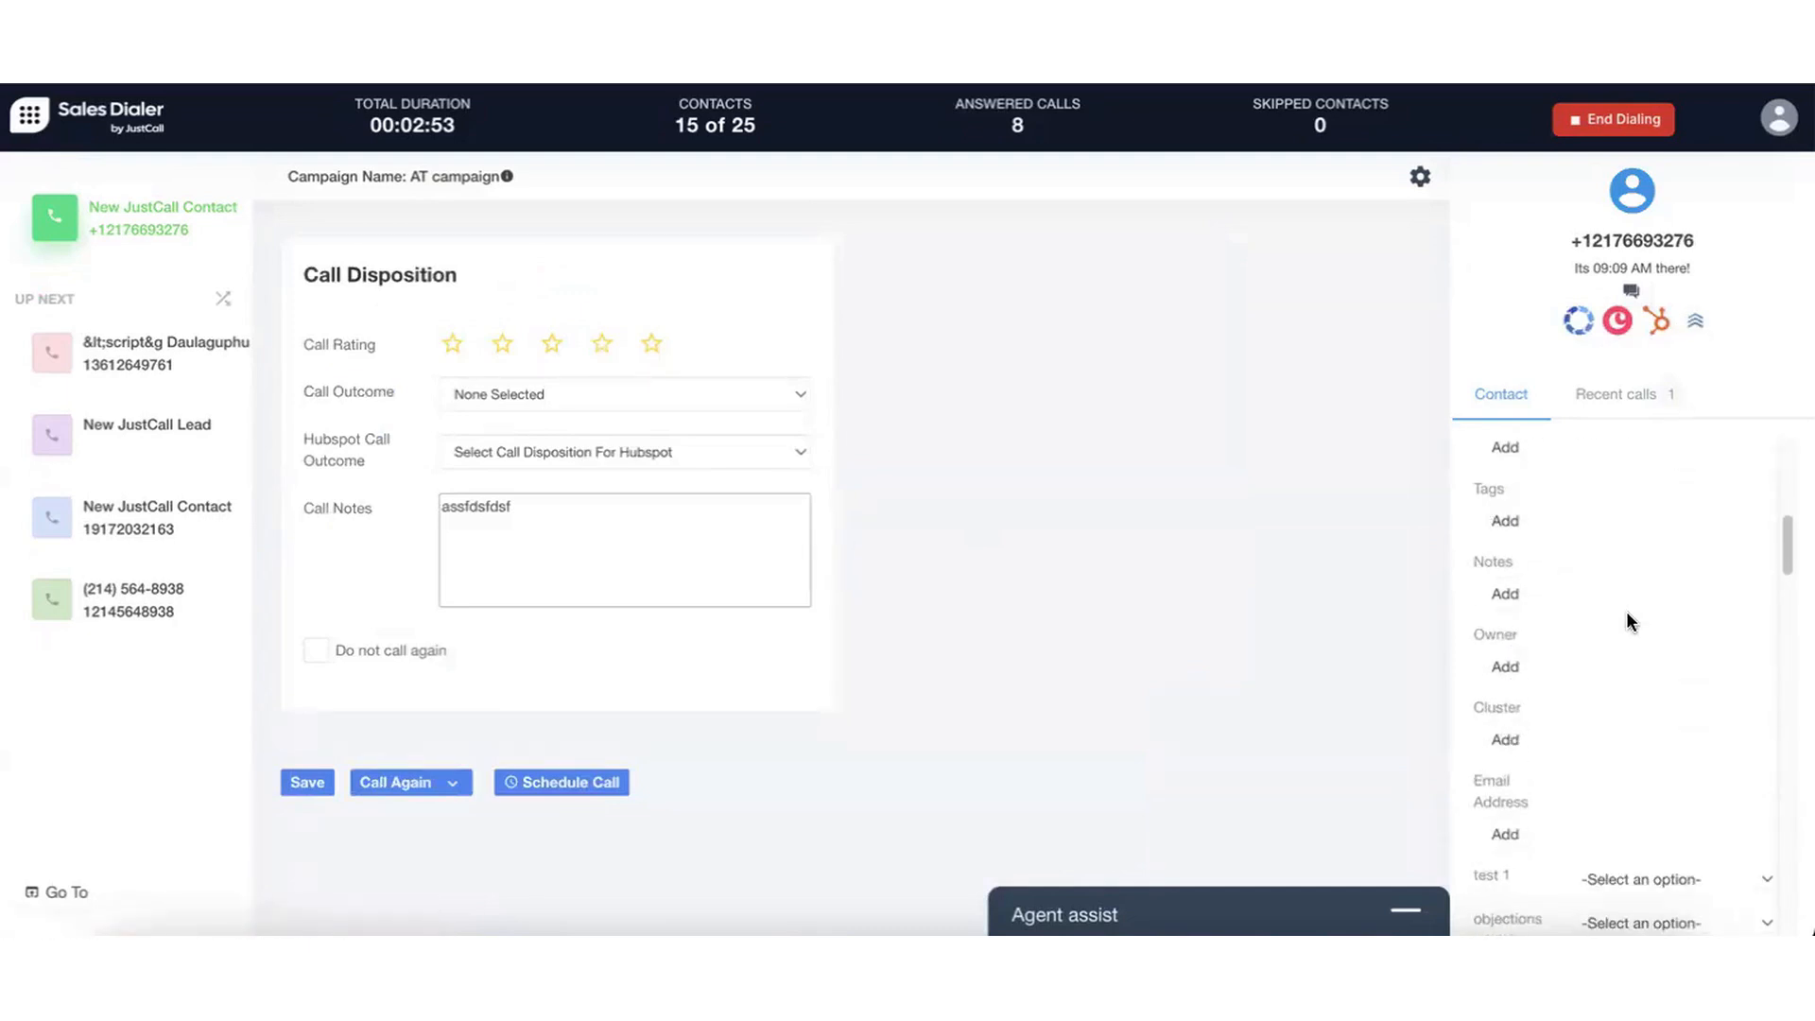
scroll("down", 3)
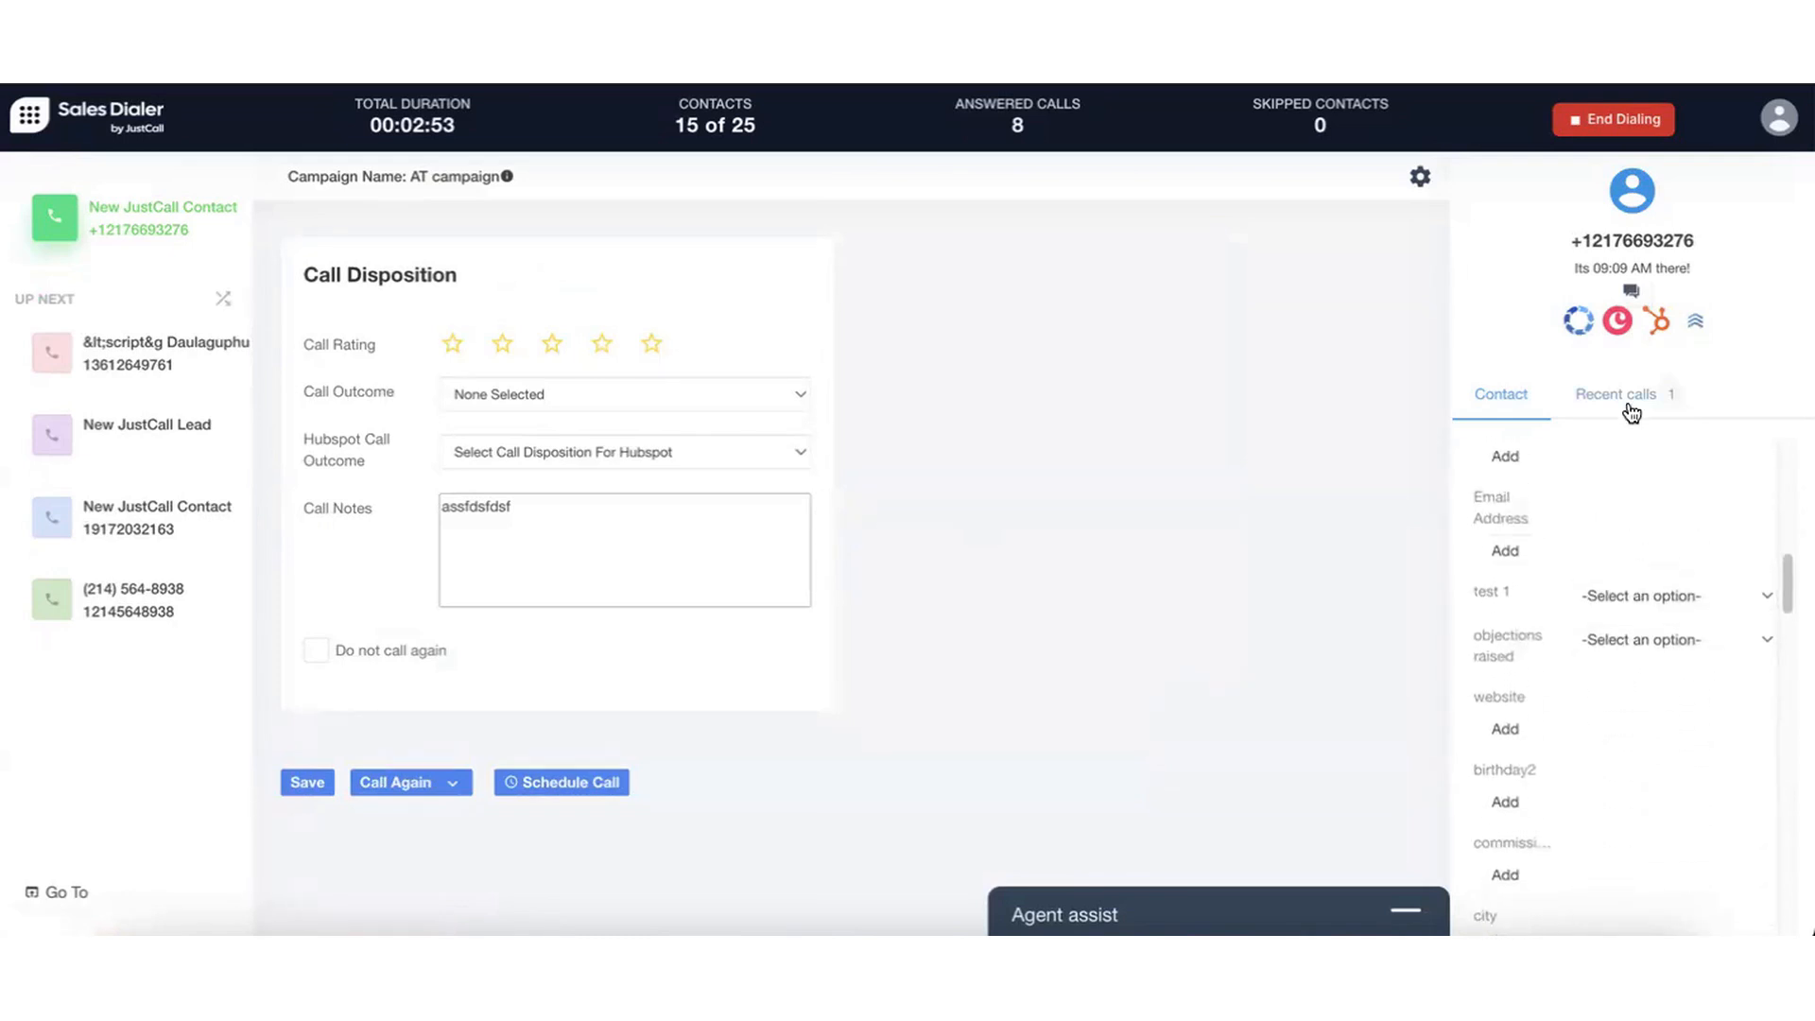
left_click(1619, 393)
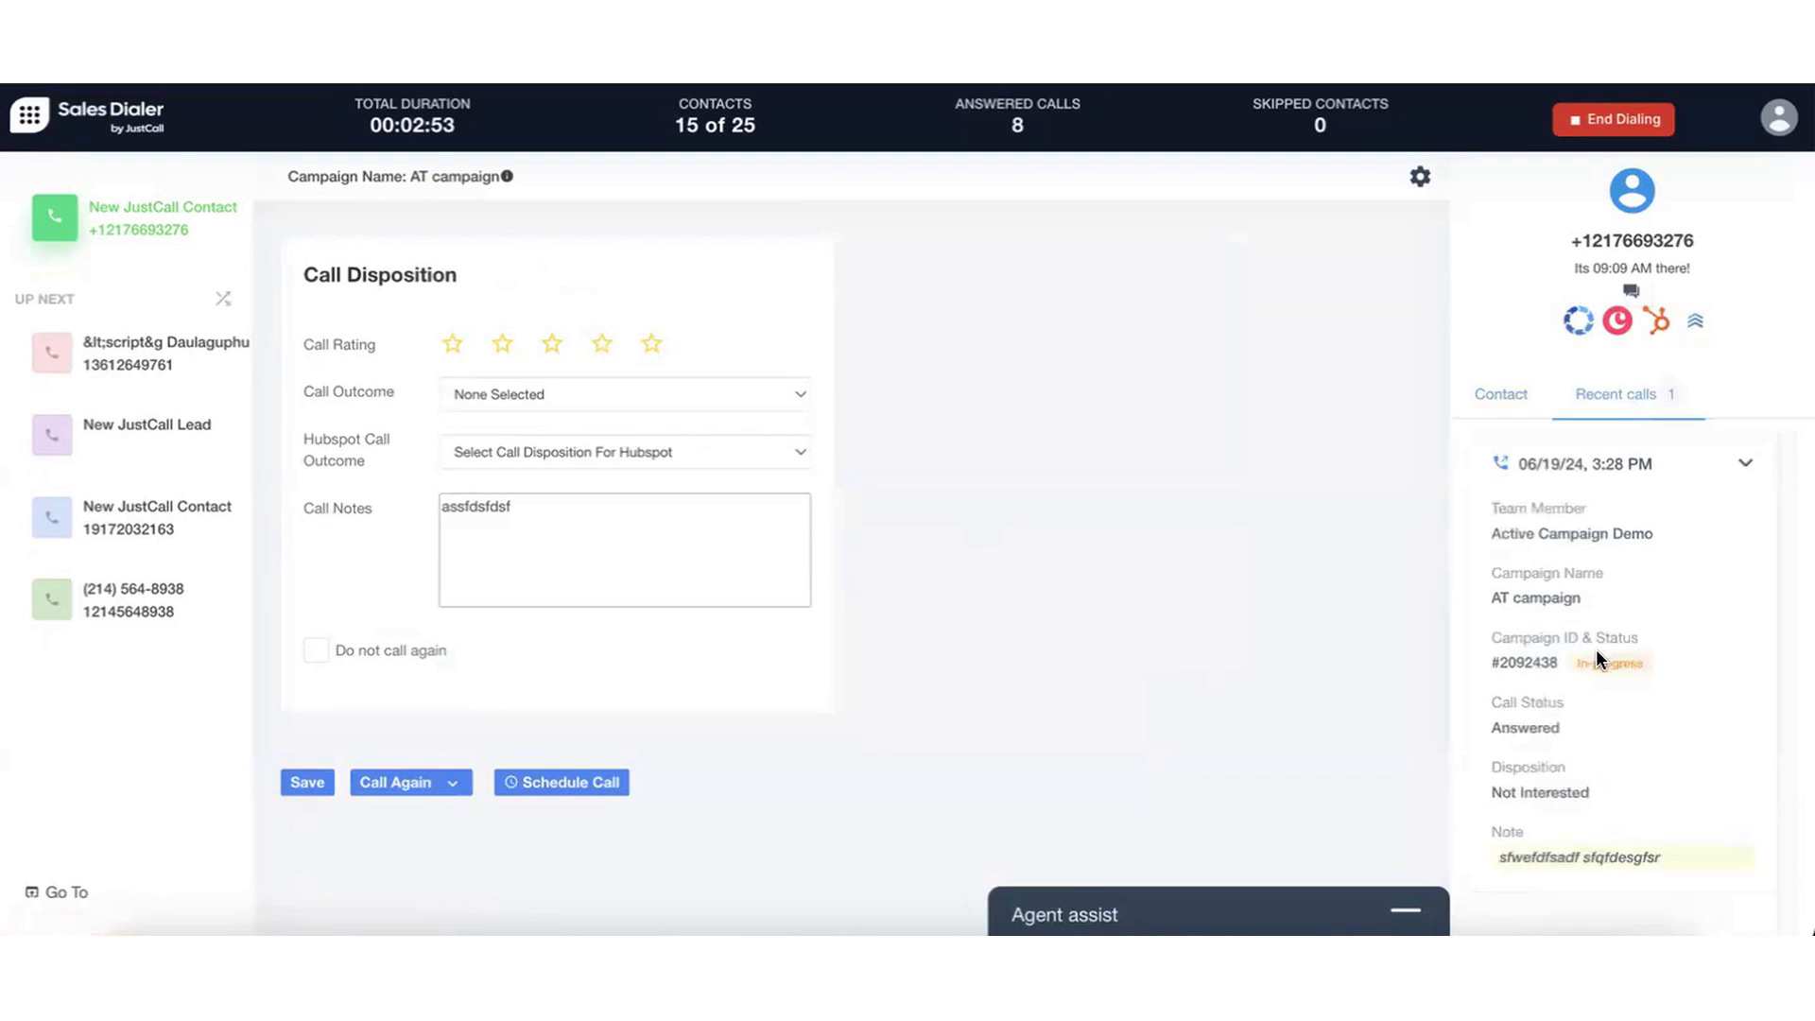
mouse_move(1568, 838)
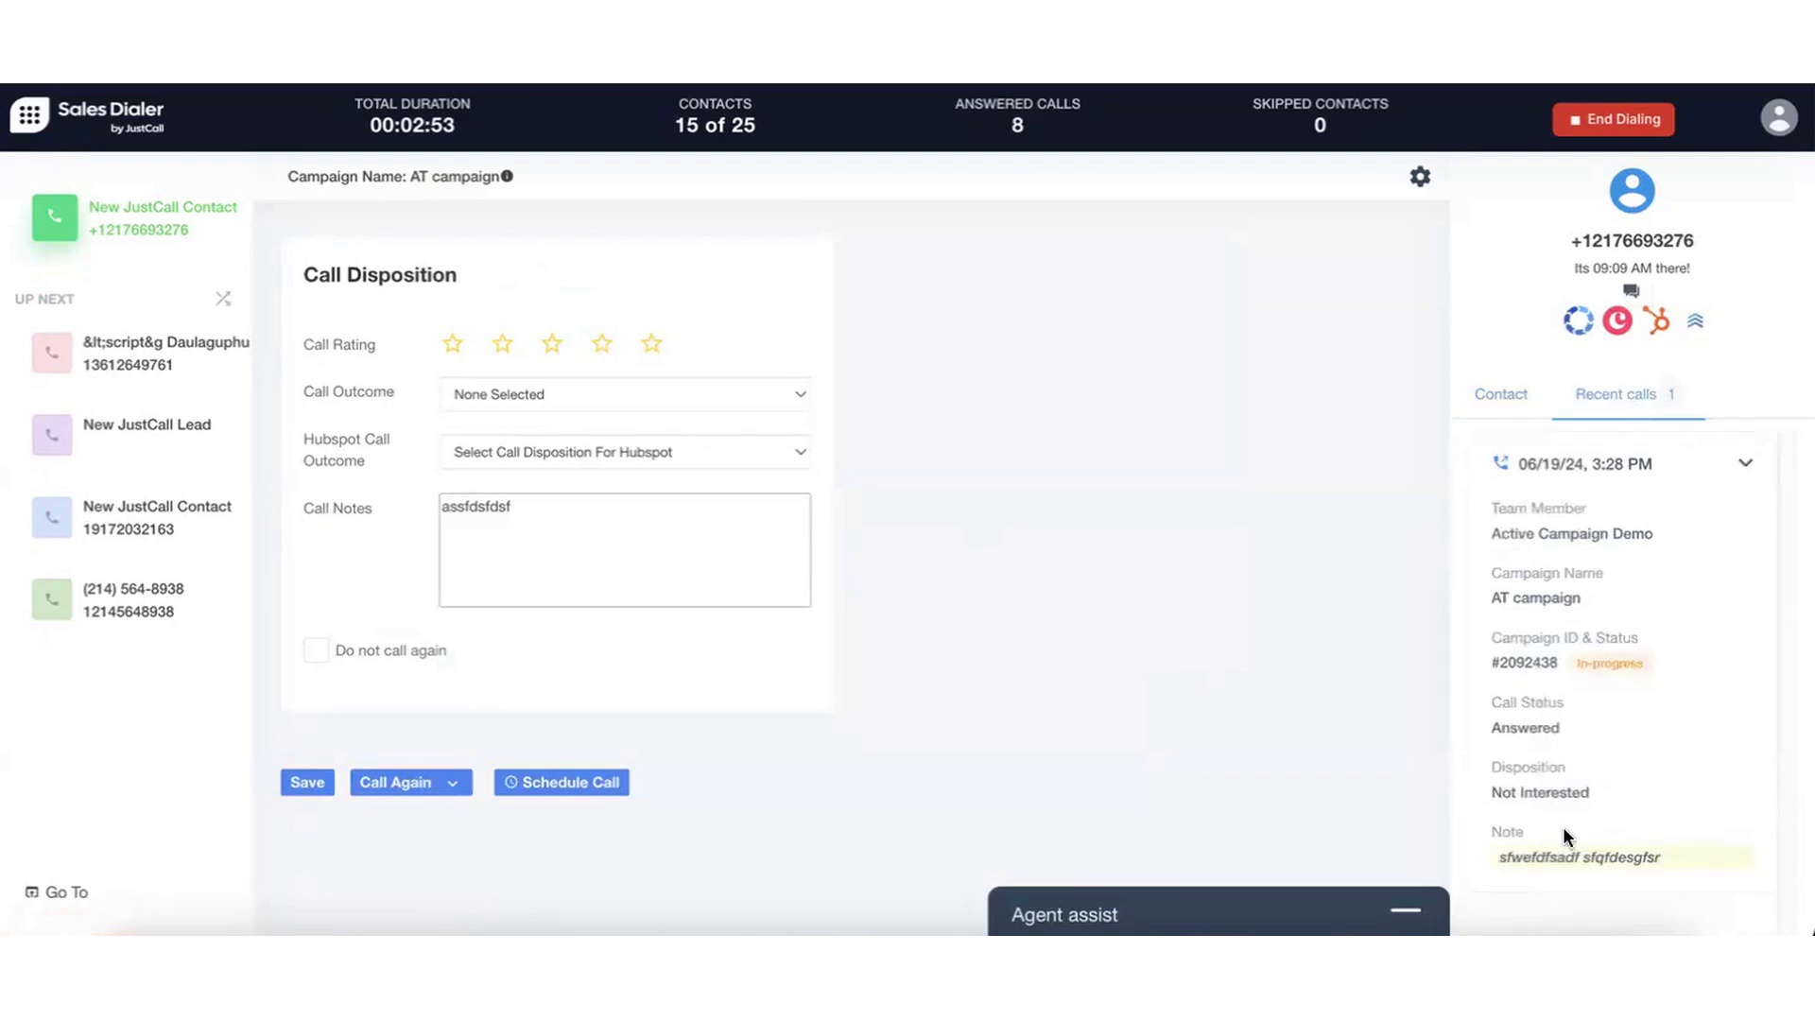
mouse_move(1408, 664)
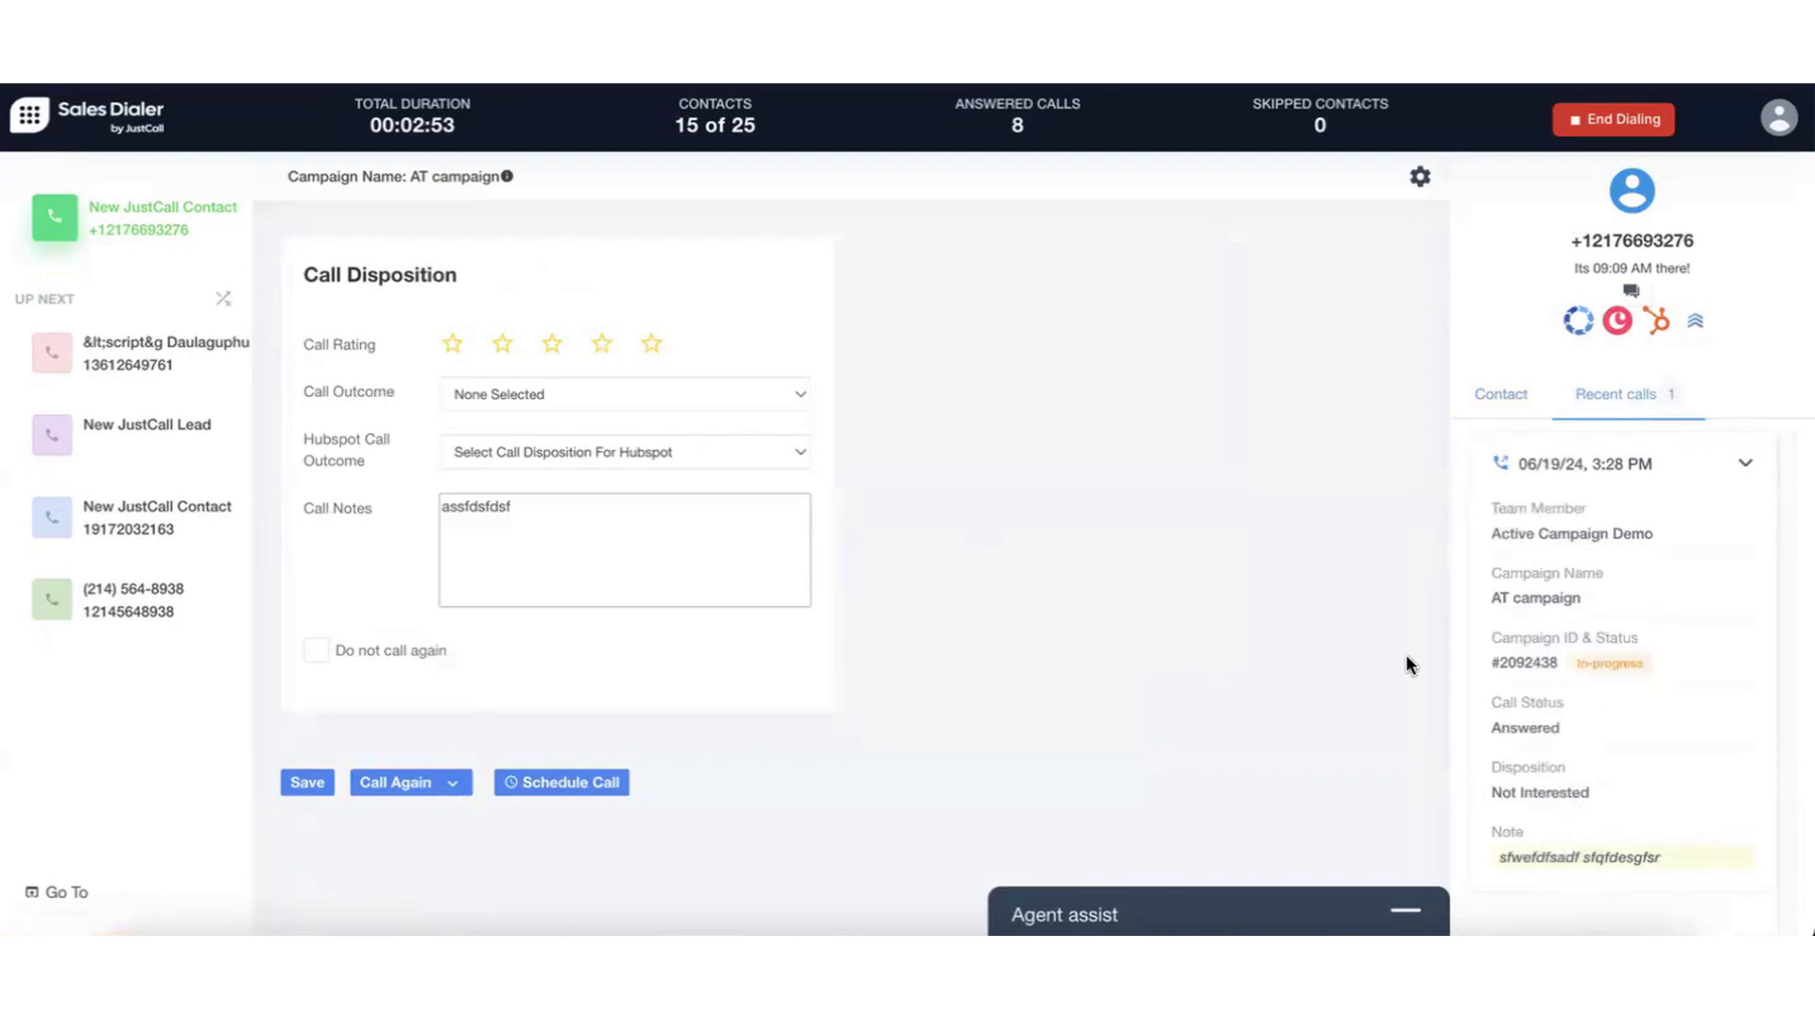
type("sa']\\ds")
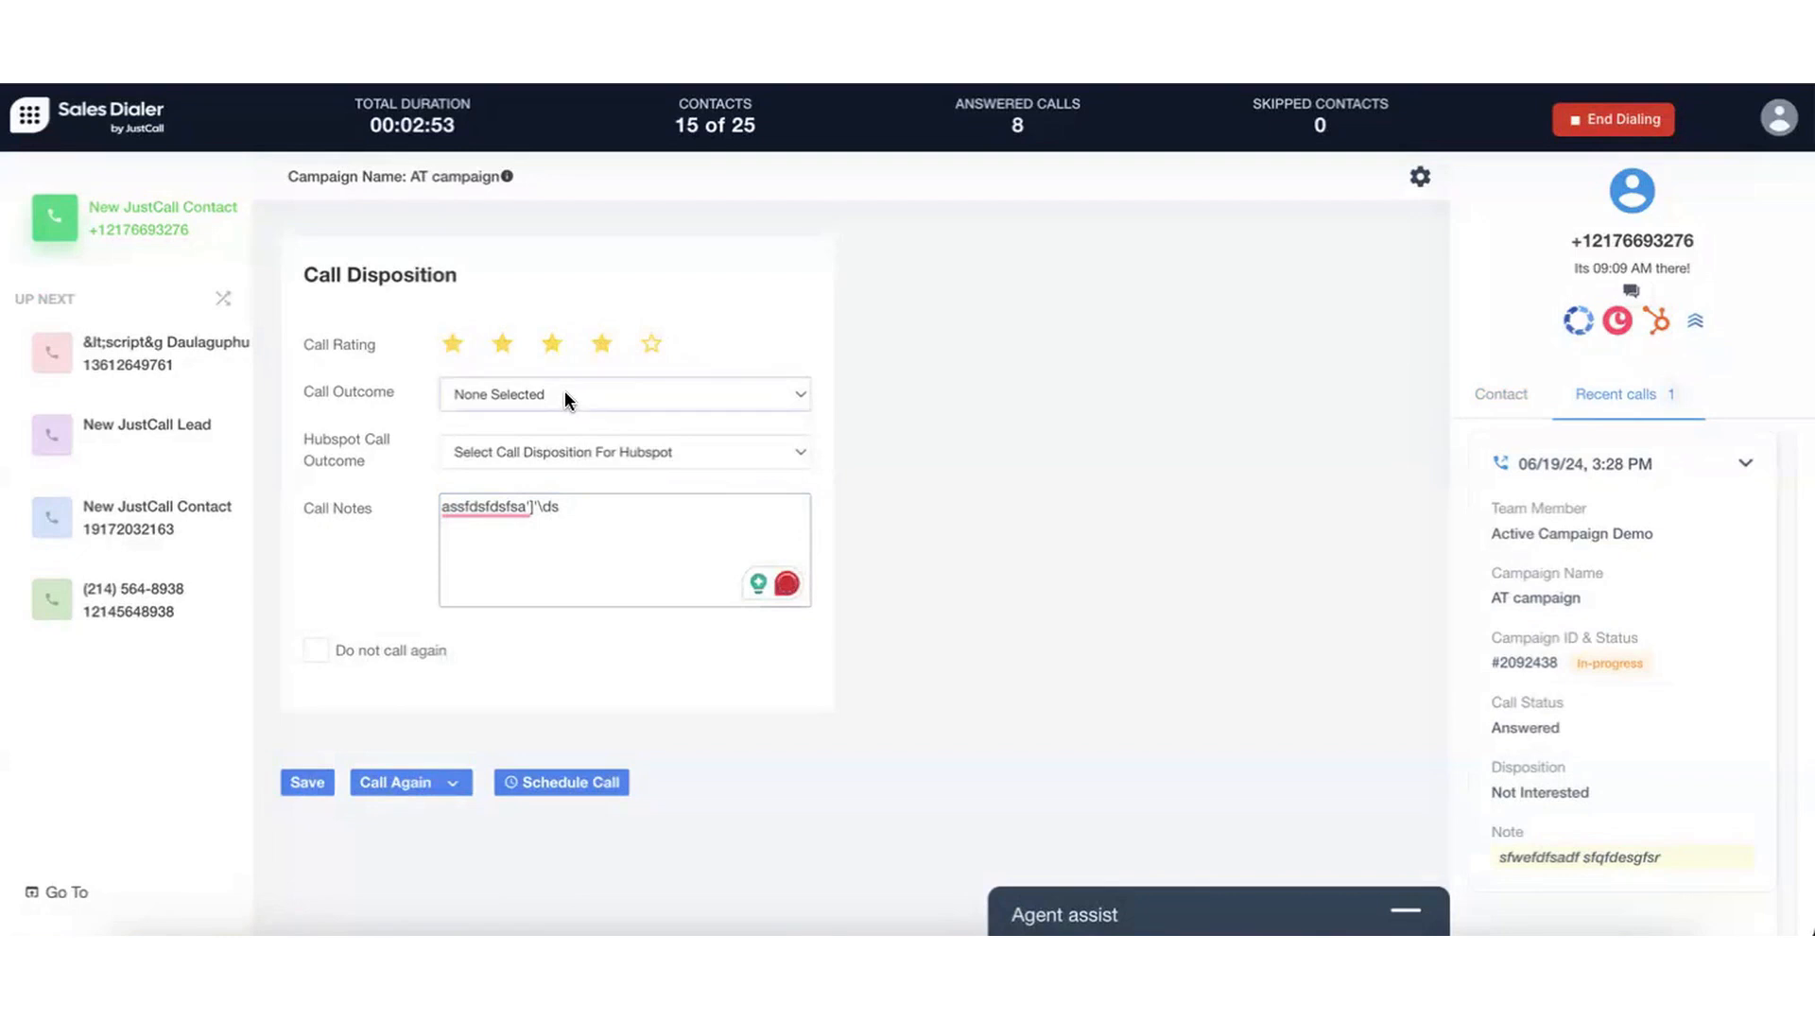
Set the call outcome to Interested and save the disposition.
left_click(622, 394)
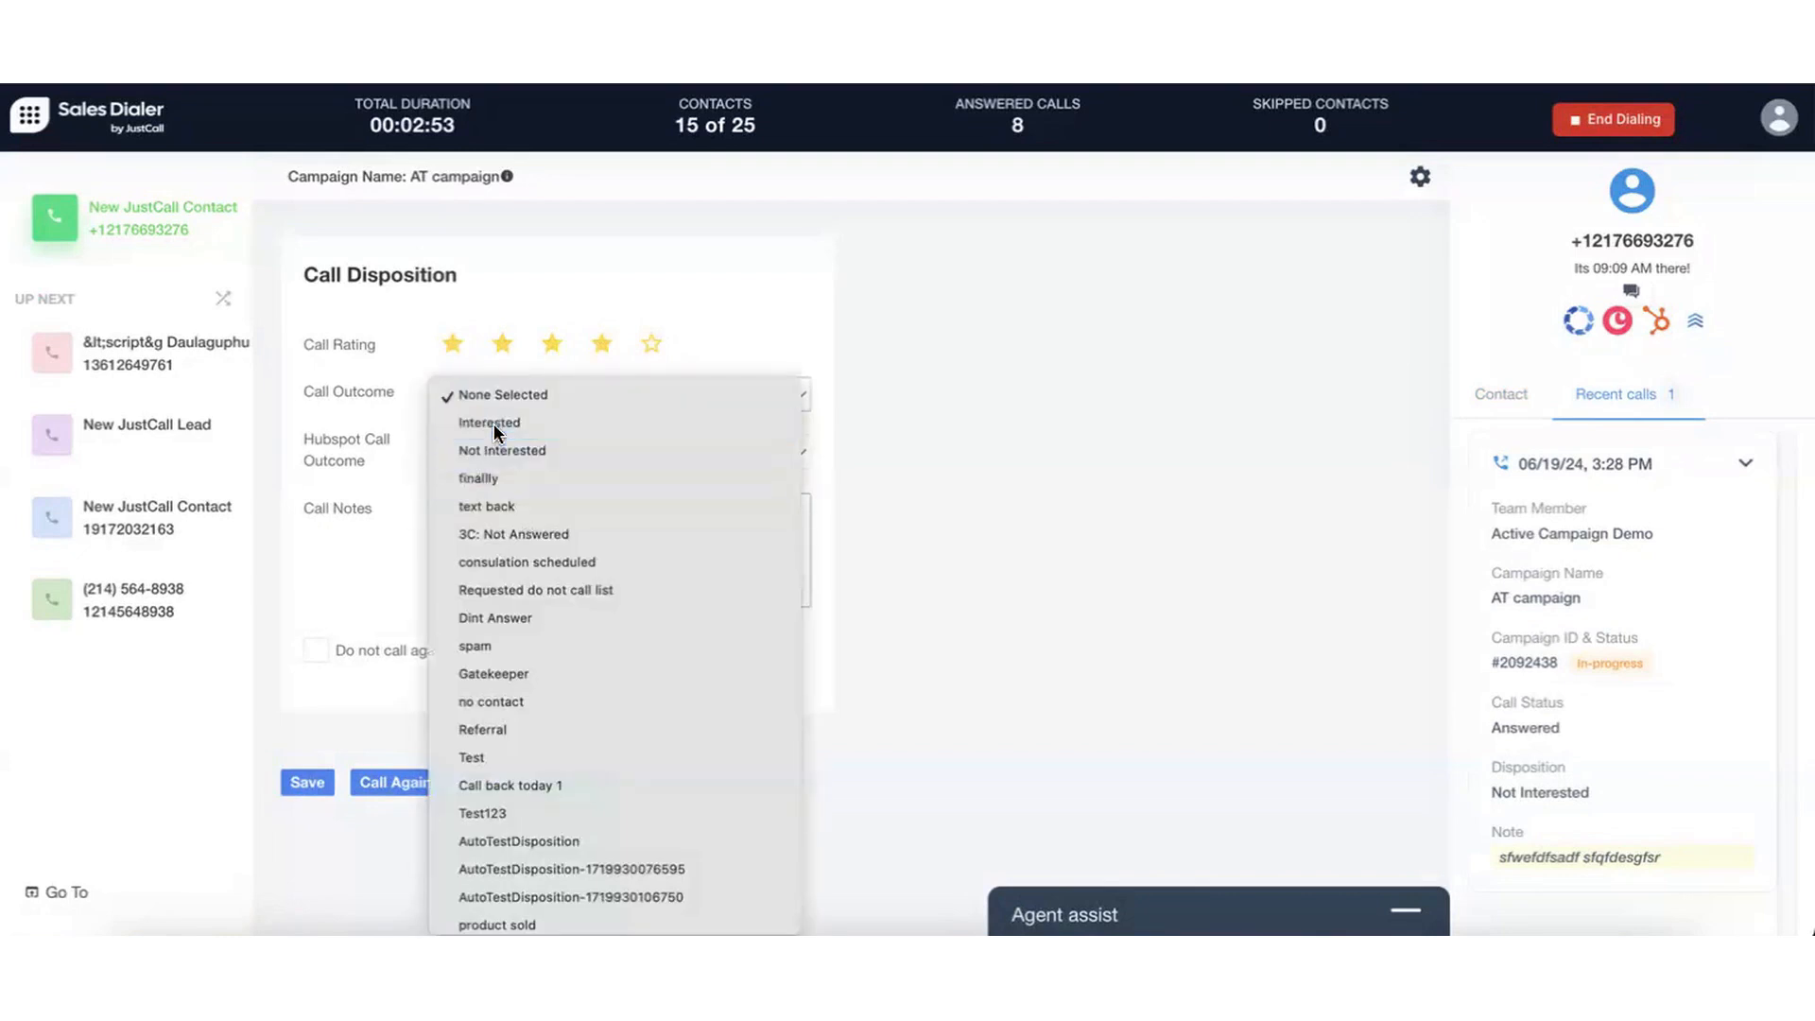
left_click(488, 422)
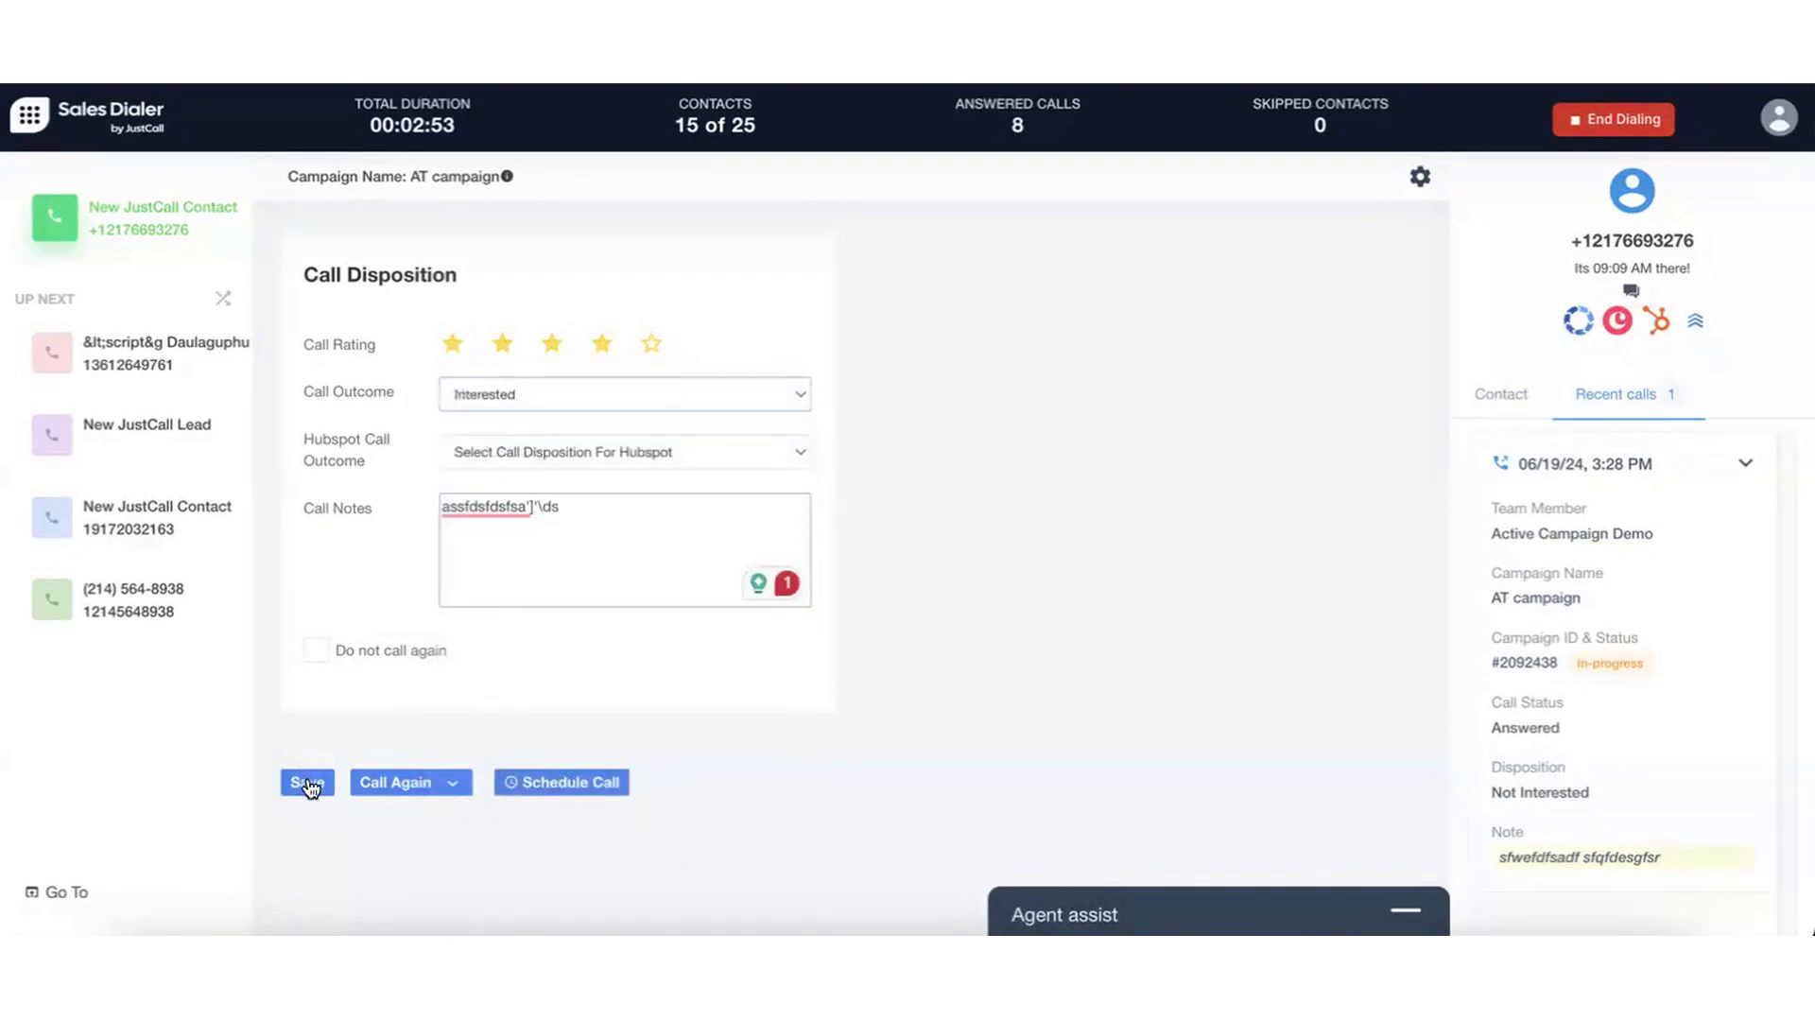
left_click(306, 781)
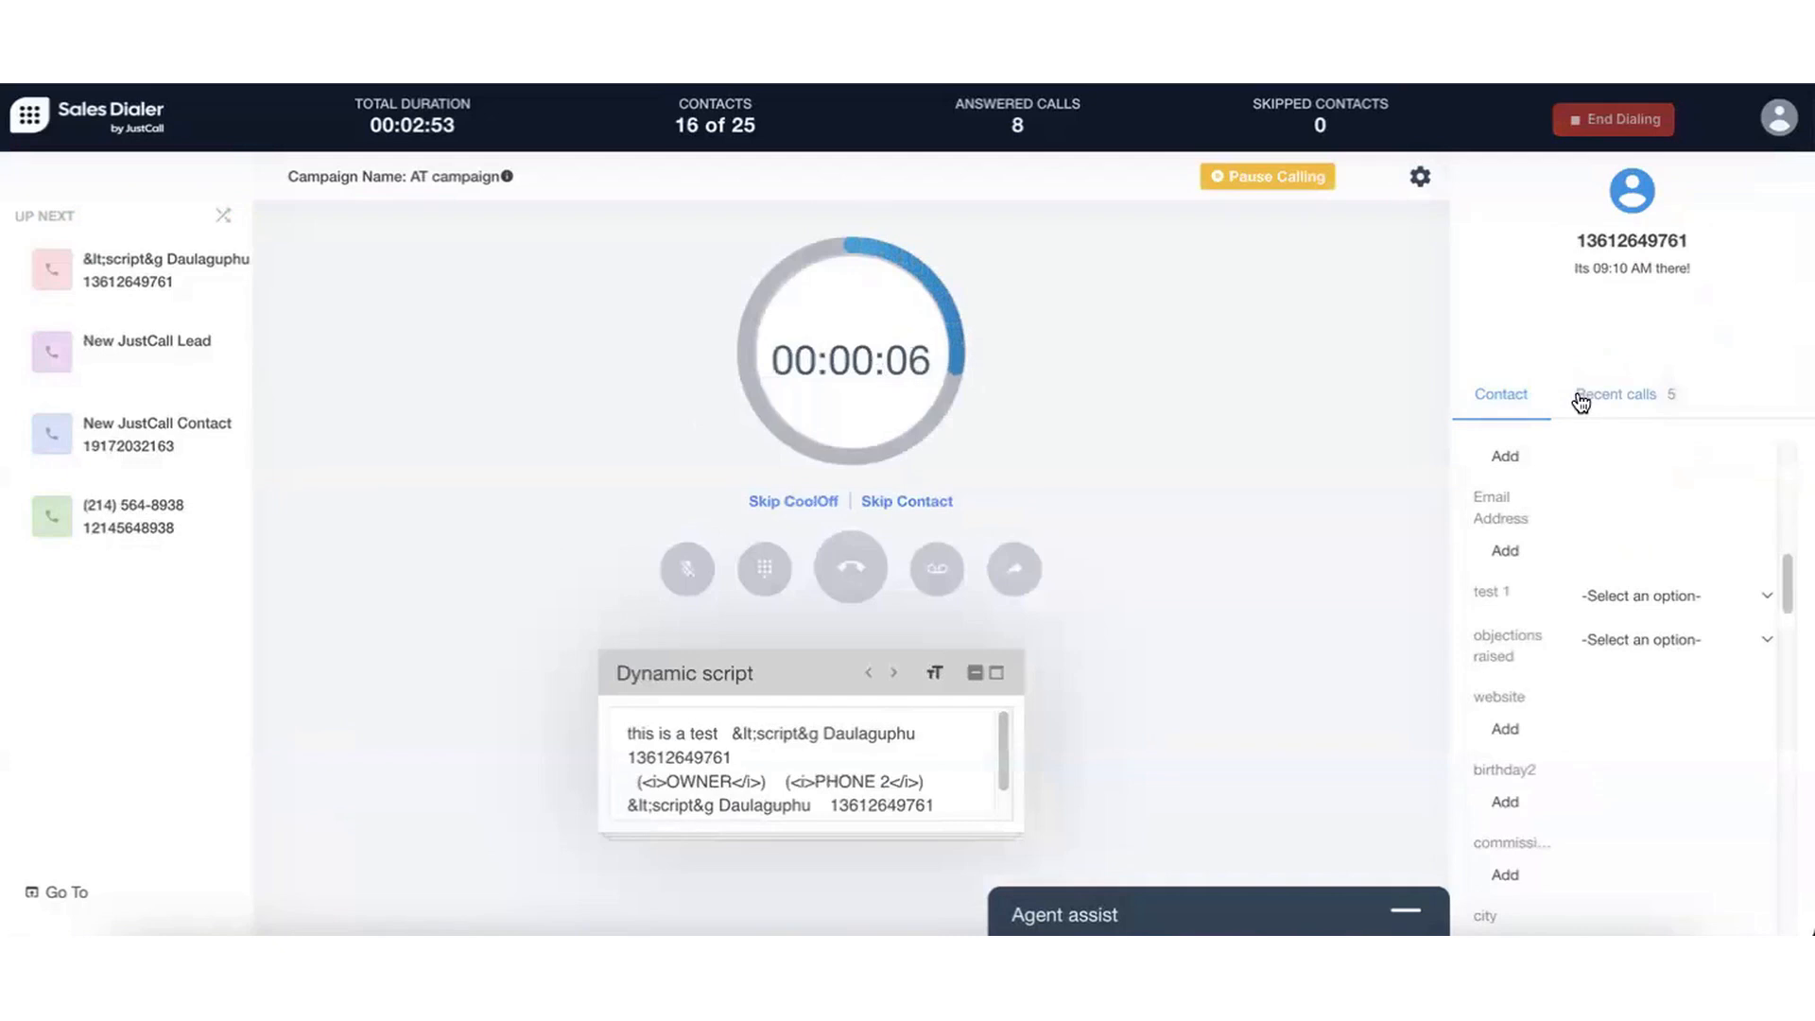
Check recent calls, take a note on the next contact, end the call and head to the dashboard.
left_click(1615, 394)
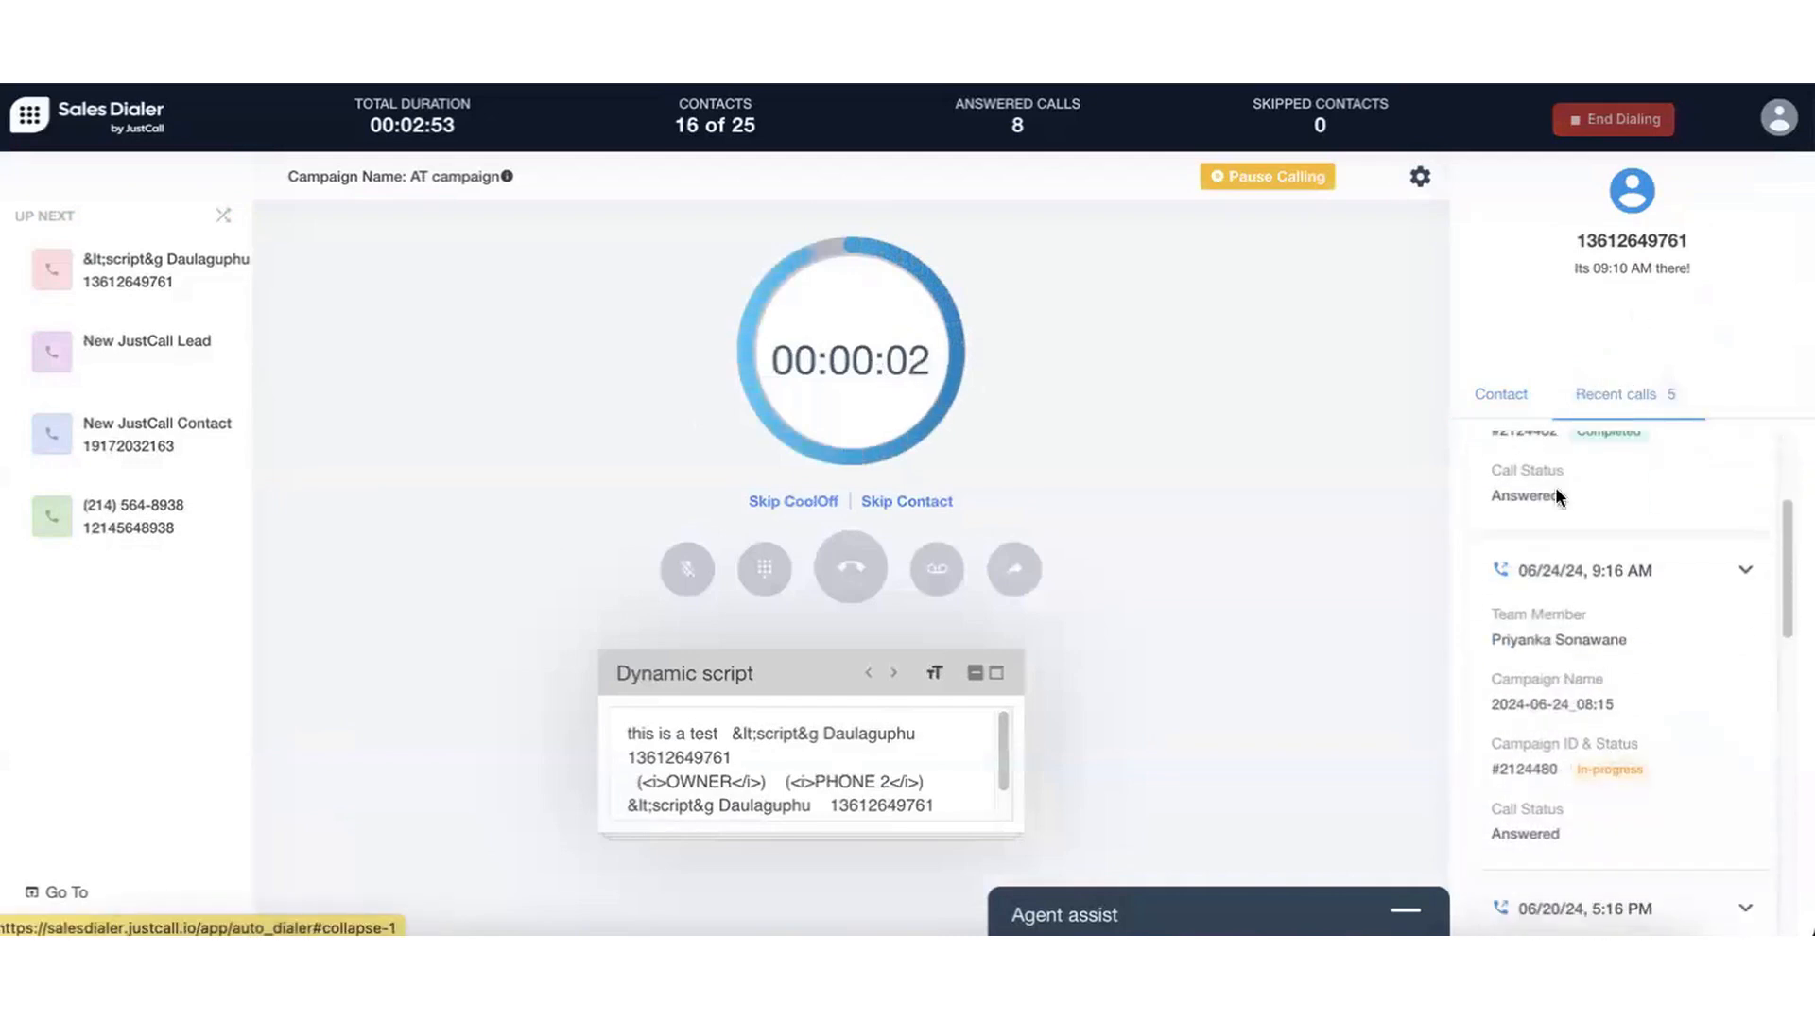
left_click(1501, 393)
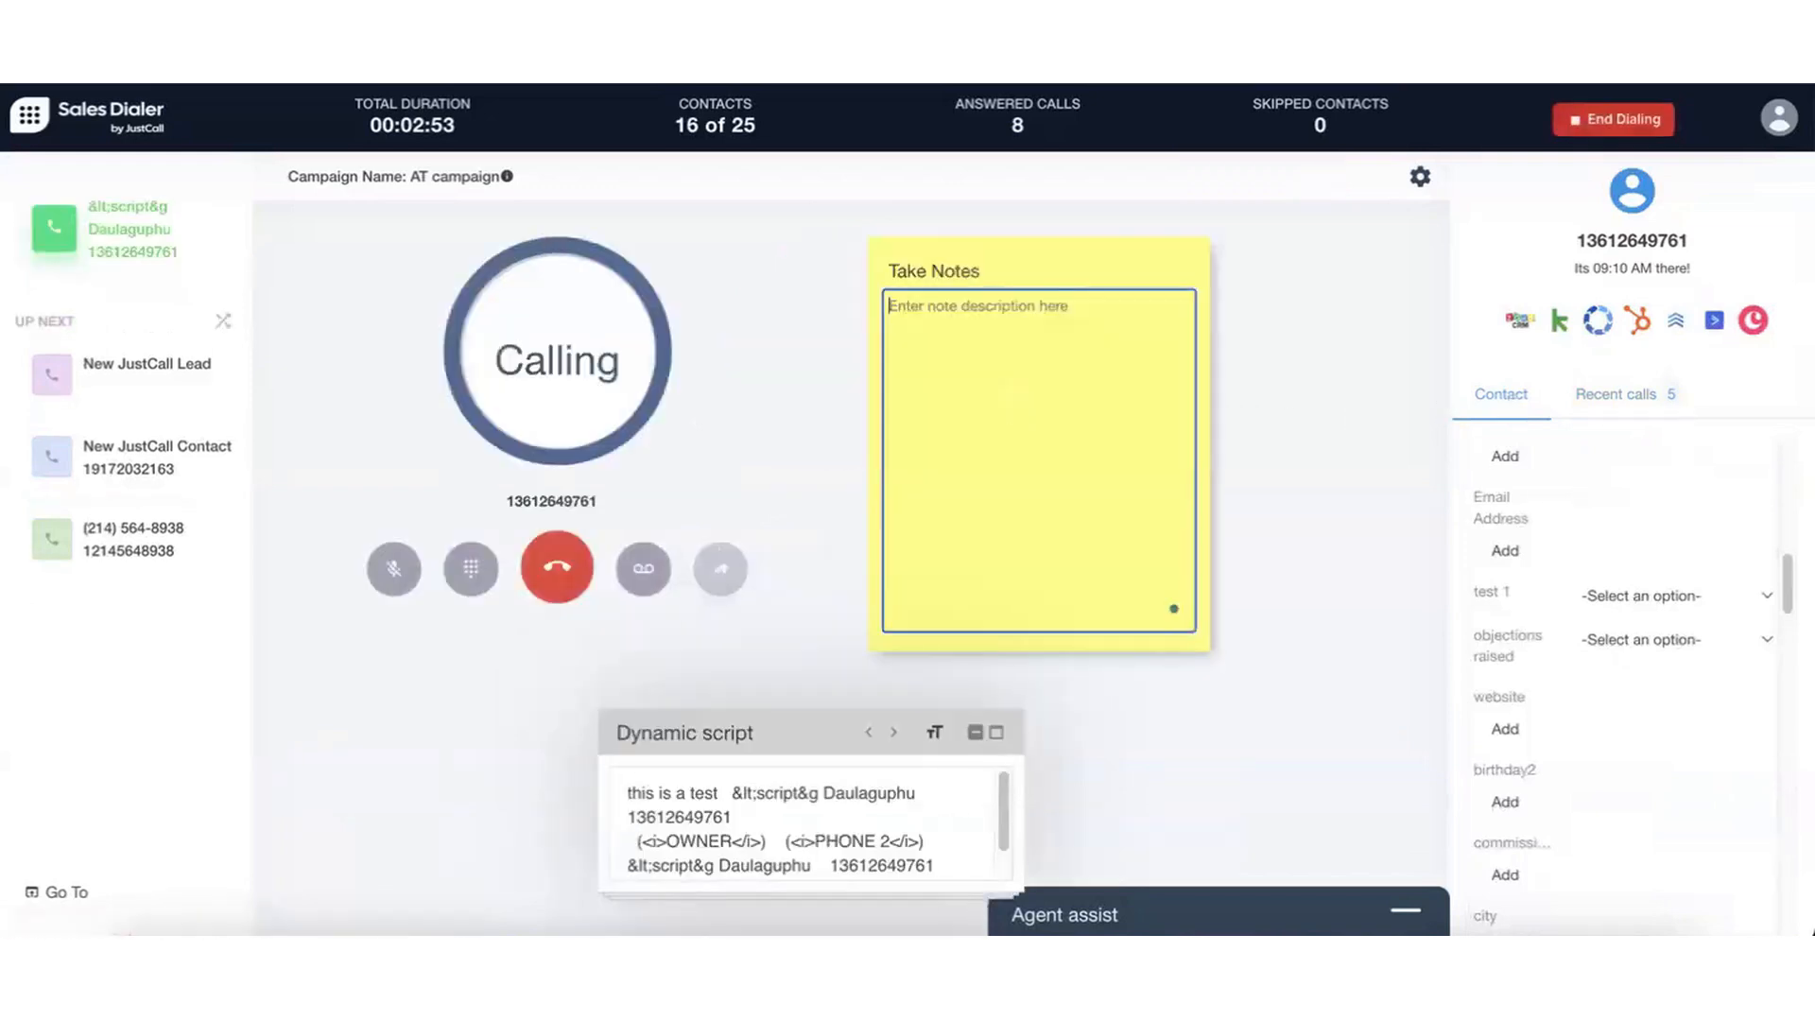
type("avjkdsvoi:sd'v")
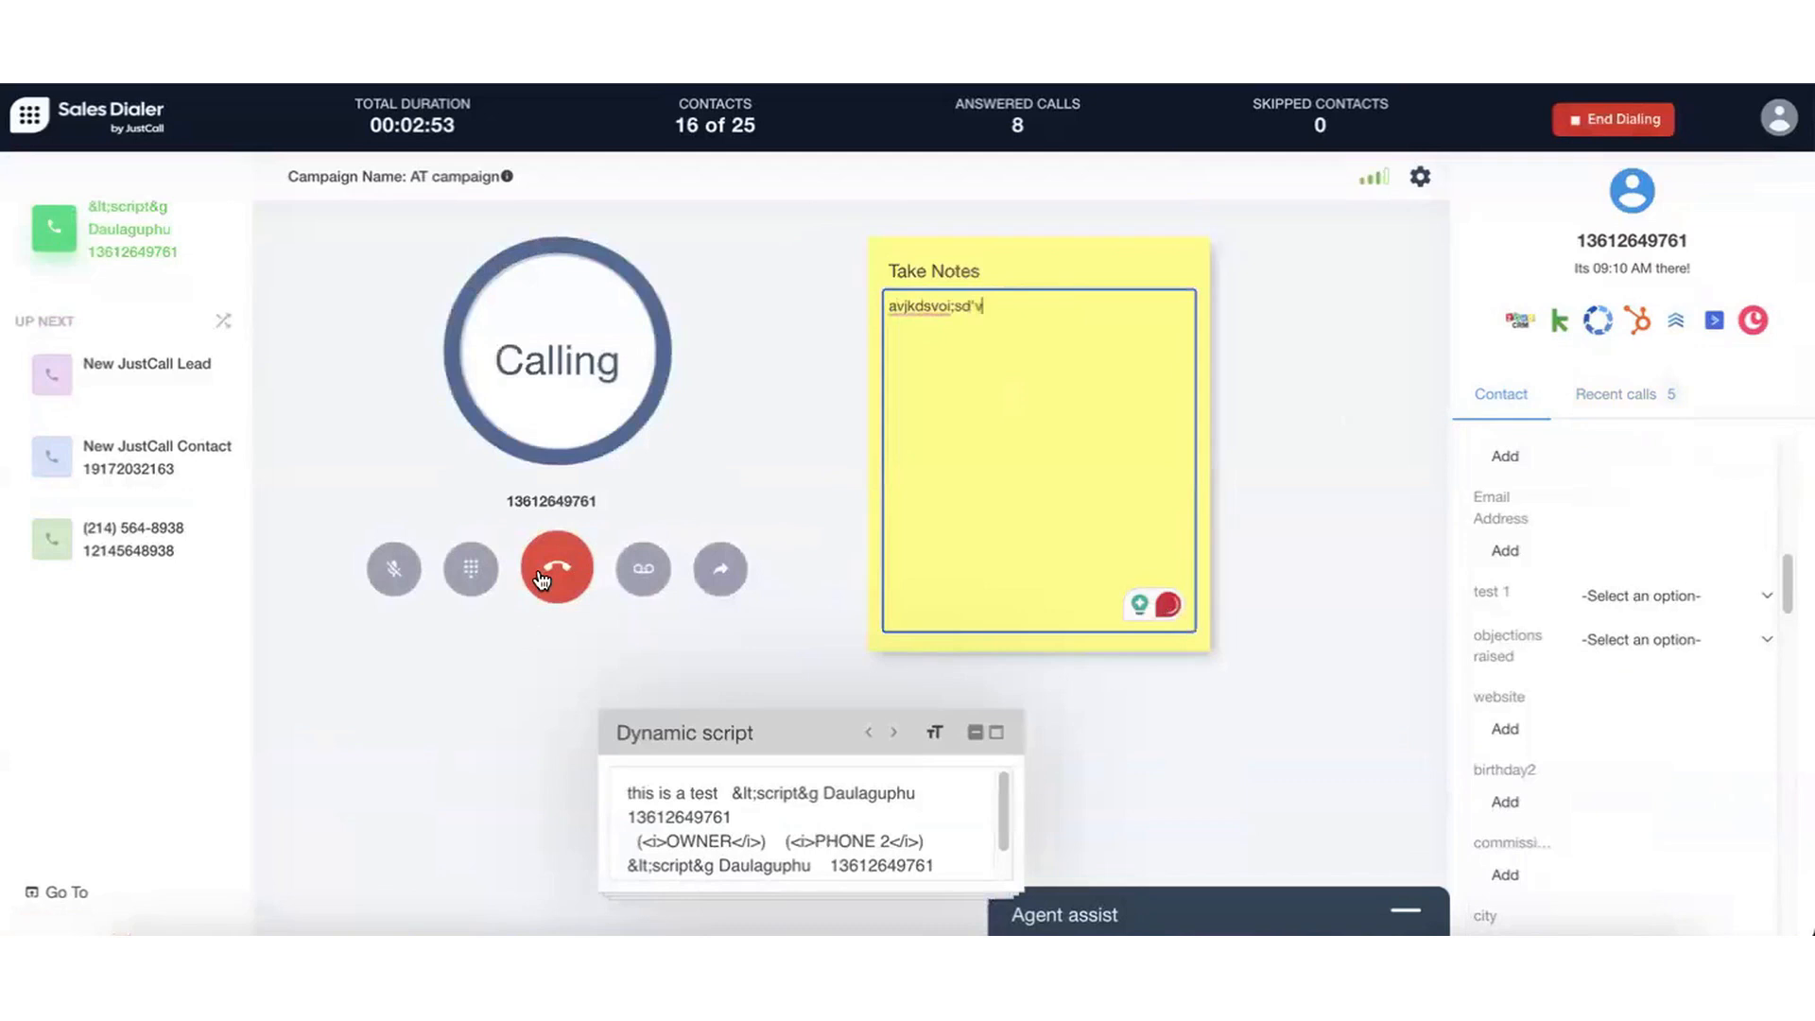
left_click(556, 569)
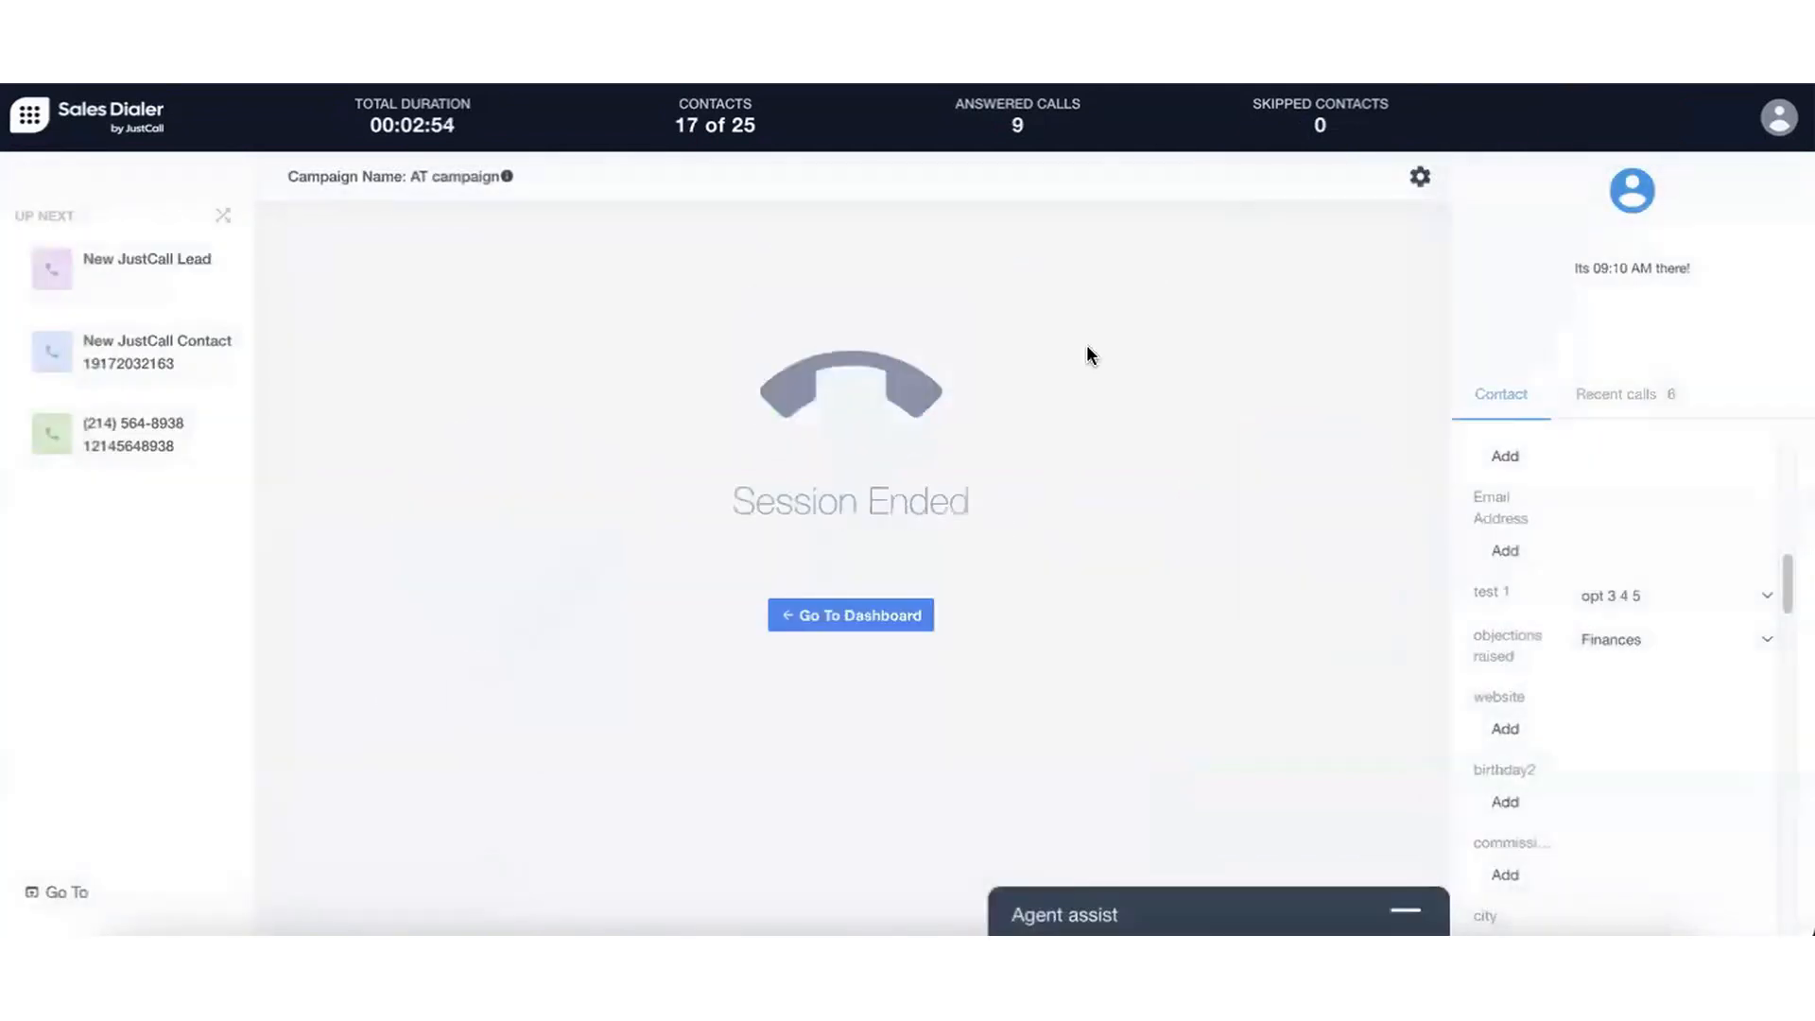
left_click(849, 614)
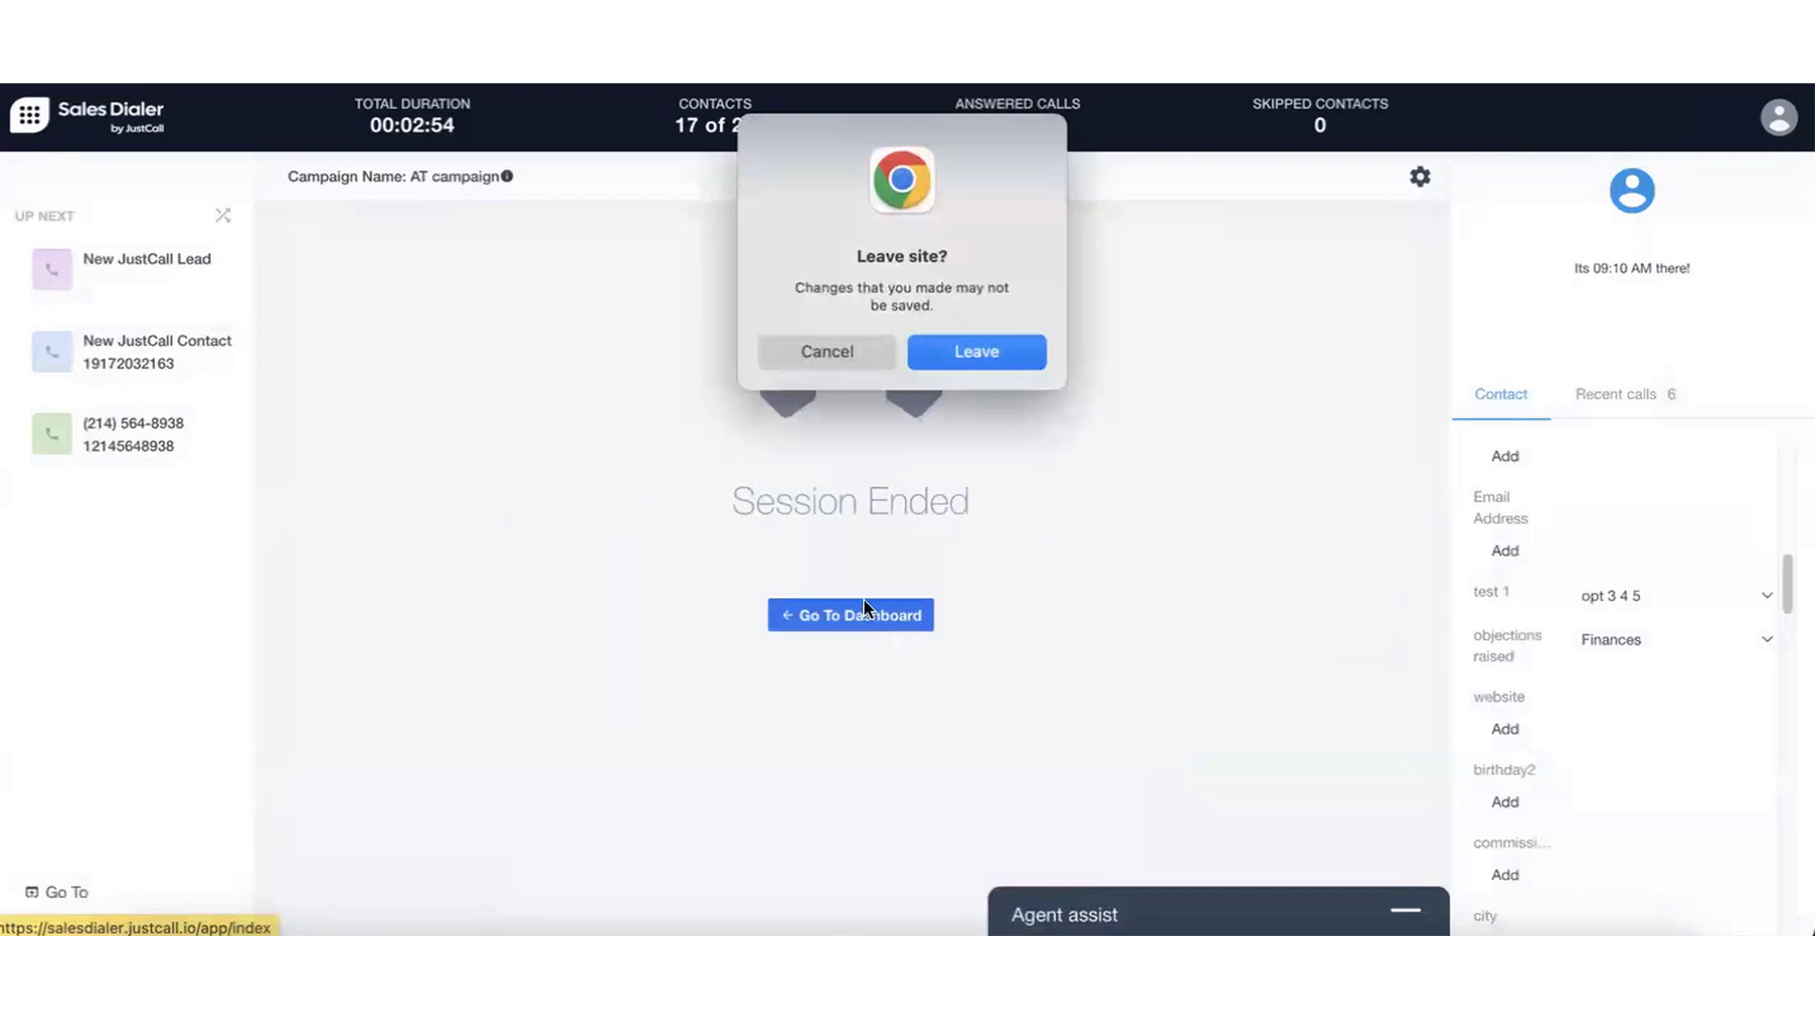
Confirm leaving the dialing page and navigate to the Workflows list.
left_click(976, 352)
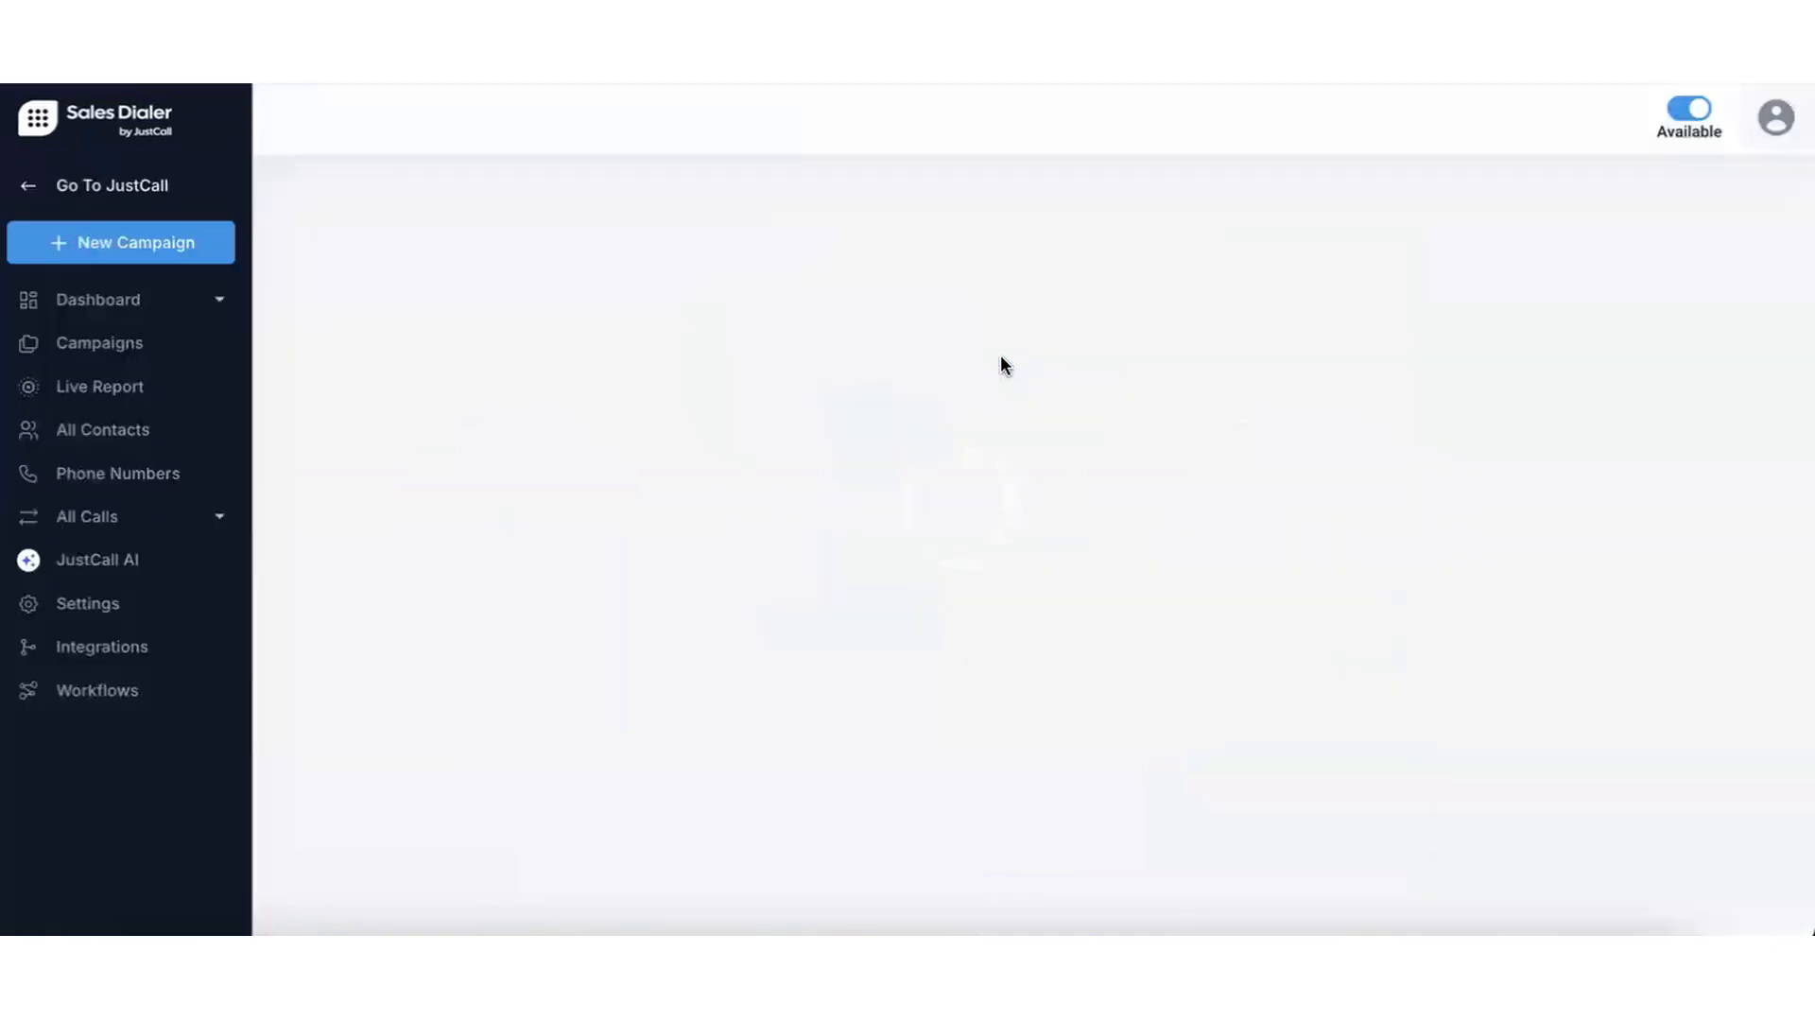
left_click(87, 604)
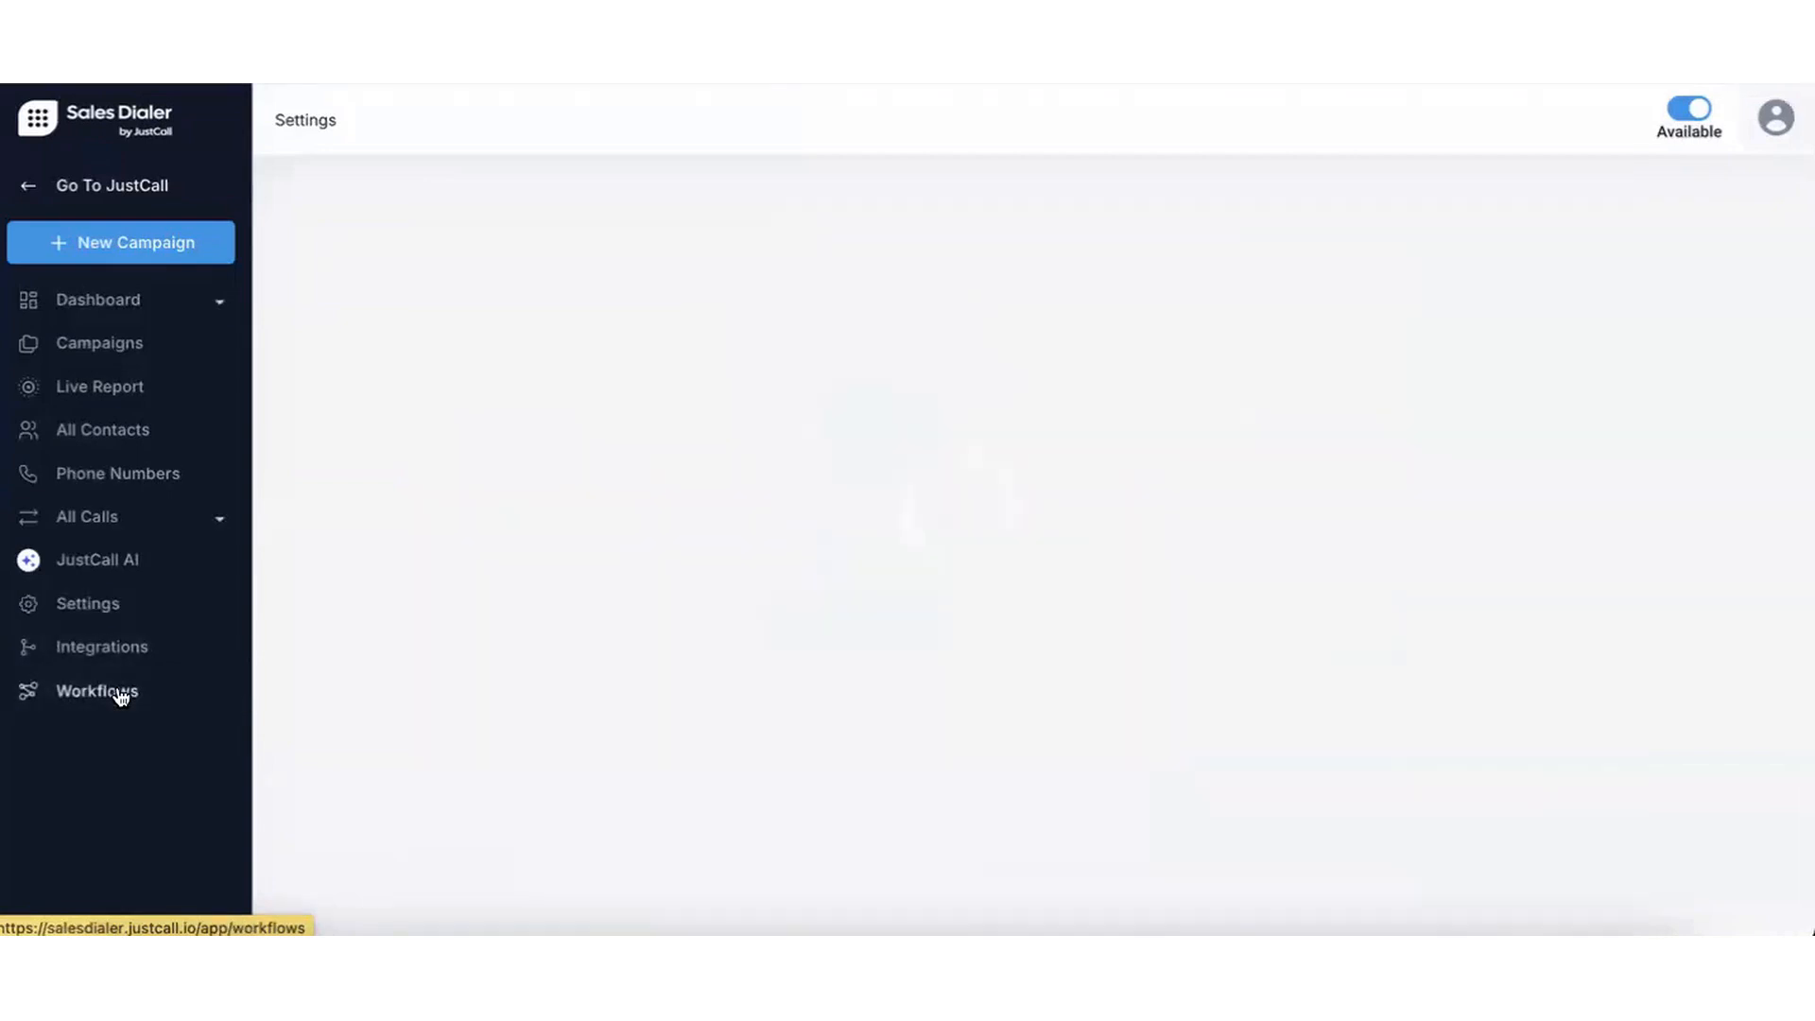
left_click(96, 690)
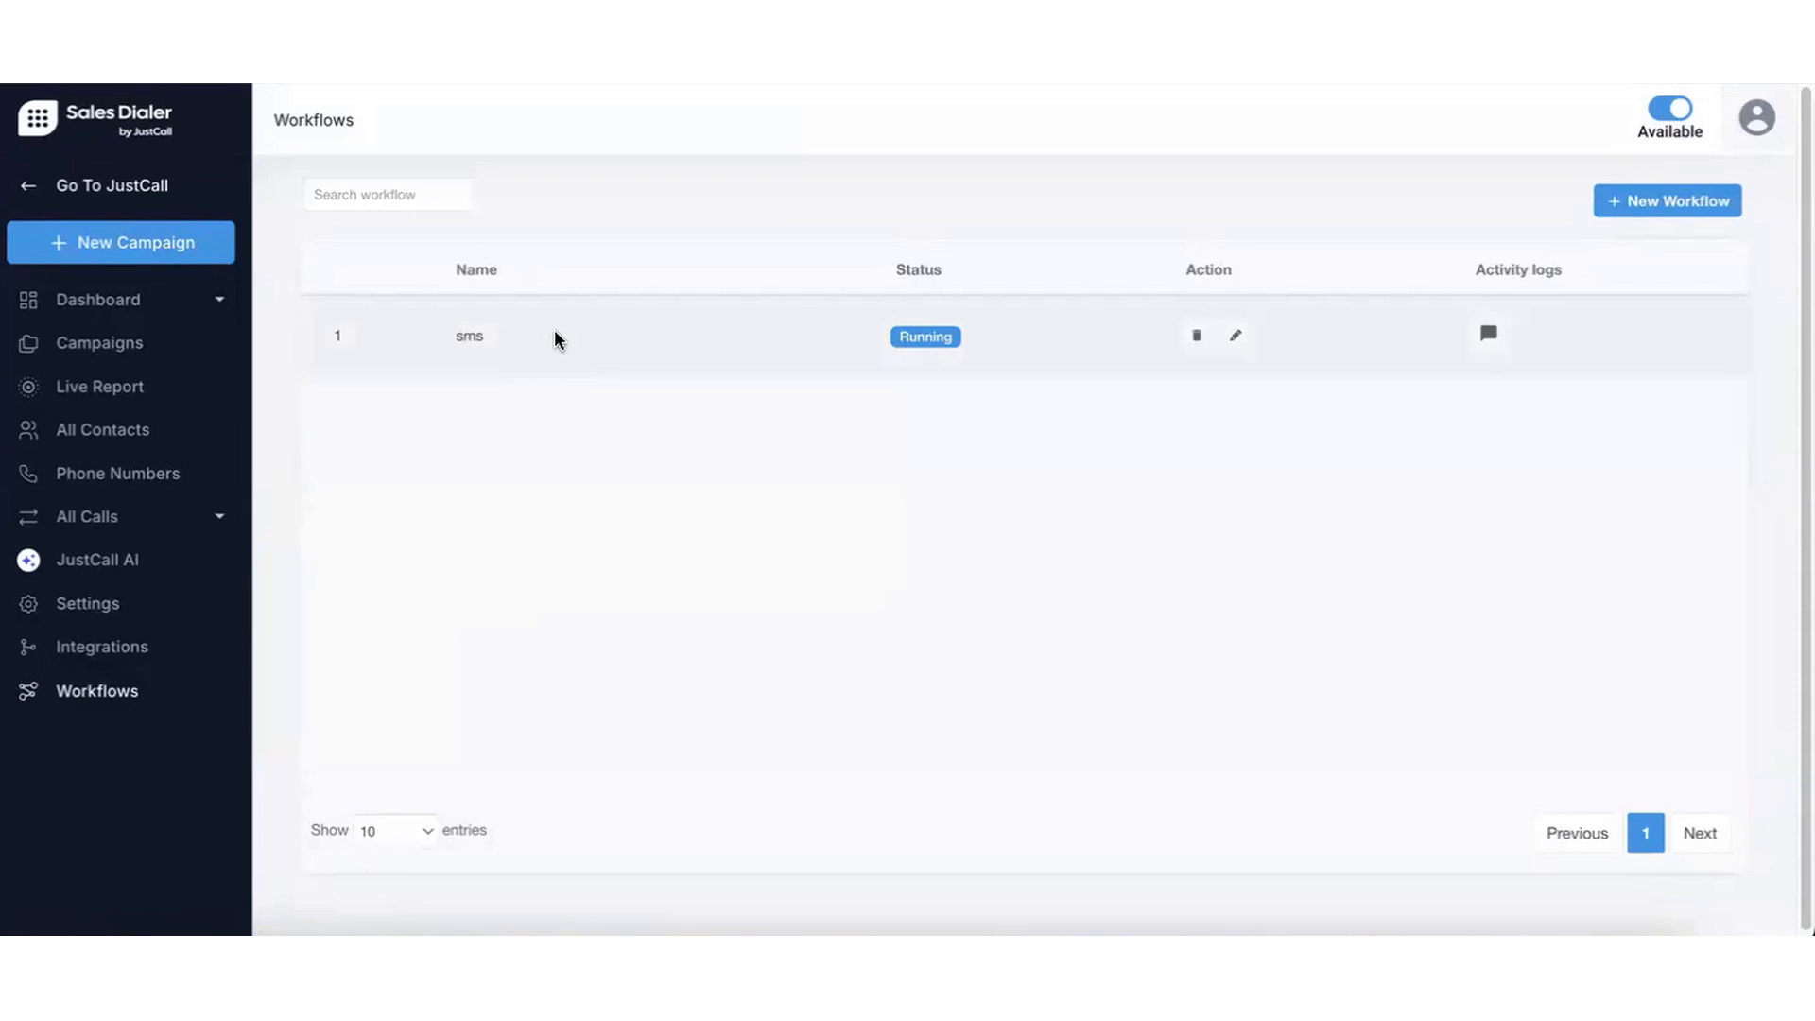
mouse_move(1235, 336)
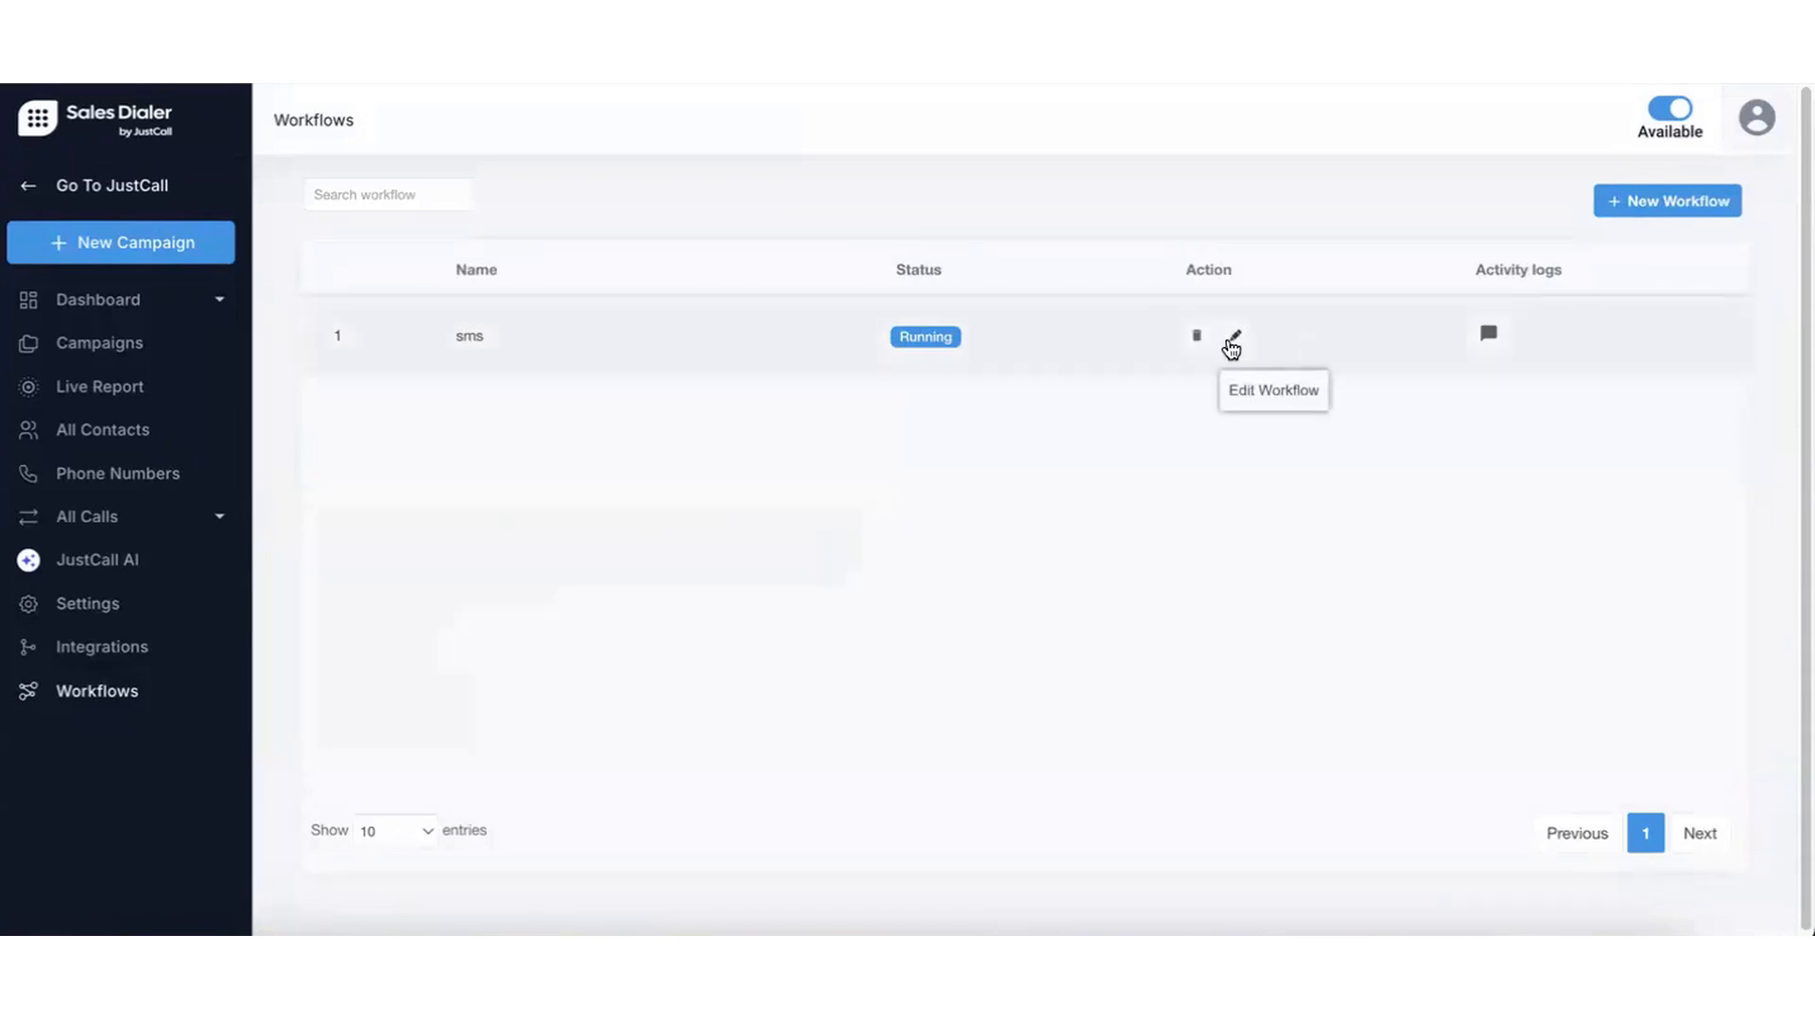
Edit the sms workflow and scroll through its Interested condition, message and email actions.
left_click(1233, 337)
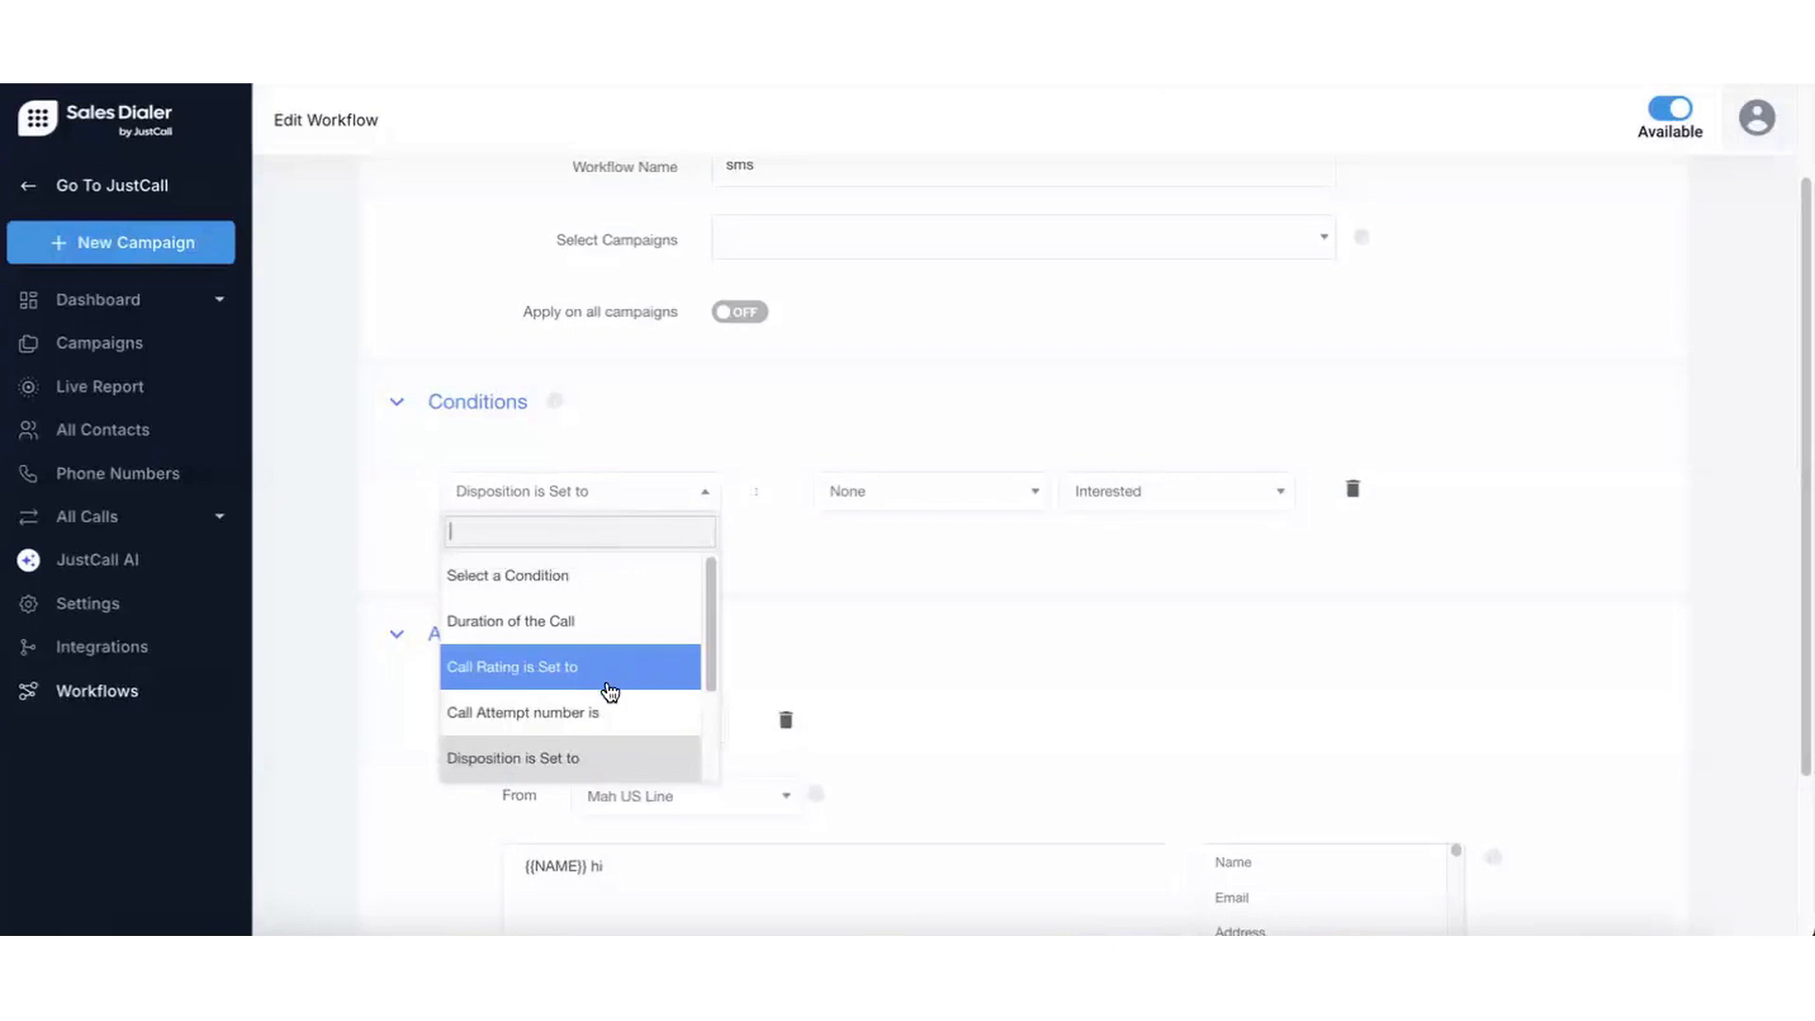
scroll("down", 3)
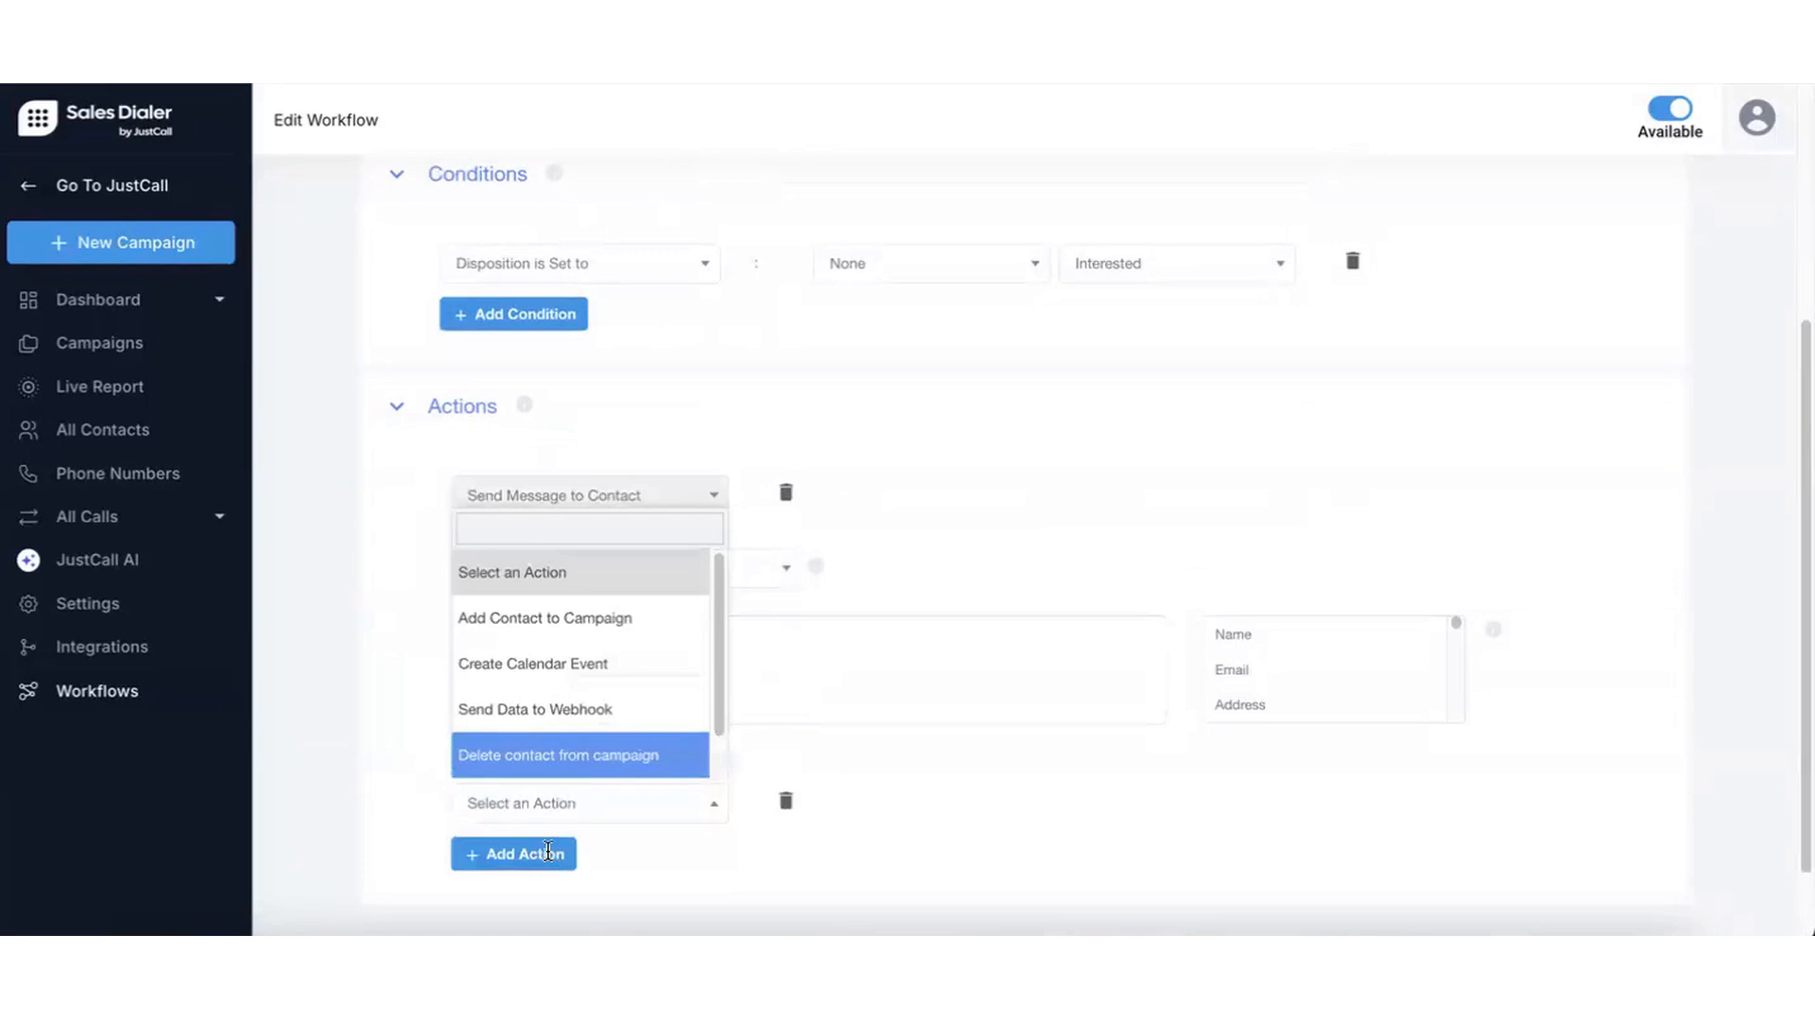
mouse_move(588, 664)
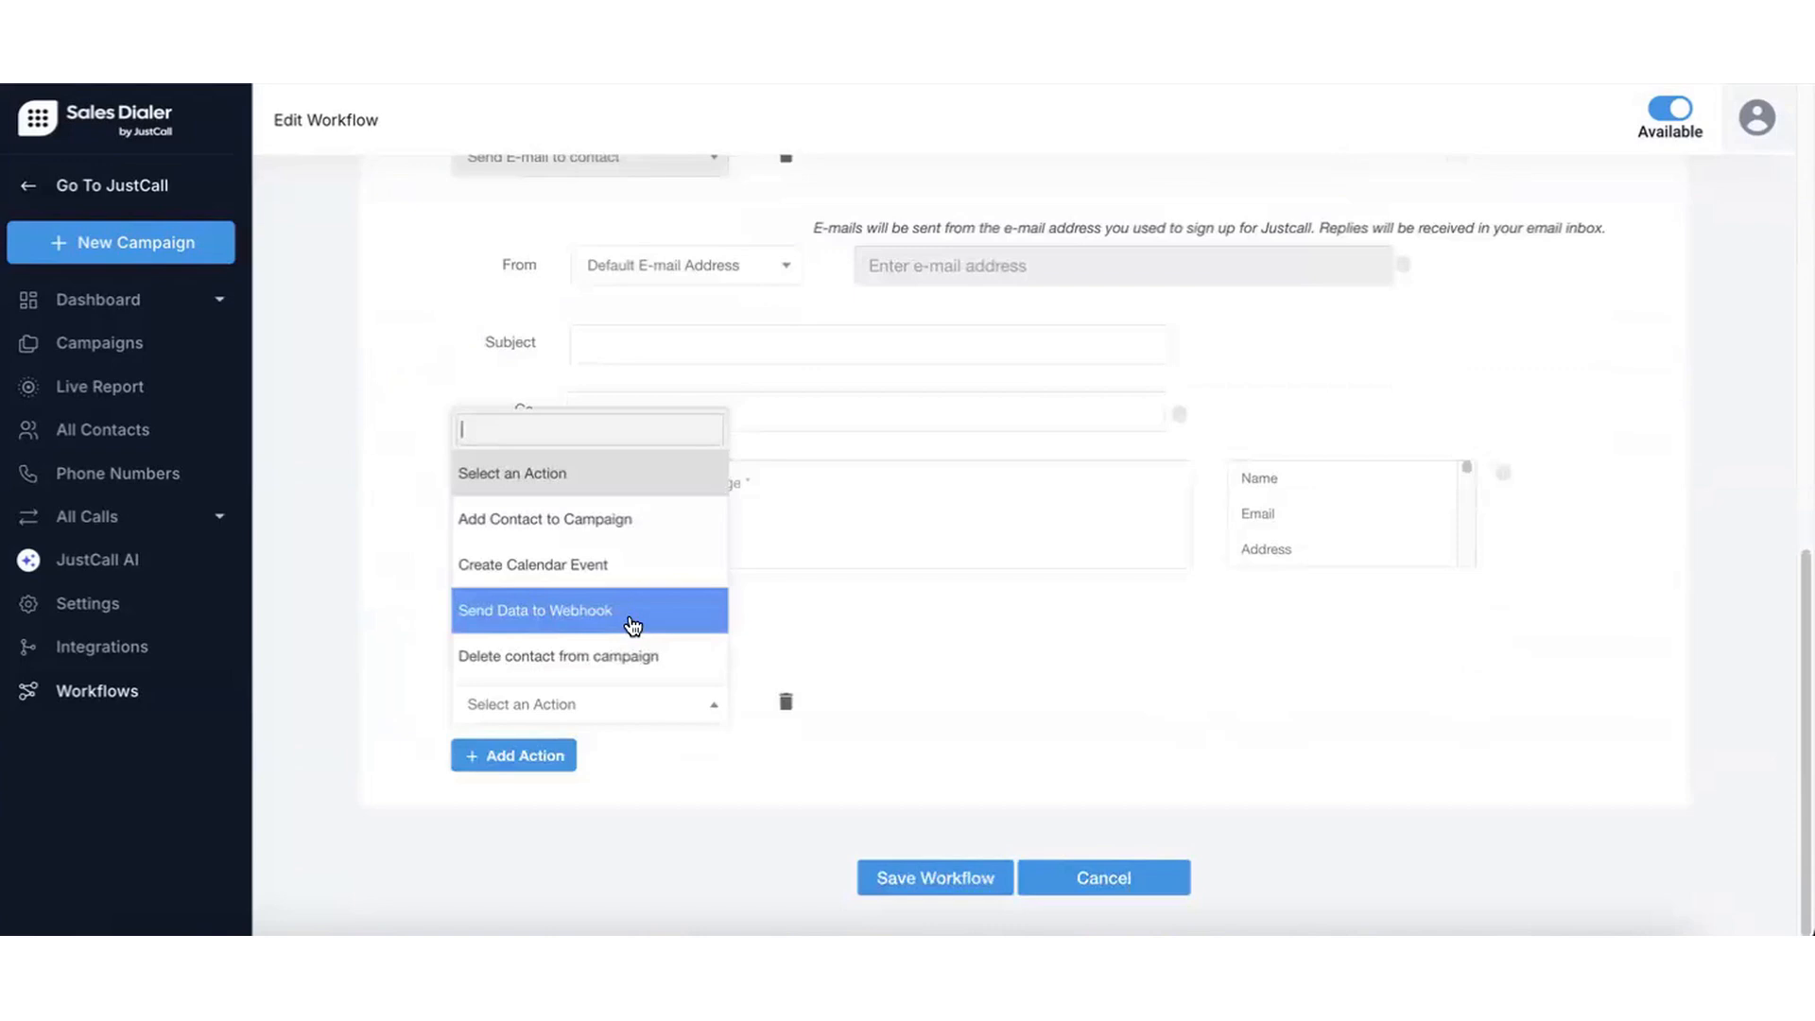
mouse_move(726, 679)
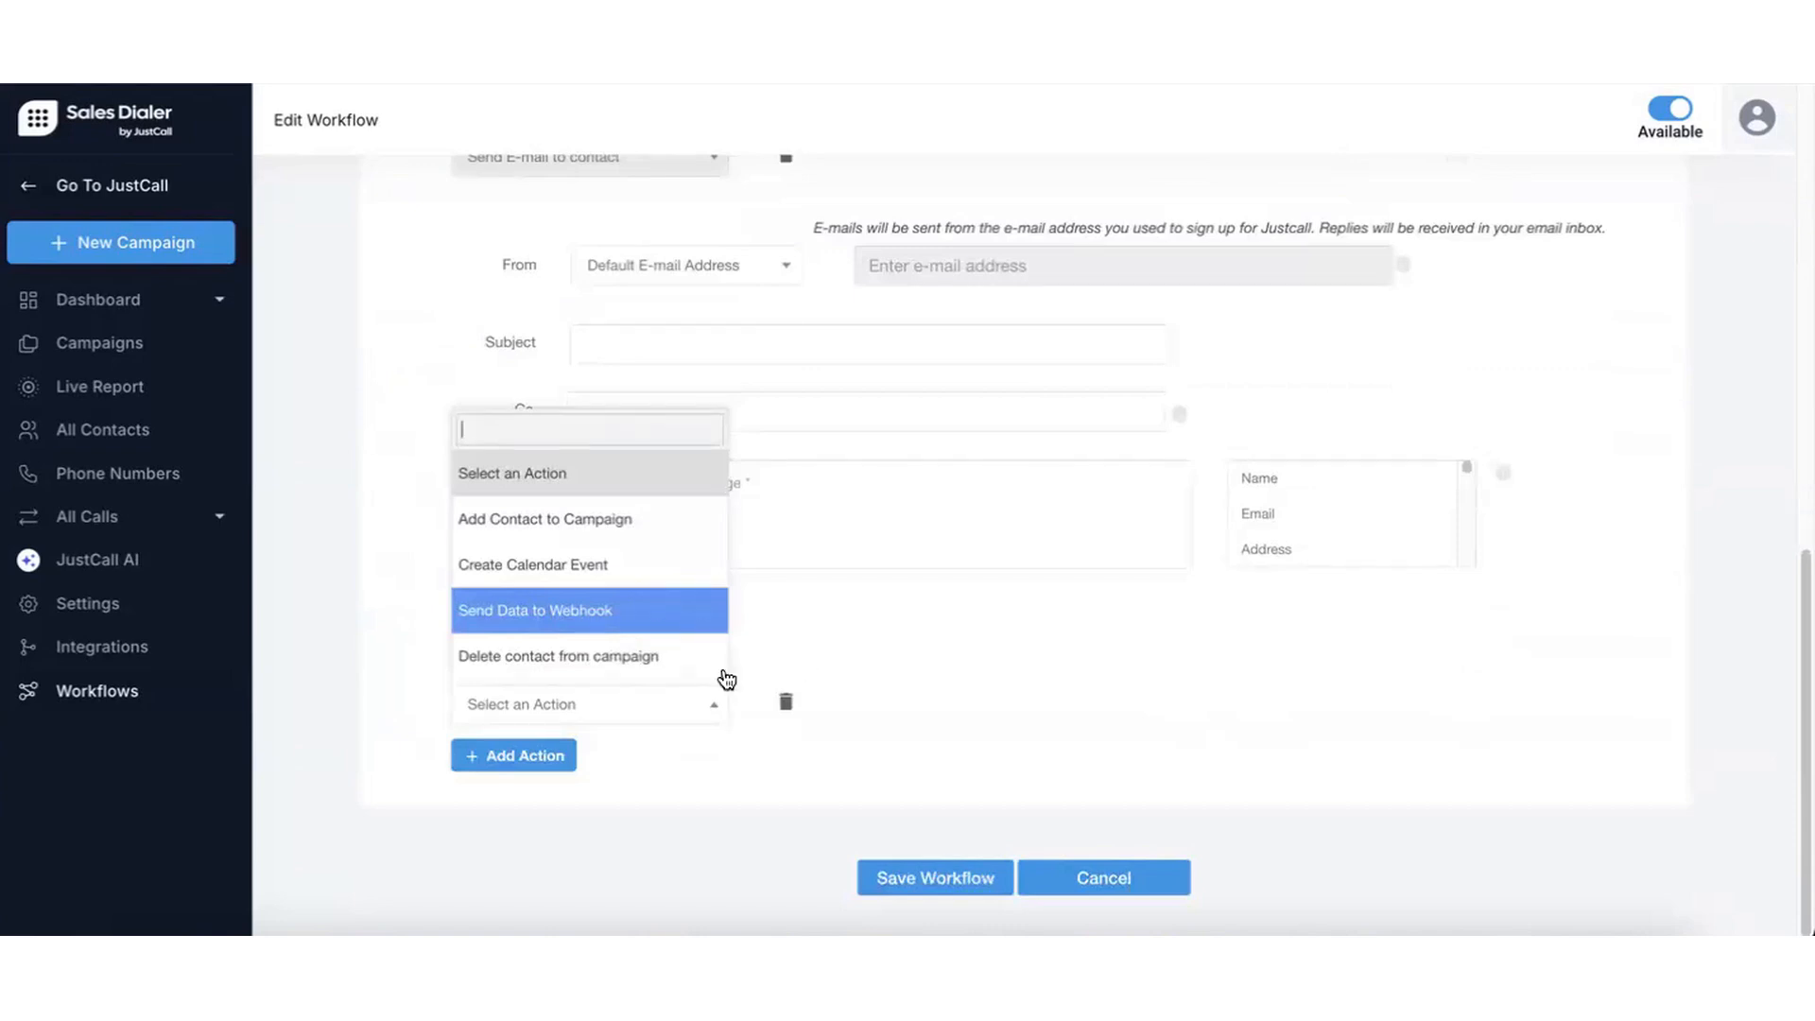
mouse_move(588, 656)
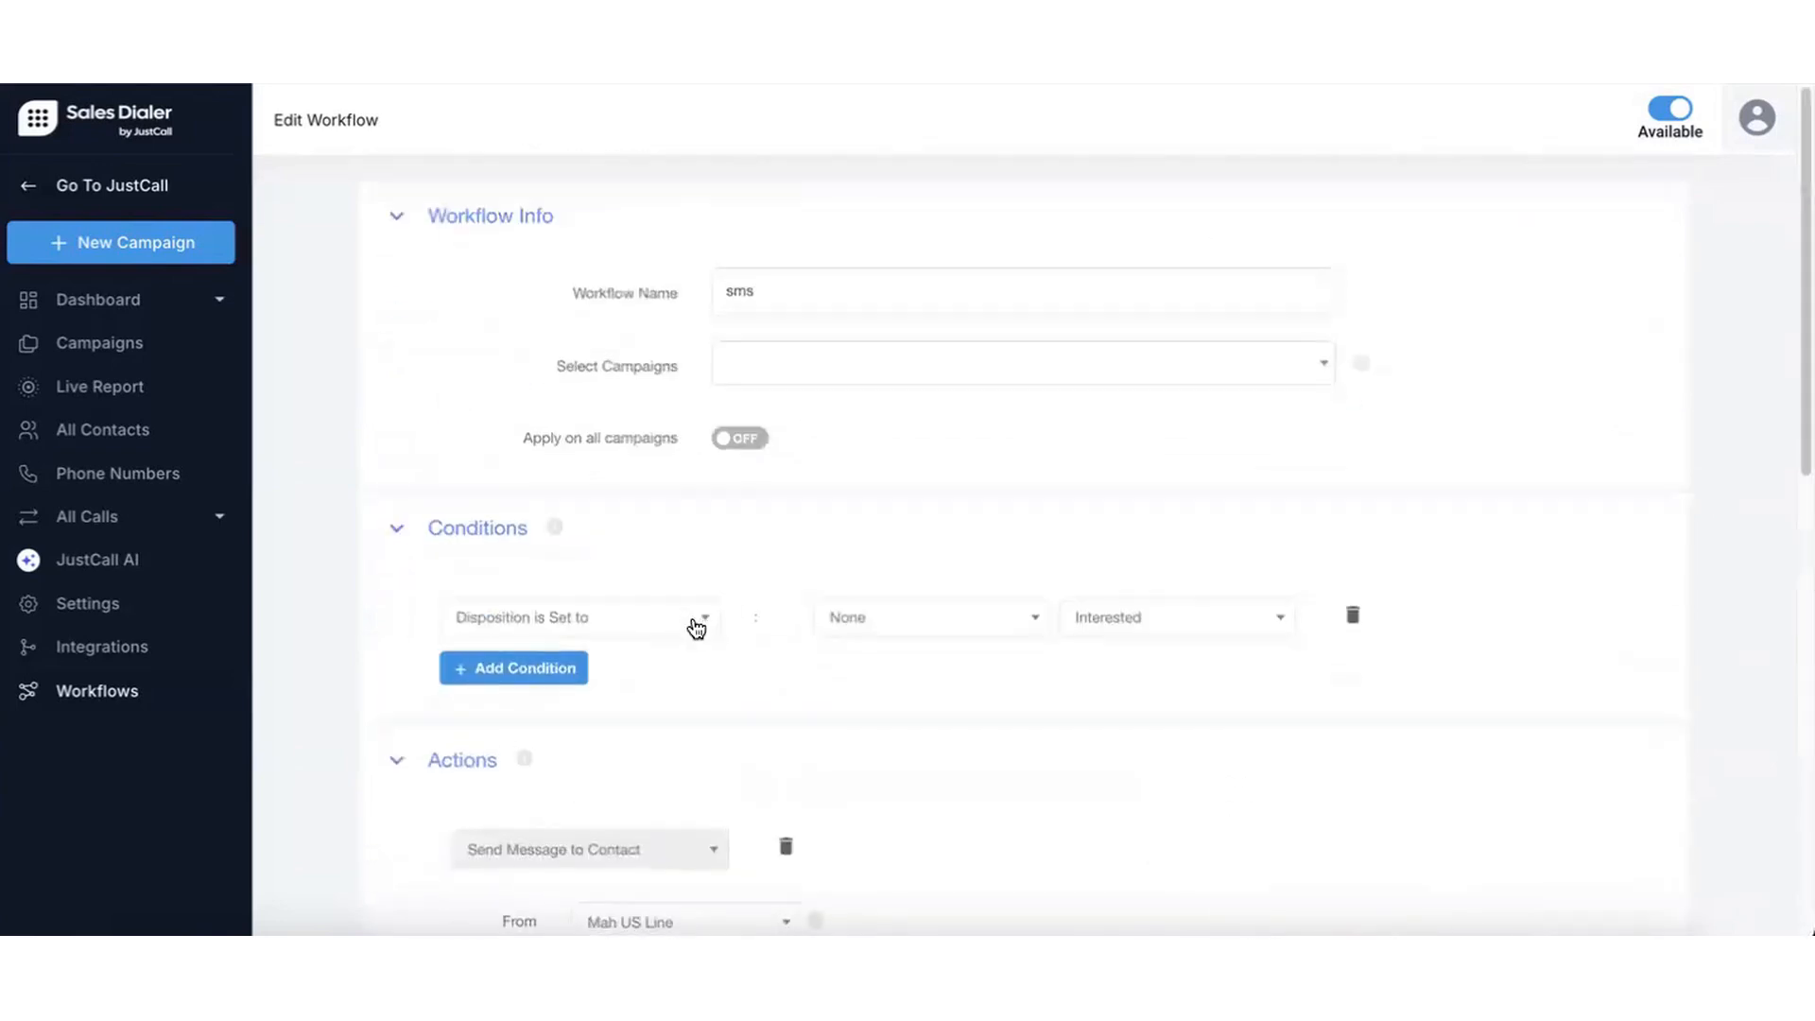
scroll("down", 3)
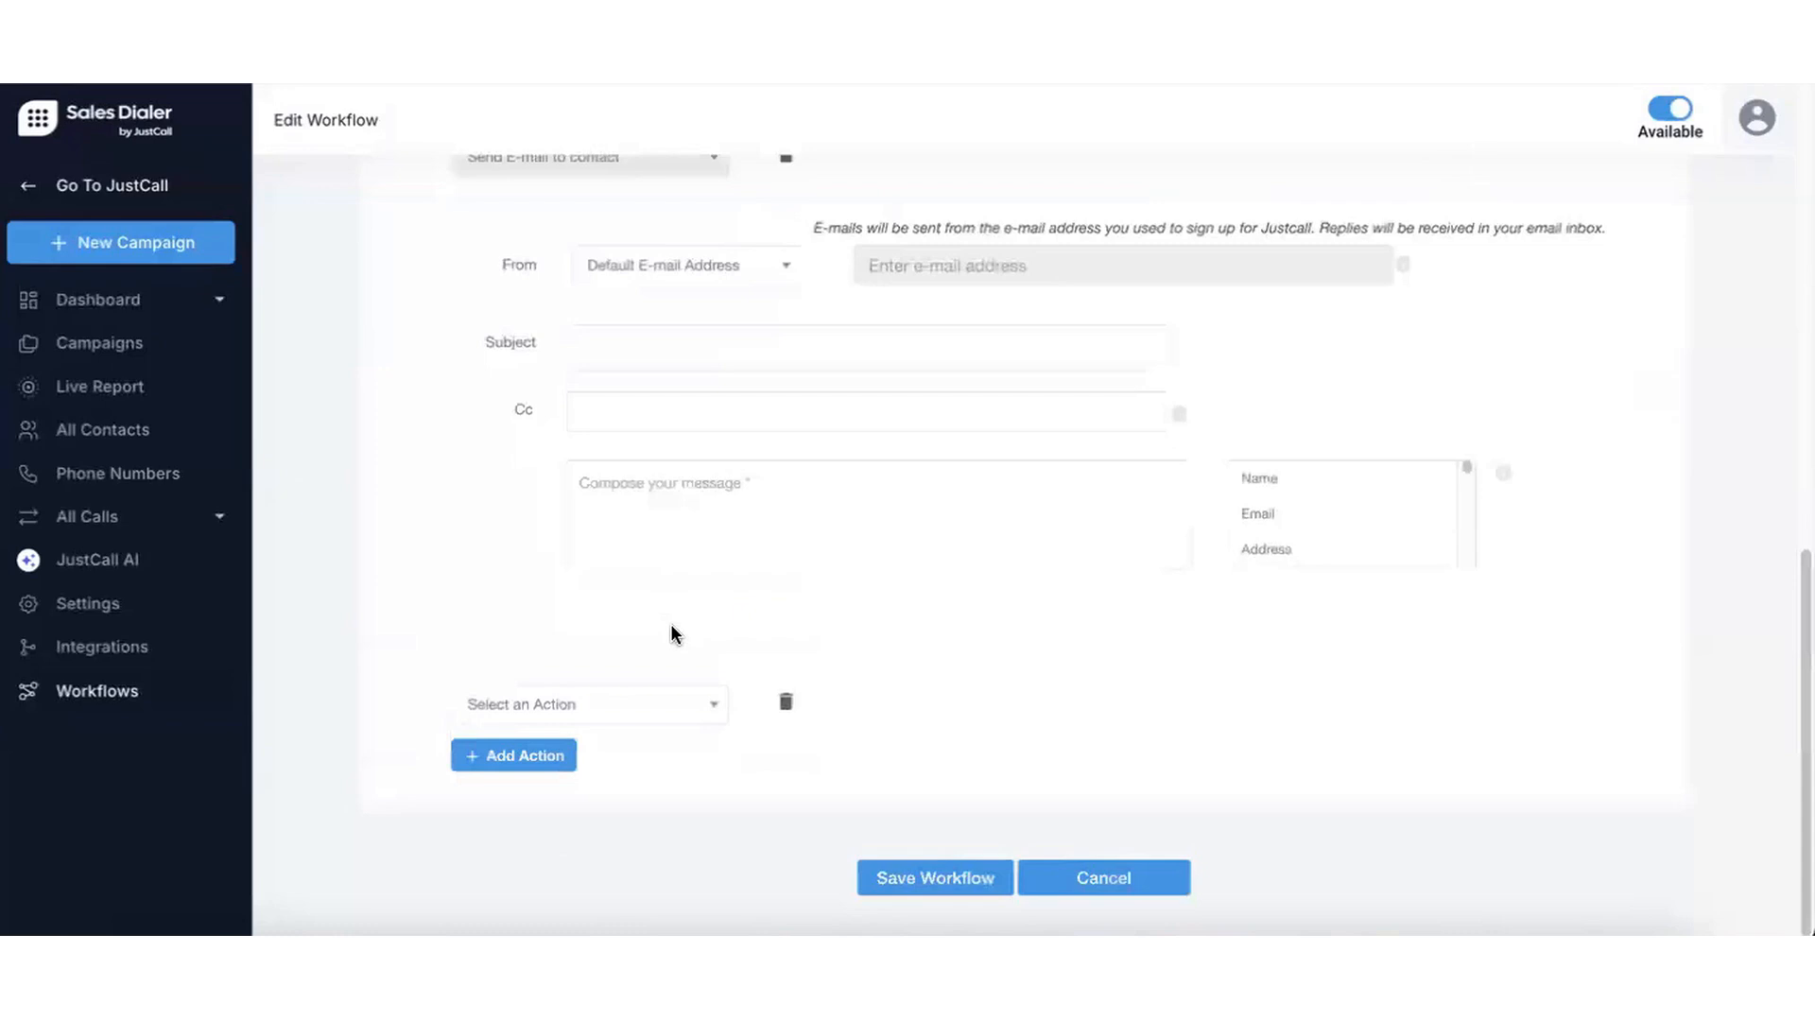
mouse_move(656, 522)
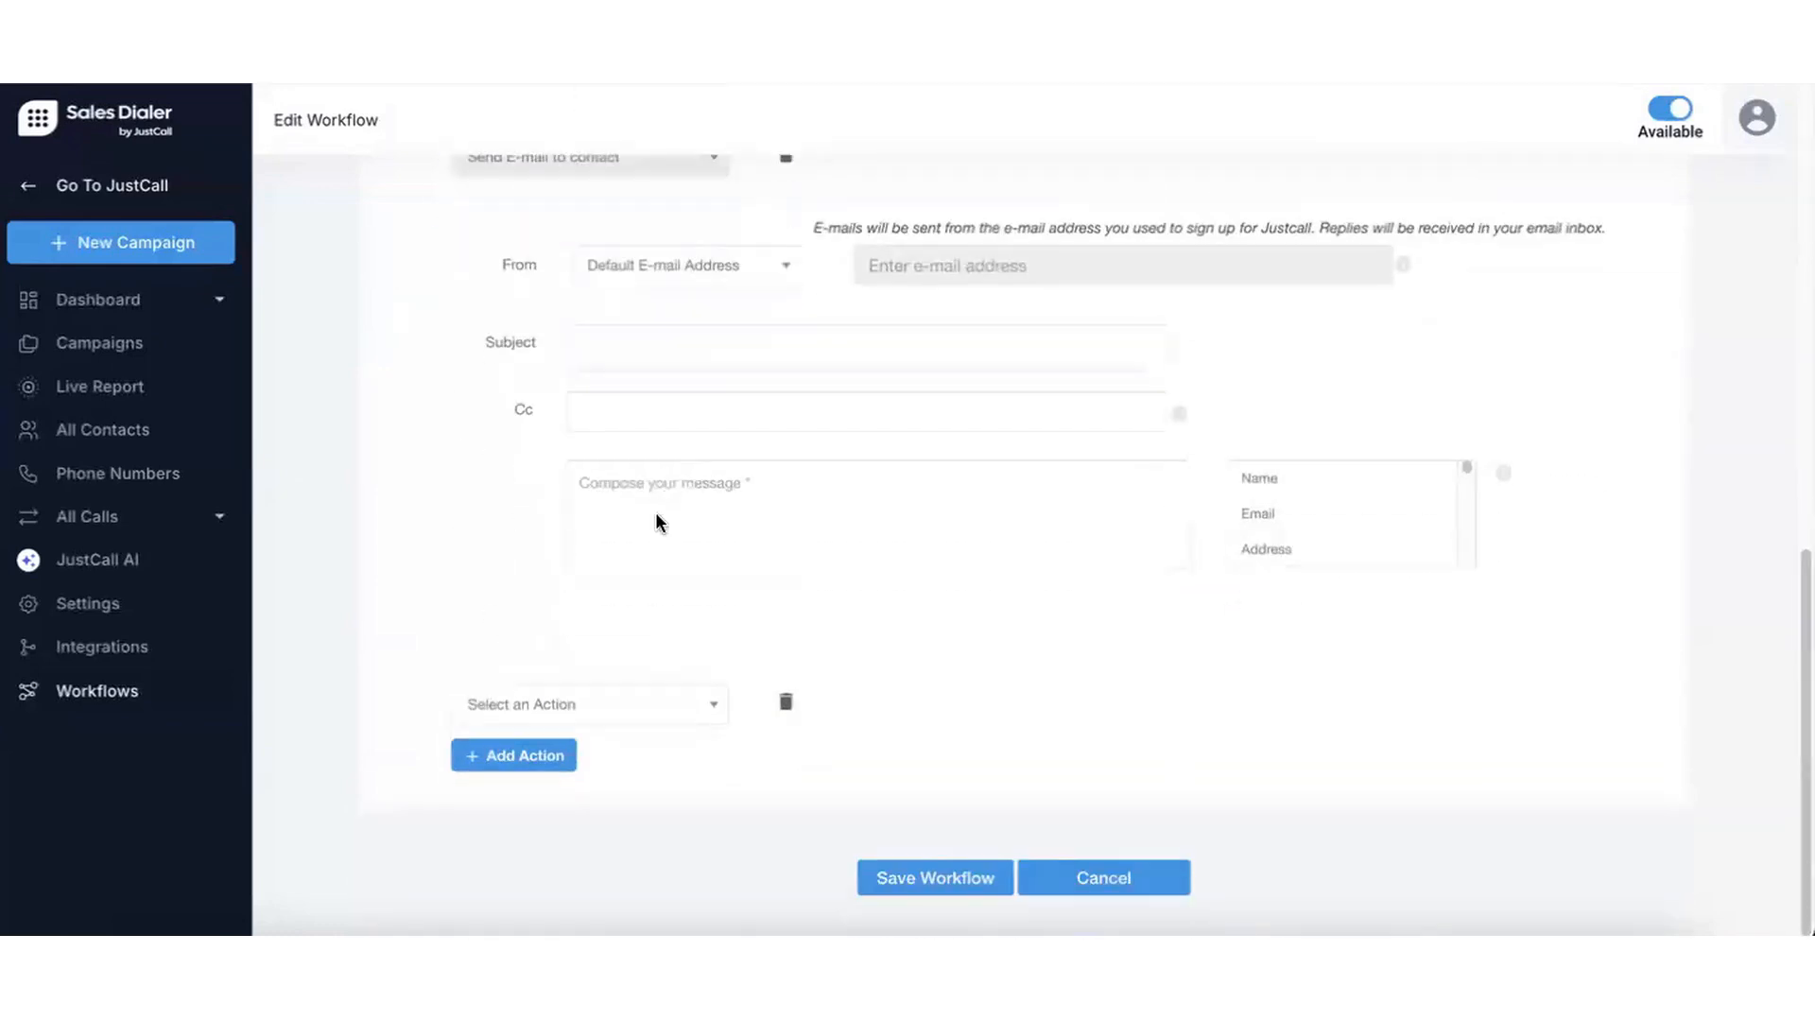